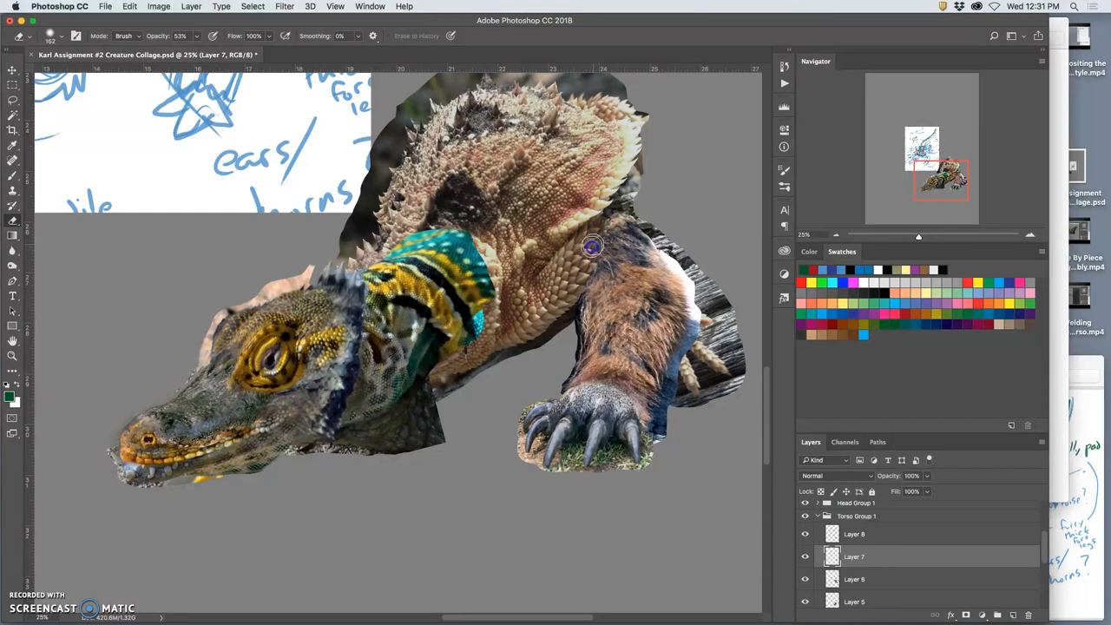
{"action": "mouse_move", "coordinate": [595, 240]}
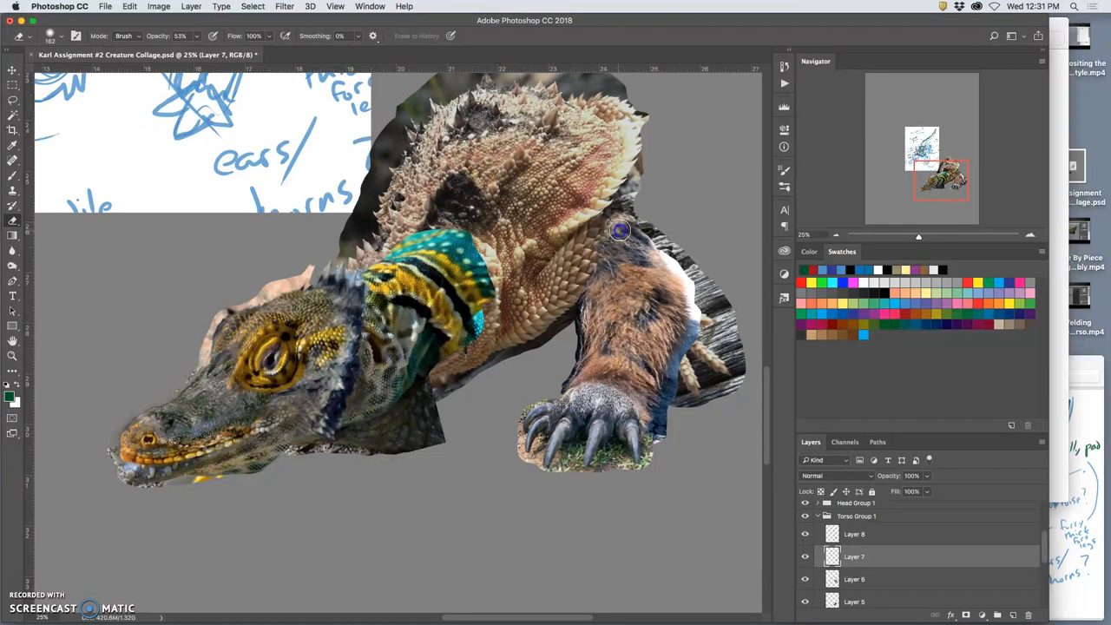
Step: Erase the striped teal-and-yellow neck piece's edges down to a narrow blending band
{"action": "left_click_drag", "start_coordinate": [621, 229], "coordinate": [646, 281]}
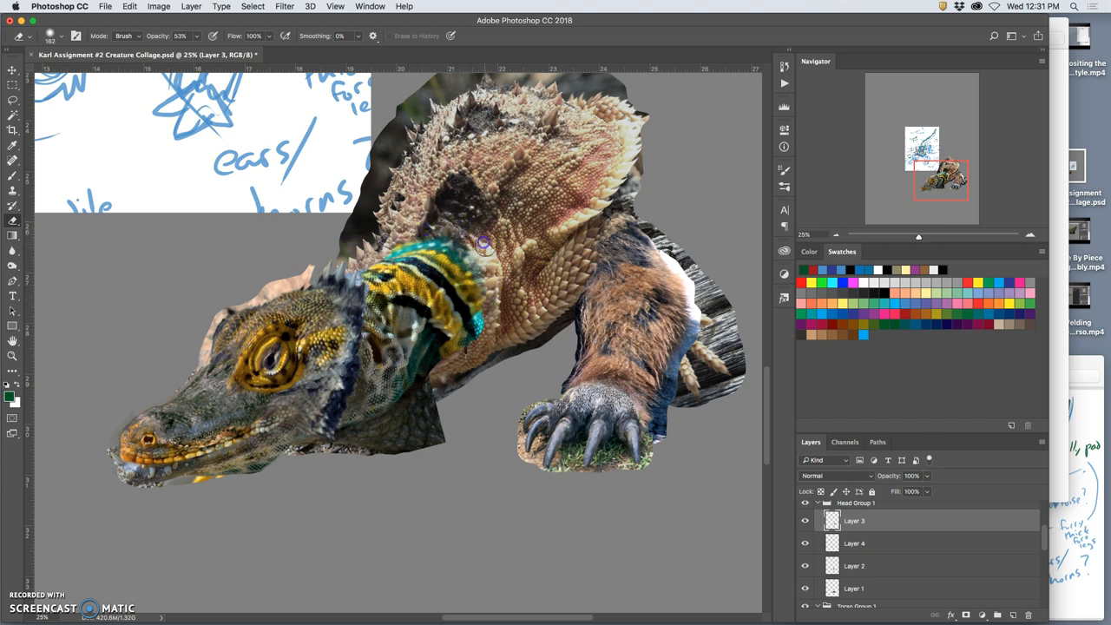
{"action": "mouse_move", "coordinate": [394, 233]}
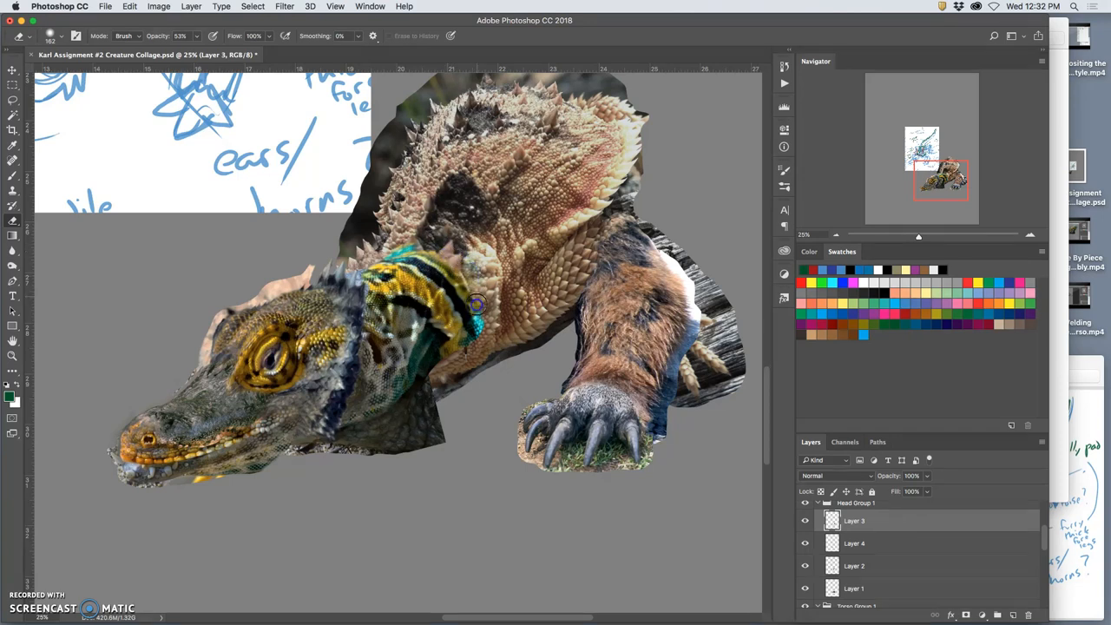
{"action": "left_click_drag", "start_coordinate": [476, 304], "coordinate": [477, 338]}
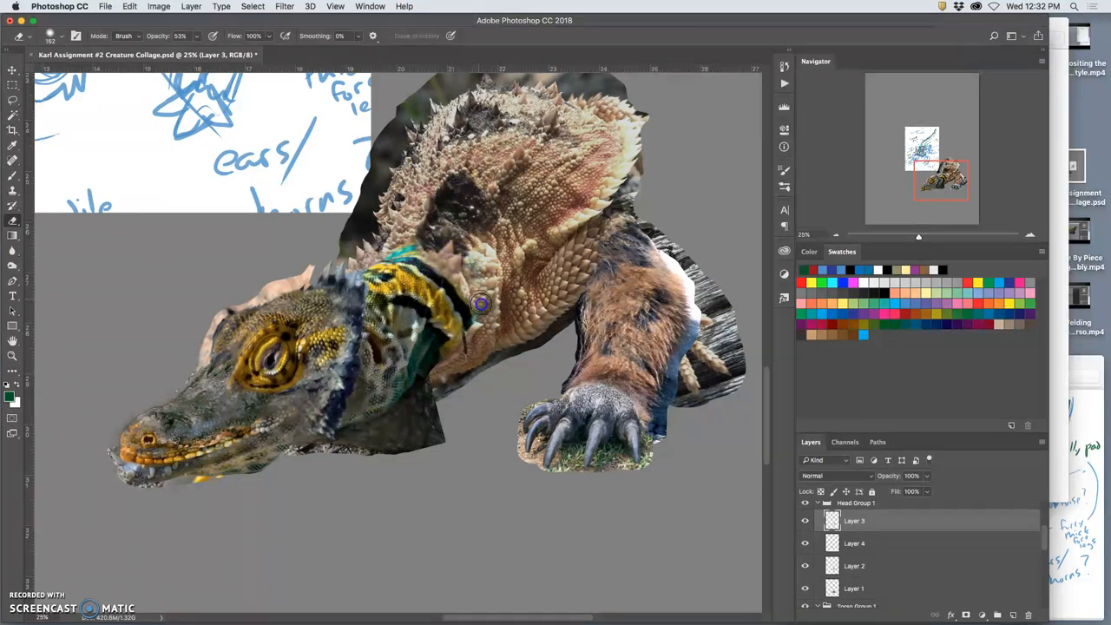
{"action": "left_click_drag", "start_coordinate": [479, 302], "coordinate": [455, 264]}
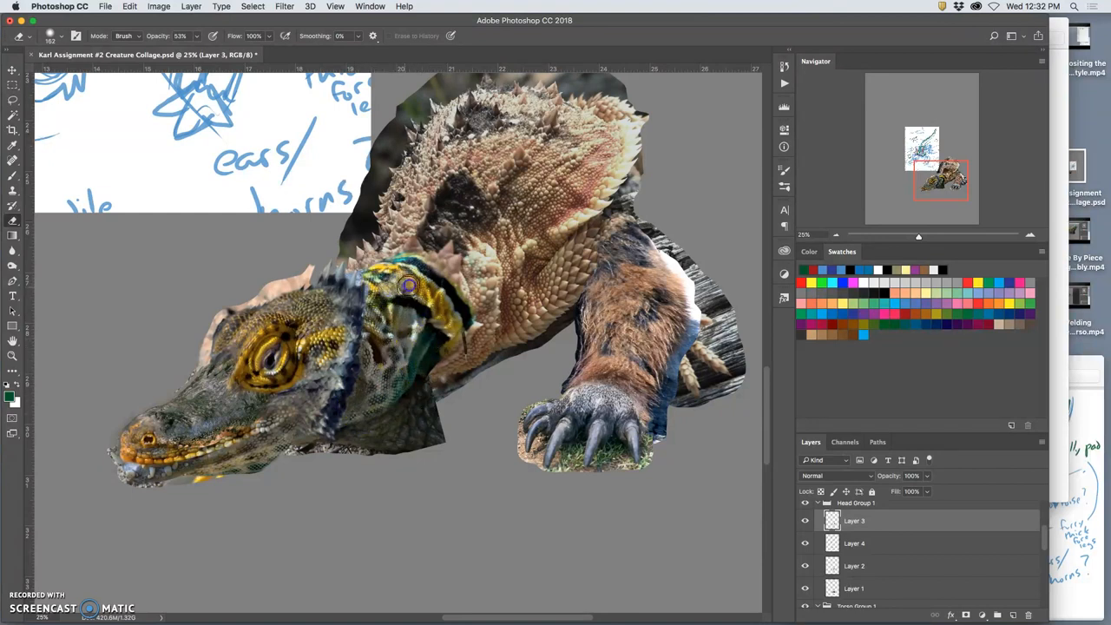
{"action": "left_click_drag", "start_coordinate": [408, 286], "coordinate": [438, 314]}
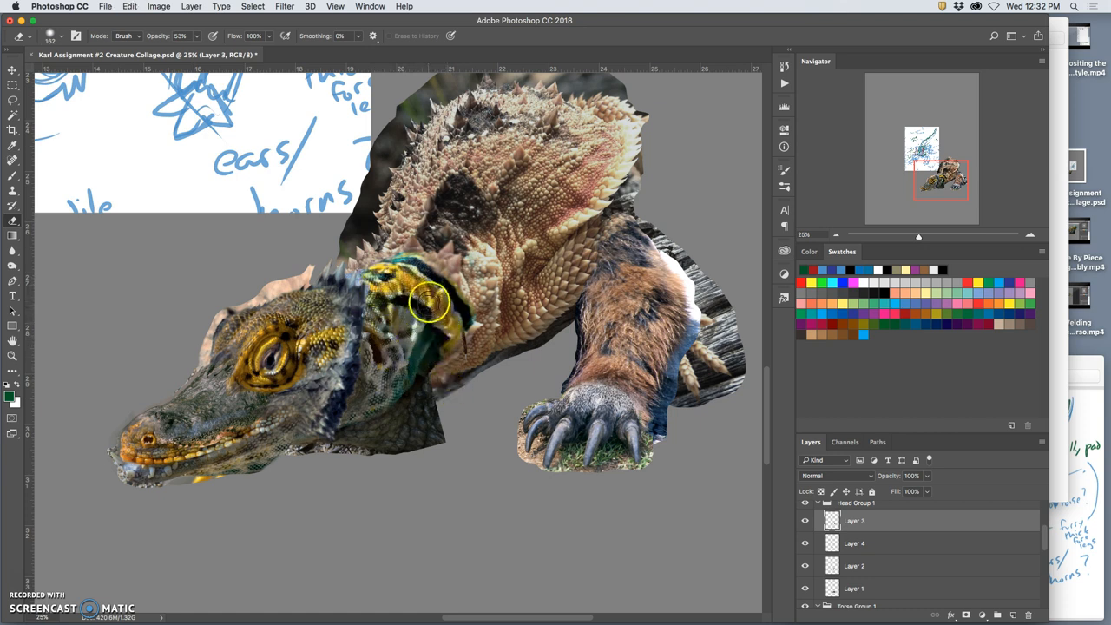
{"action": "left_click_drag", "start_coordinate": [430, 298], "coordinate": [403, 340]}
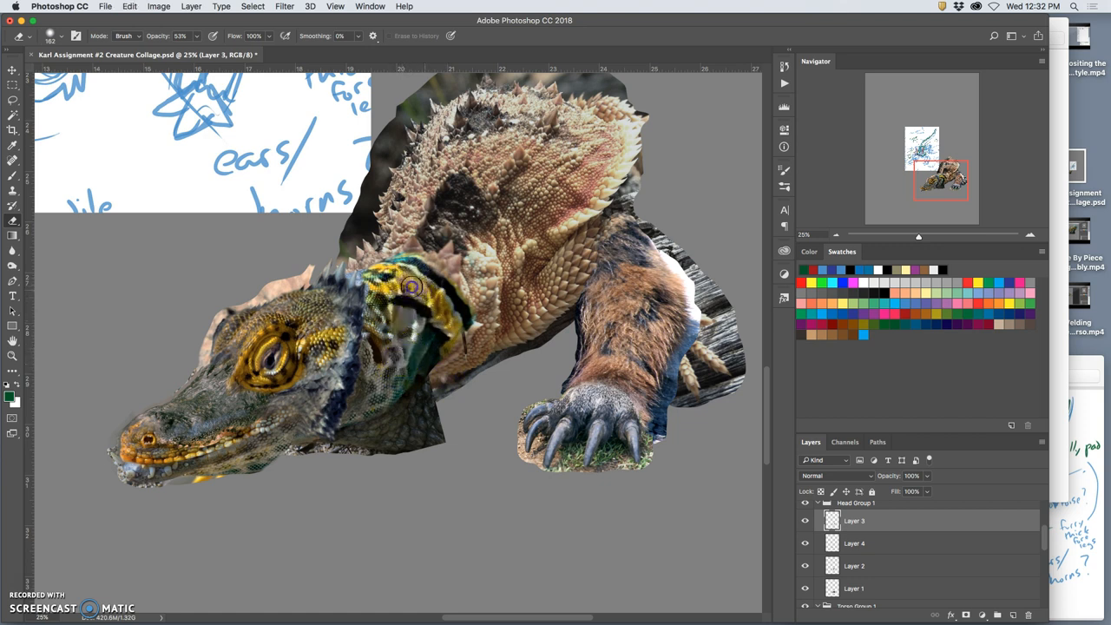
{"action": "mouse_move", "coordinate": [349, 305]}
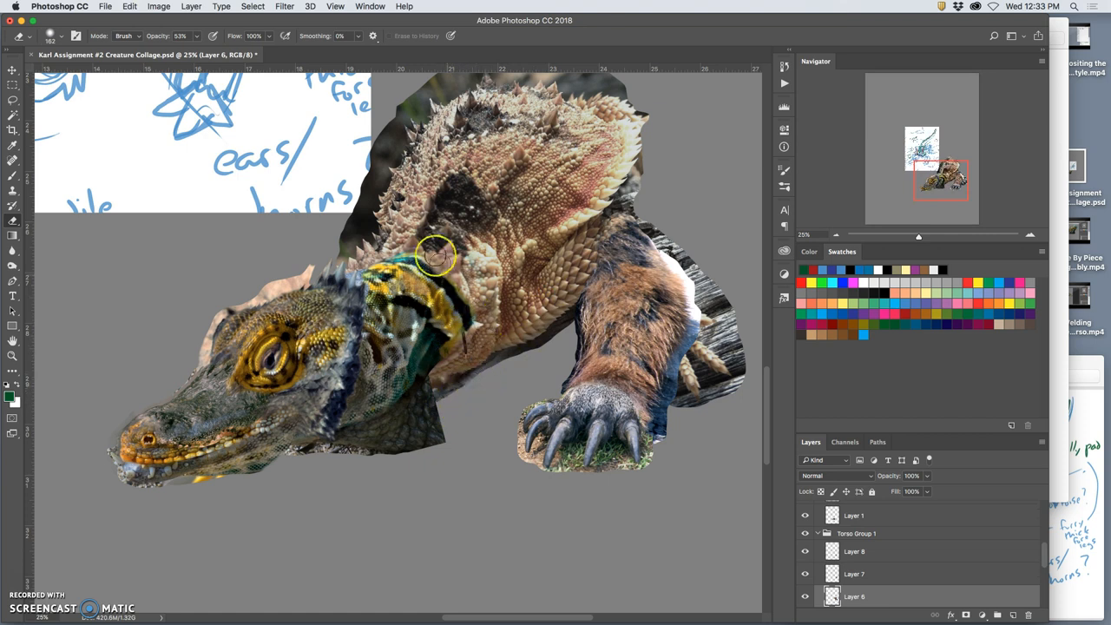
{"action": "mouse_move", "coordinate": [779, 448]}
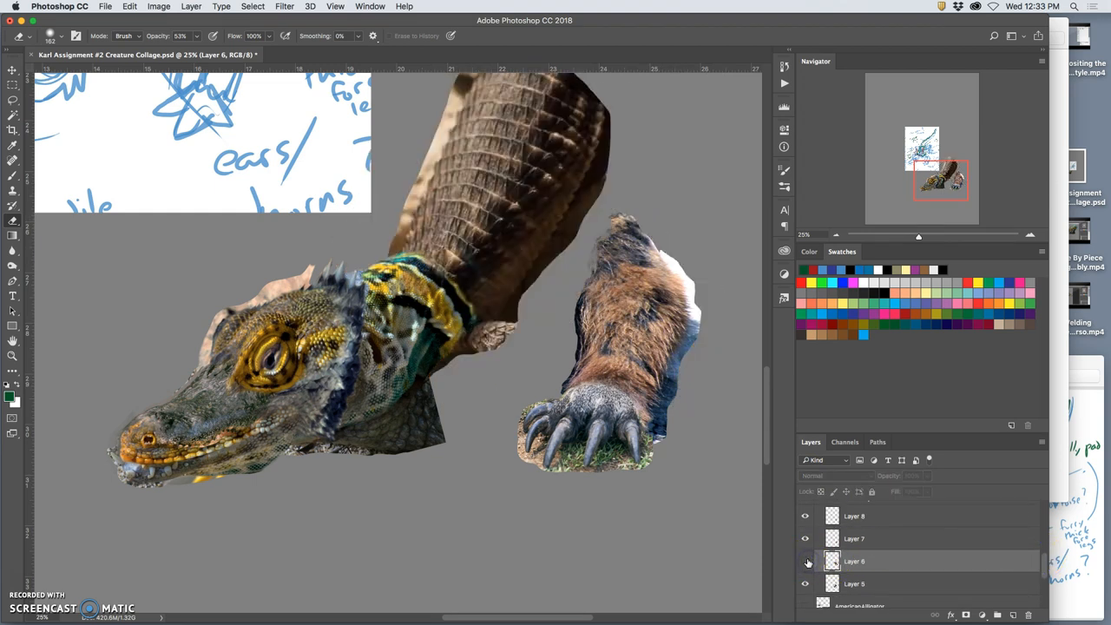
{"action": "left_click", "coordinate": [806, 561]}
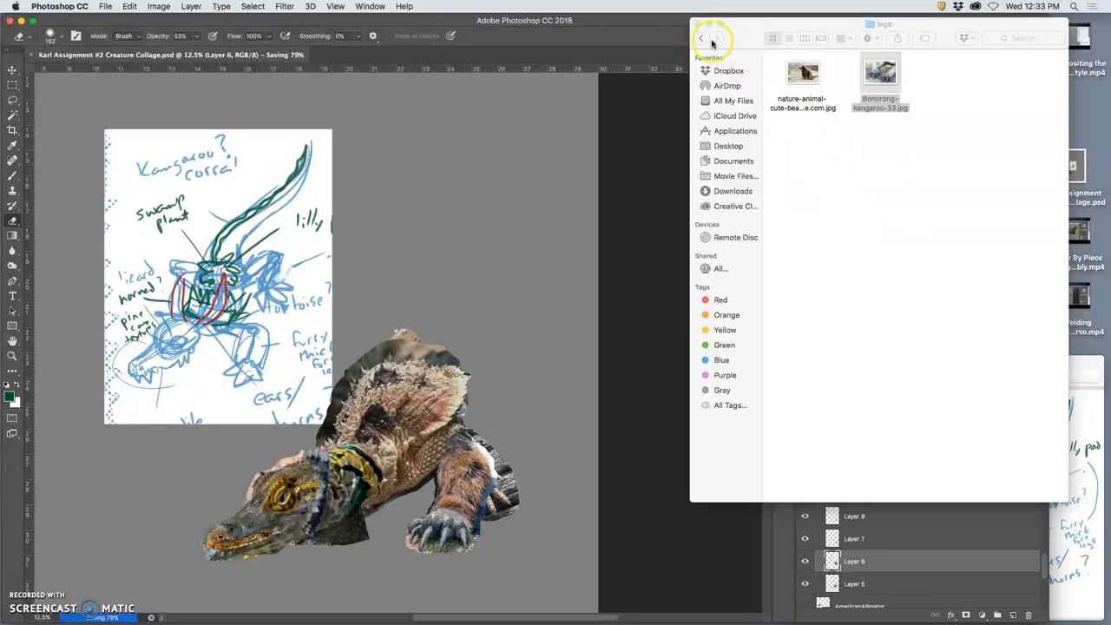
Step: Browse the Reference folders and drag Alligators_in_Cambodia.jpg onto the Photoshop canvas
{"action": "left_click", "coordinate": [700, 38]}
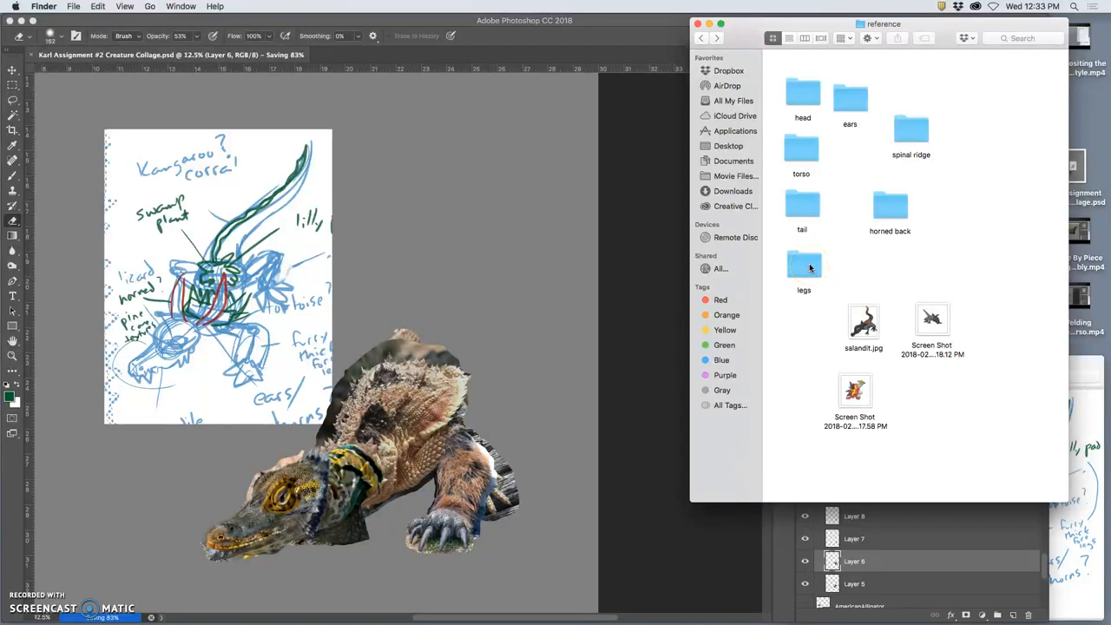
{"action": "double_click", "coordinate": [802, 264]}
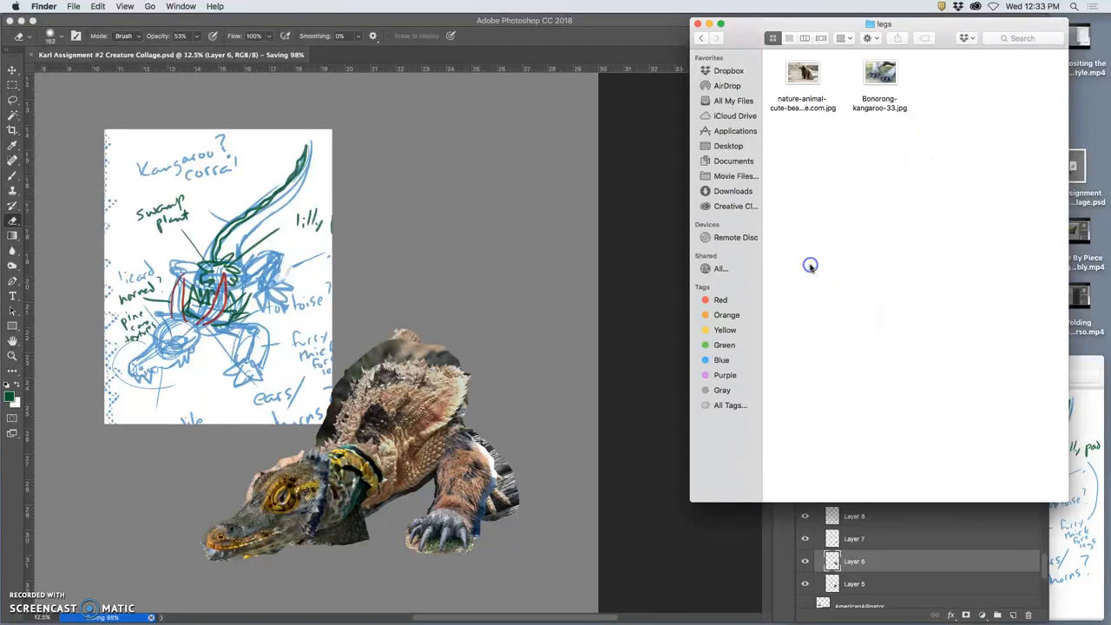
{"action": "left_click", "coordinate": [699, 38]}
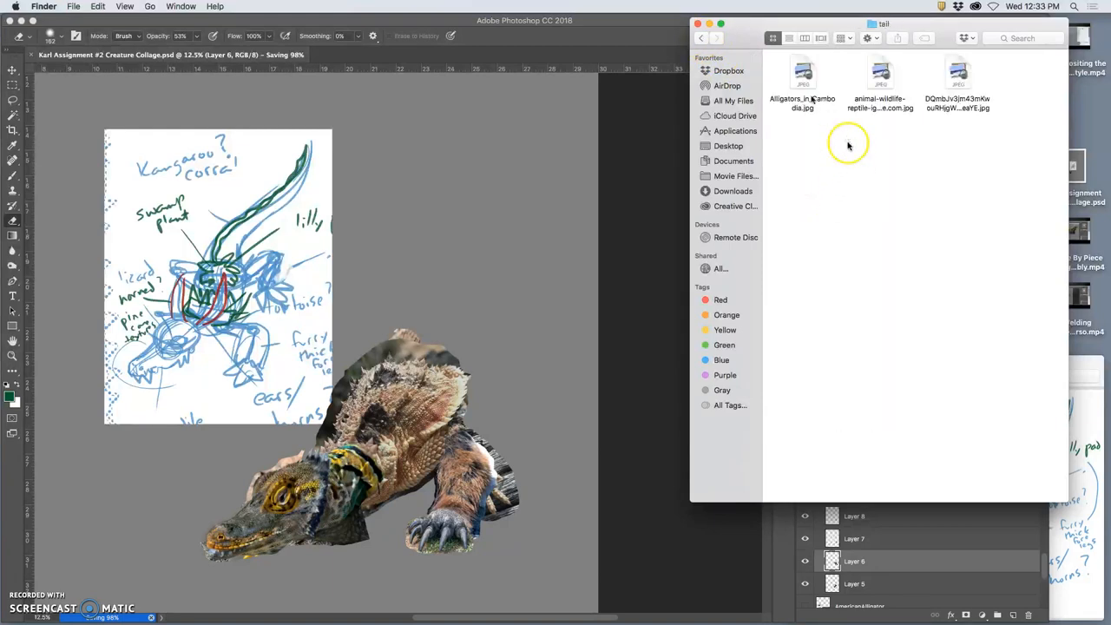
{"action": "mouse_move", "coordinate": [837, 129]}
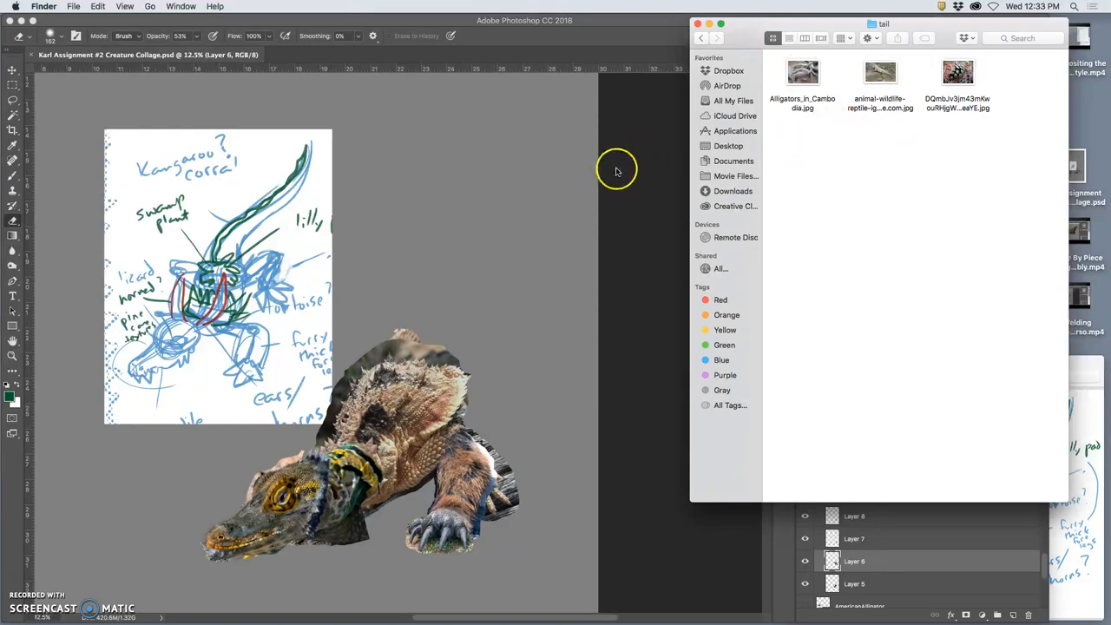
{"action": "left_click", "coordinate": [802, 71]}
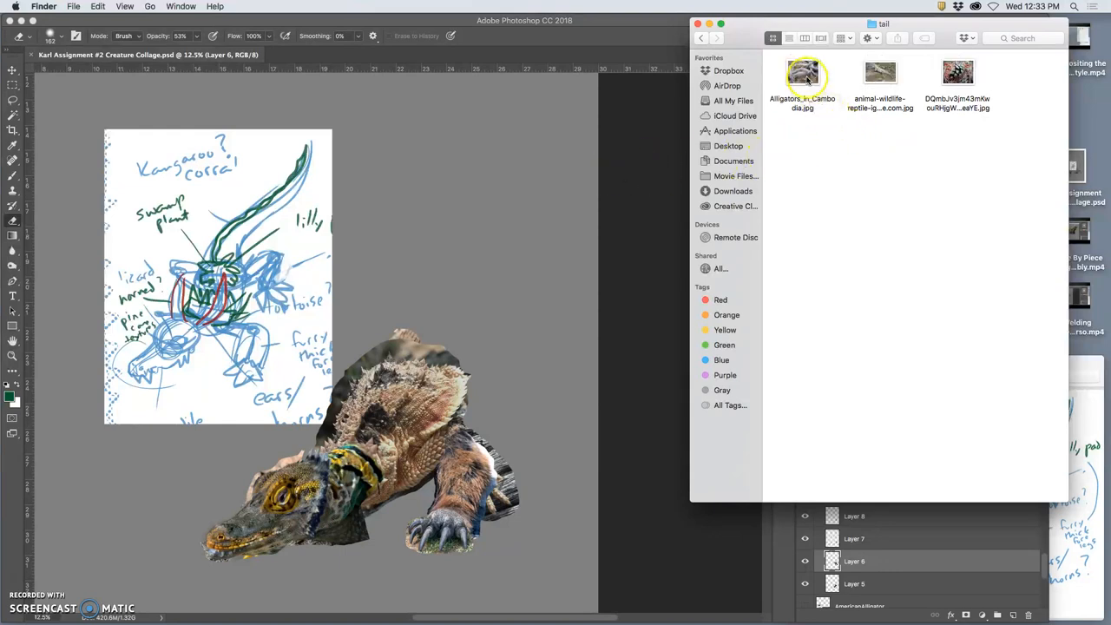
{"action": "left_click_drag", "start_coordinate": [801, 78], "coordinate": [634, 165]}
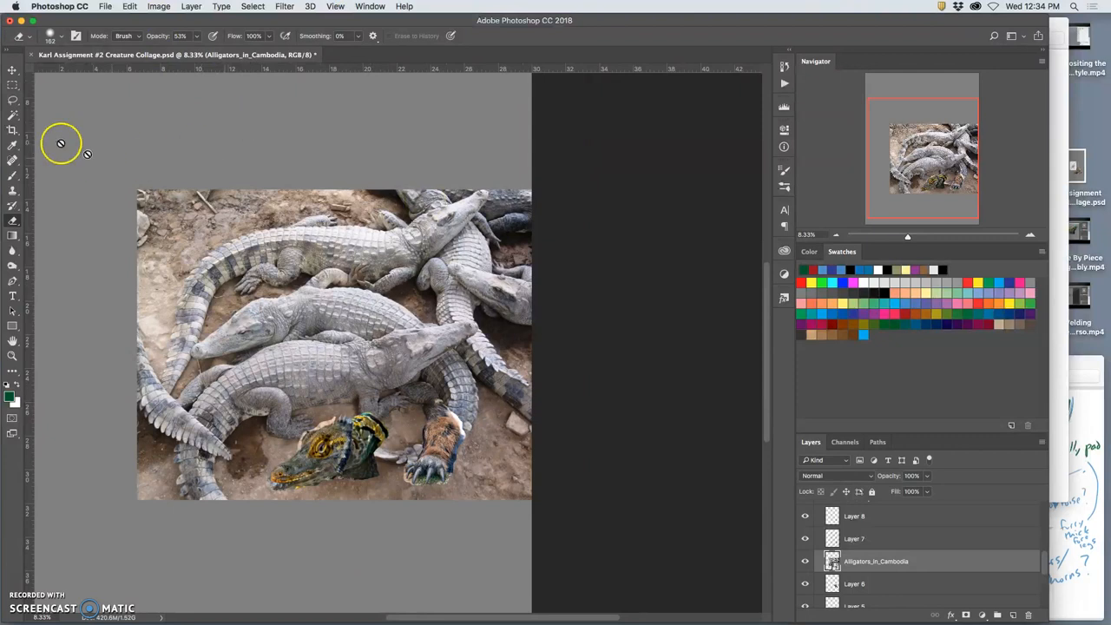
Step: Commit the placed alligator photo and position the tail piece behind the body
{"action": "left_click", "coordinate": [13, 118]}
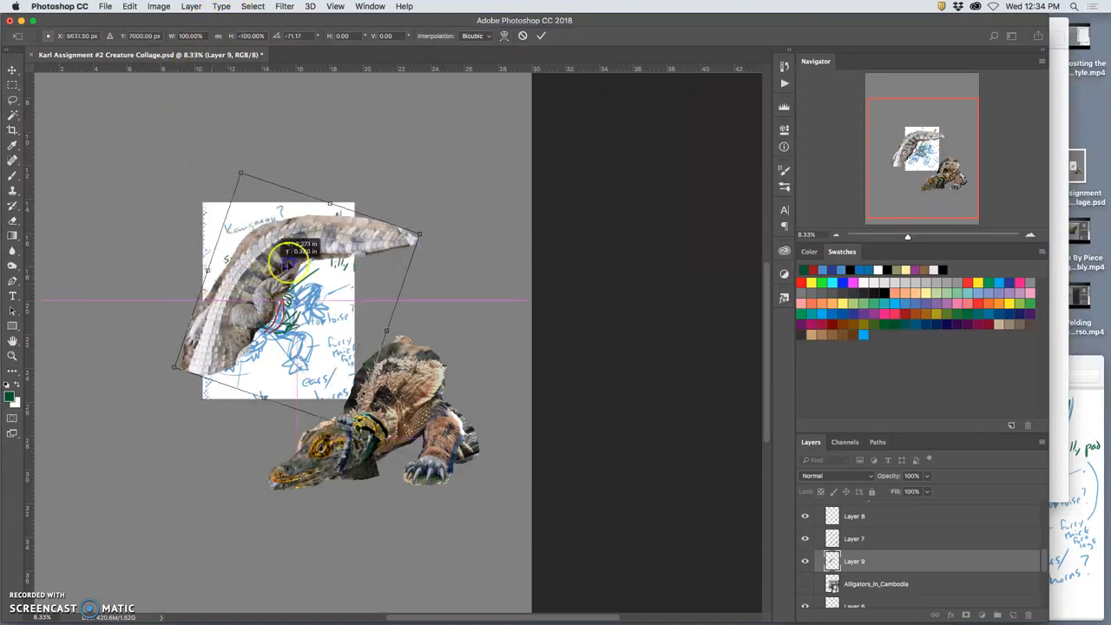
{"action": "left_click_drag", "start_coordinate": [295, 269], "coordinate": [451, 286]}
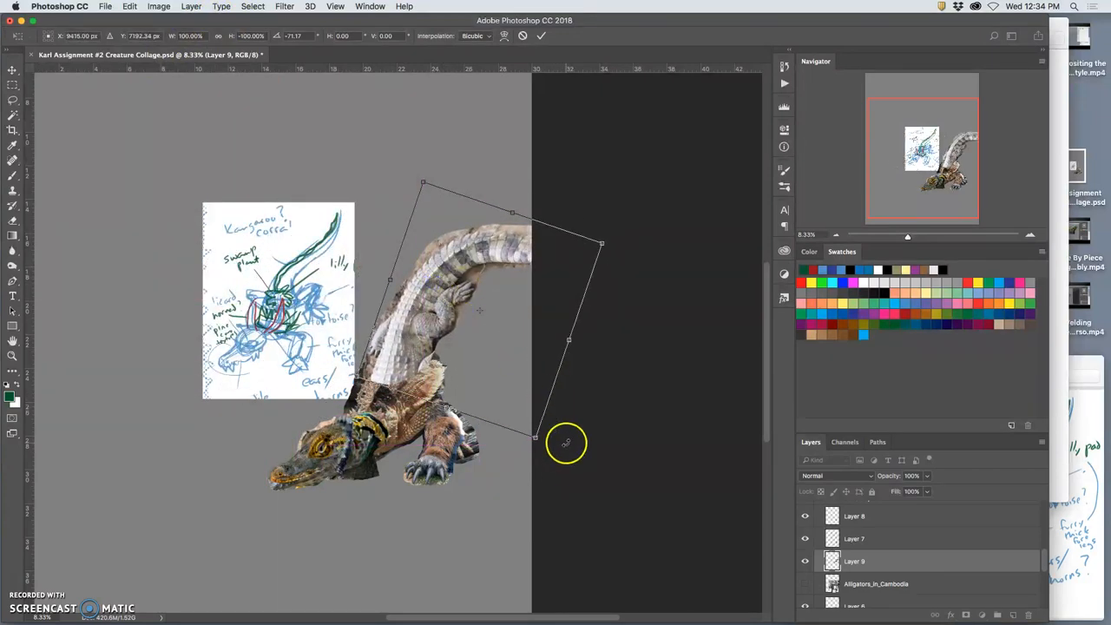
{"action": "left_click_drag", "start_coordinate": [566, 439], "coordinate": [547, 465]}
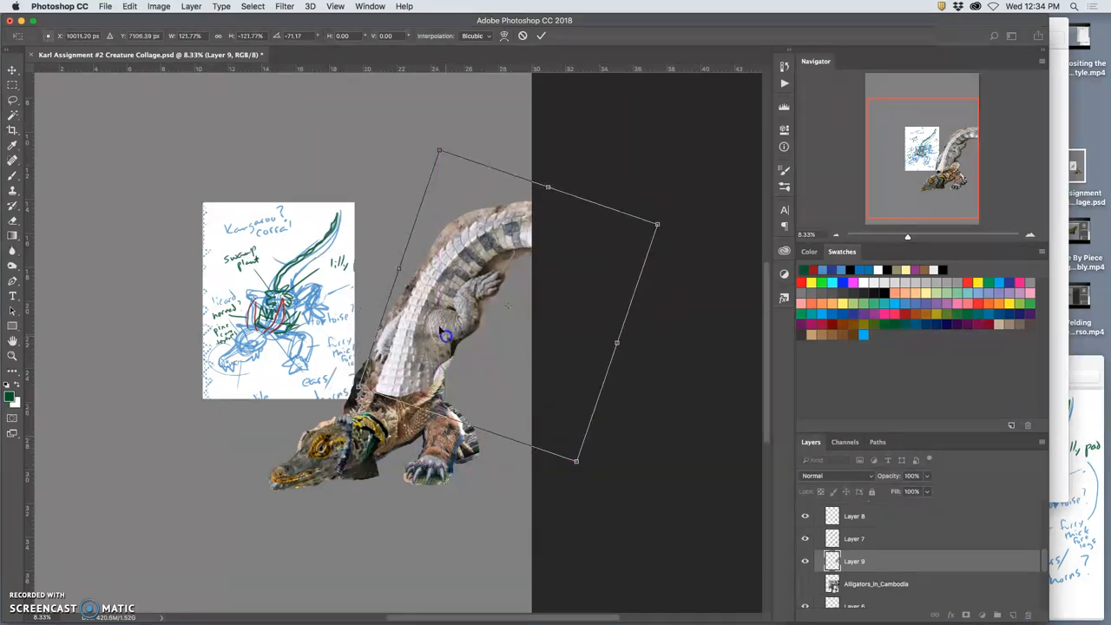
Step: Warp the tail piece into a curve, bending its middle and curling the tip
{"action": "right_click", "coordinate": [420, 407]}
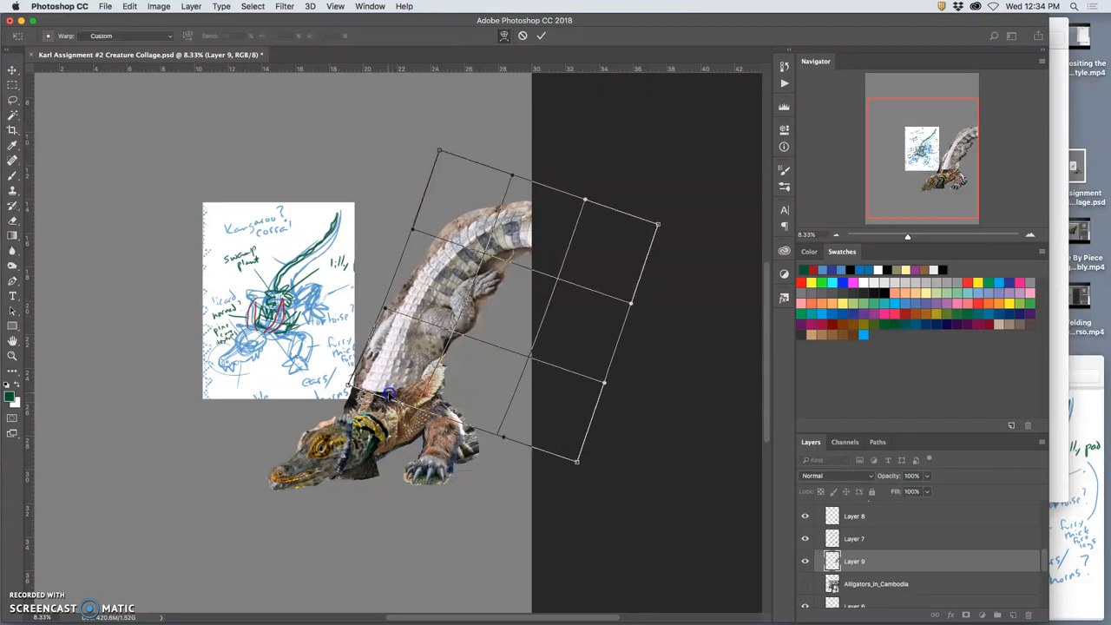
{"action": "left_click_drag", "start_coordinate": [390, 392], "coordinate": [455, 383]}
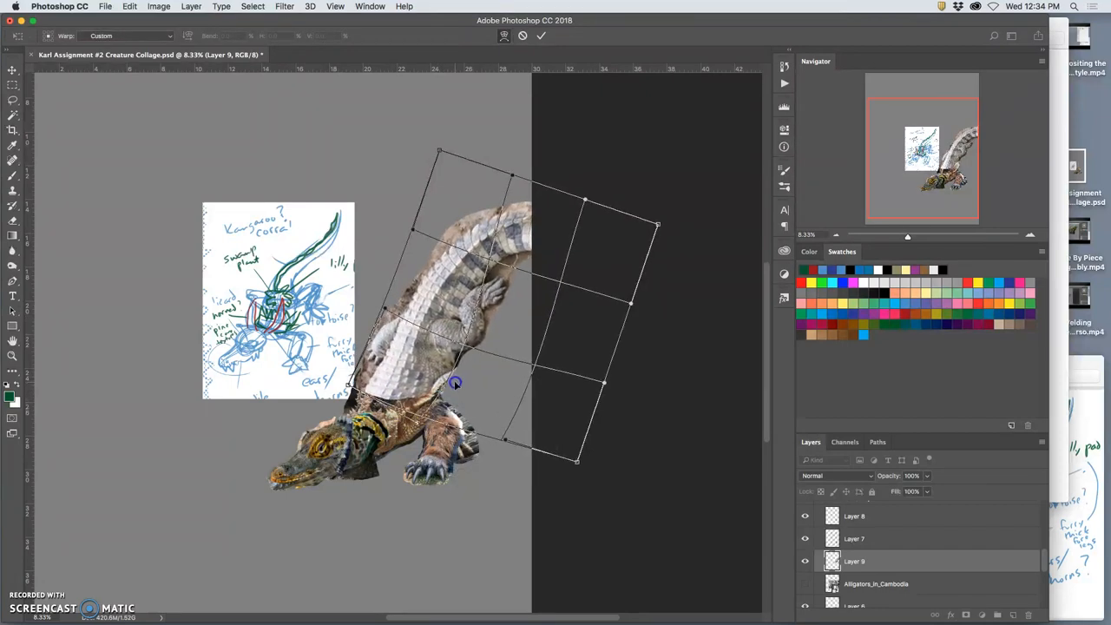
{"action": "left_click_drag", "start_coordinate": [455, 381], "coordinate": [513, 224]}
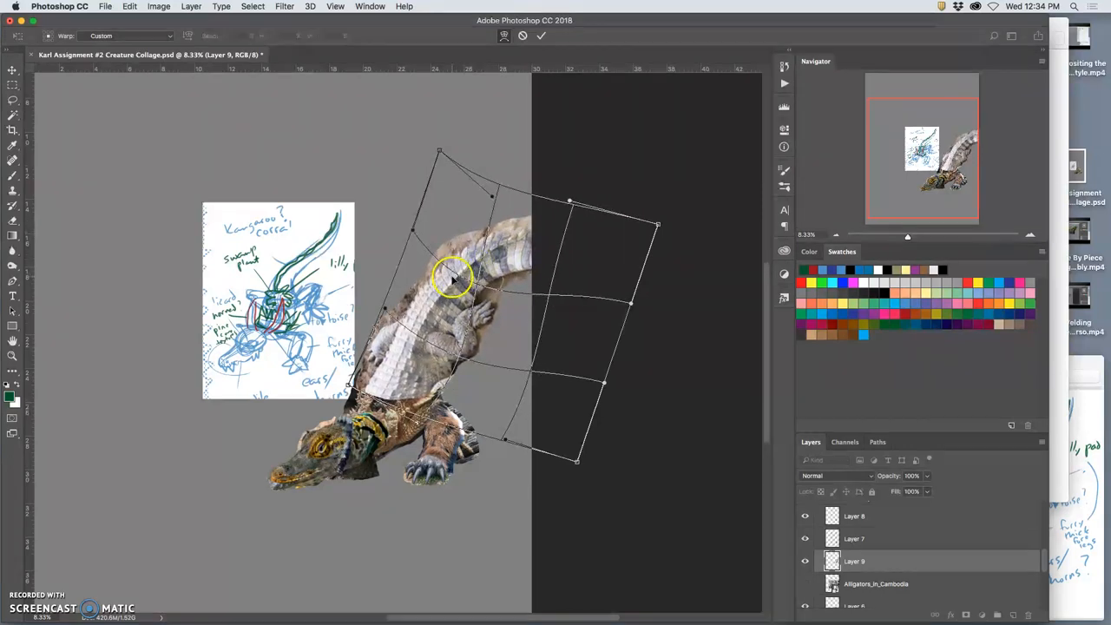
{"action": "left_click_drag", "start_coordinate": [451, 278], "coordinate": [476, 320]}
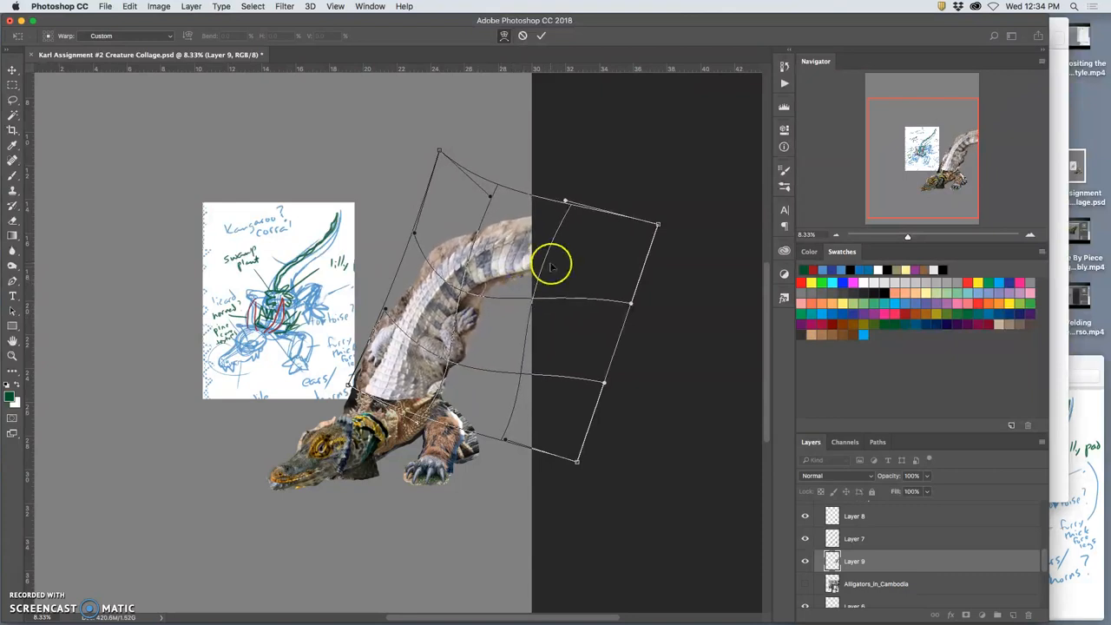
{"action": "left_click_drag", "start_coordinate": [564, 201], "coordinate": [542, 182]}
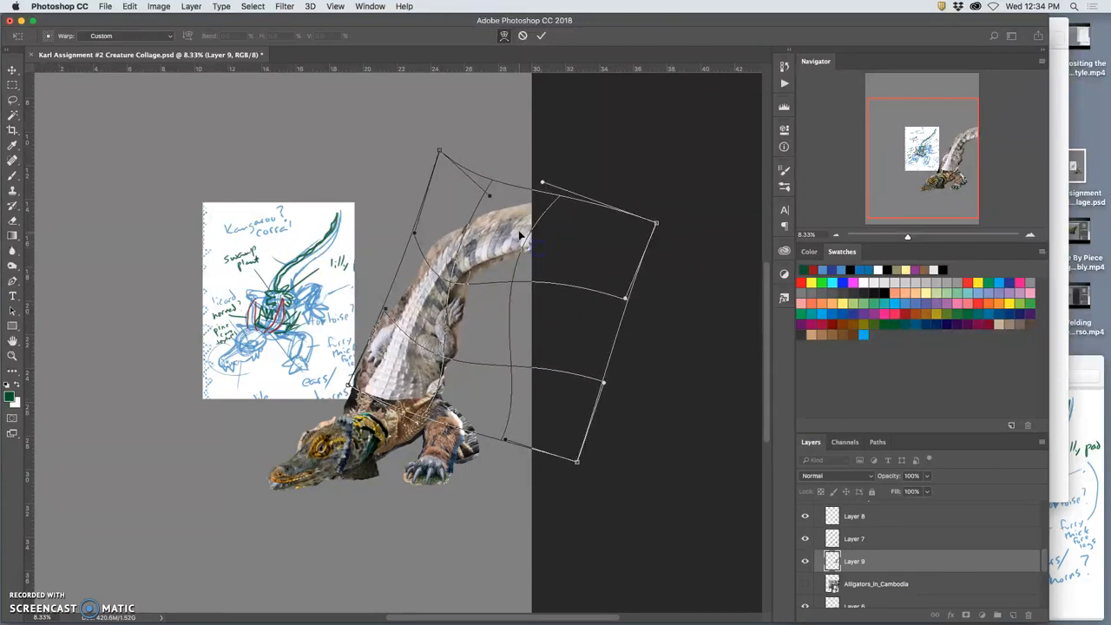
{"action": "left_click_drag", "start_coordinate": [542, 182], "coordinate": [538, 156]}
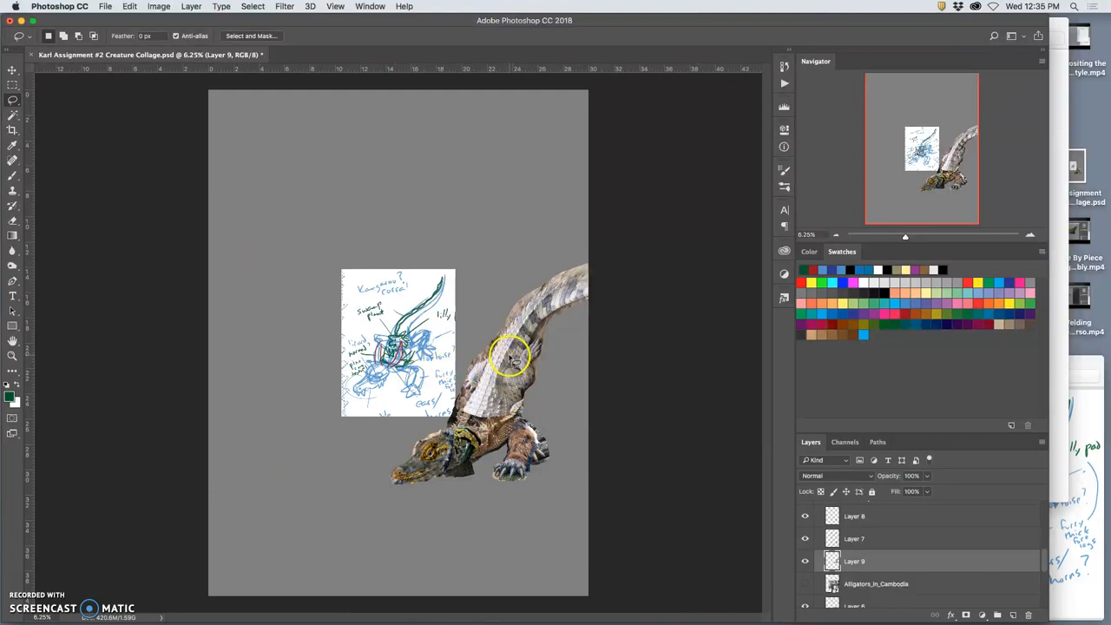
Step: Move the lizard piece up to the top centre, above the sketch
{"action": "left_click_drag", "start_coordinate": [512, 355], "coordinate": [448, 246]}
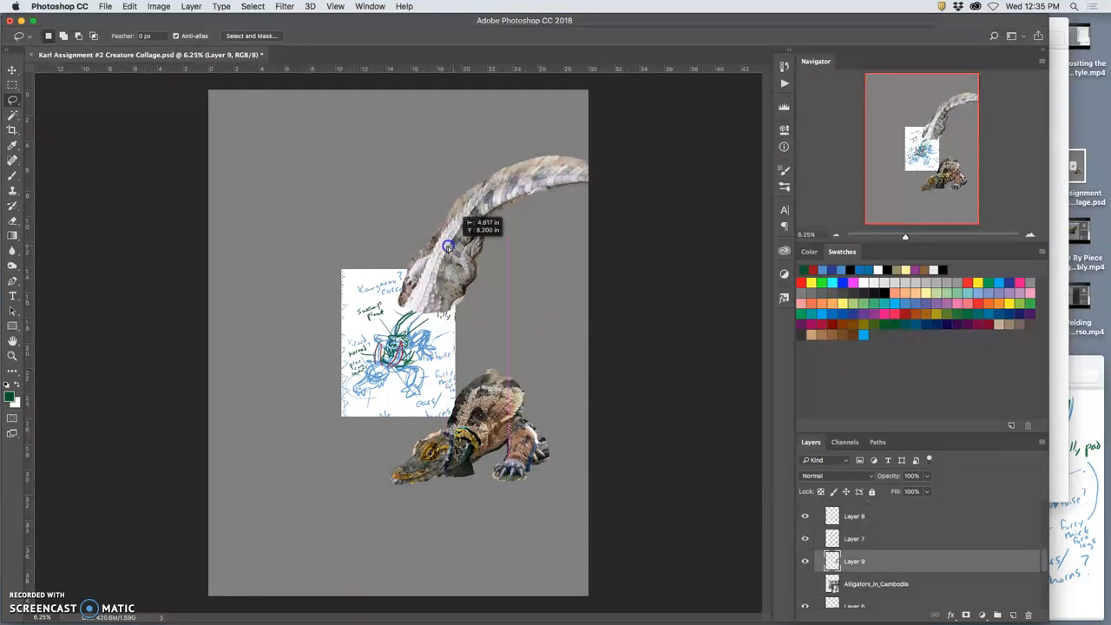
{"action": "left_click_drag", "start_coordinate": [448, 247], "coordinate": [442, 234]}
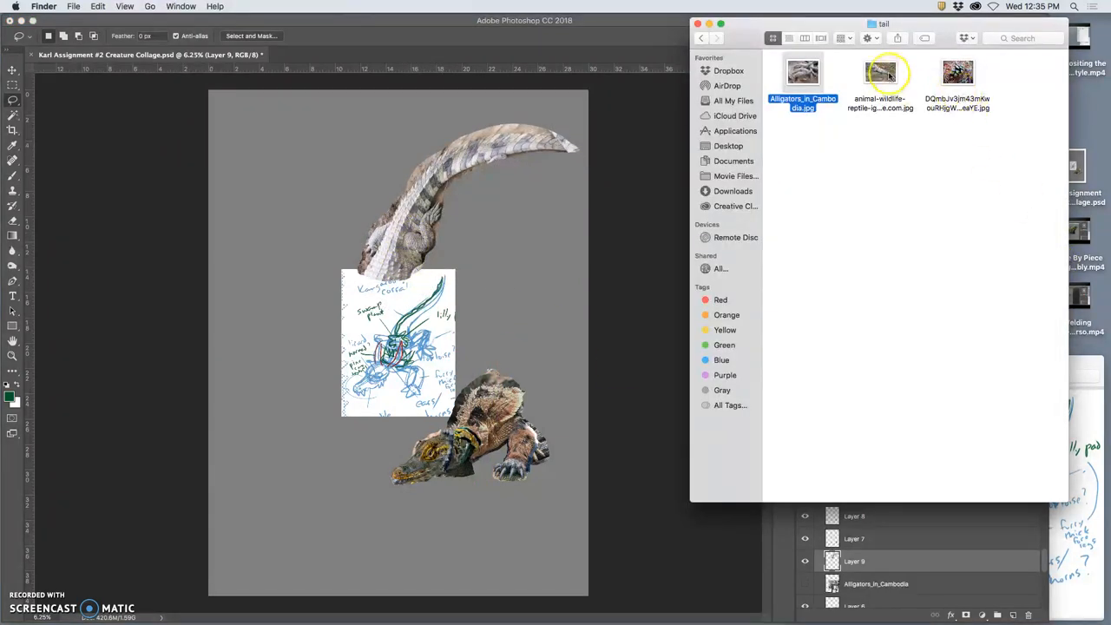
Step: Open the iguana JPG from Finder for placing into the collage
{"action": "double_click", "coordinate": [868, 68]}
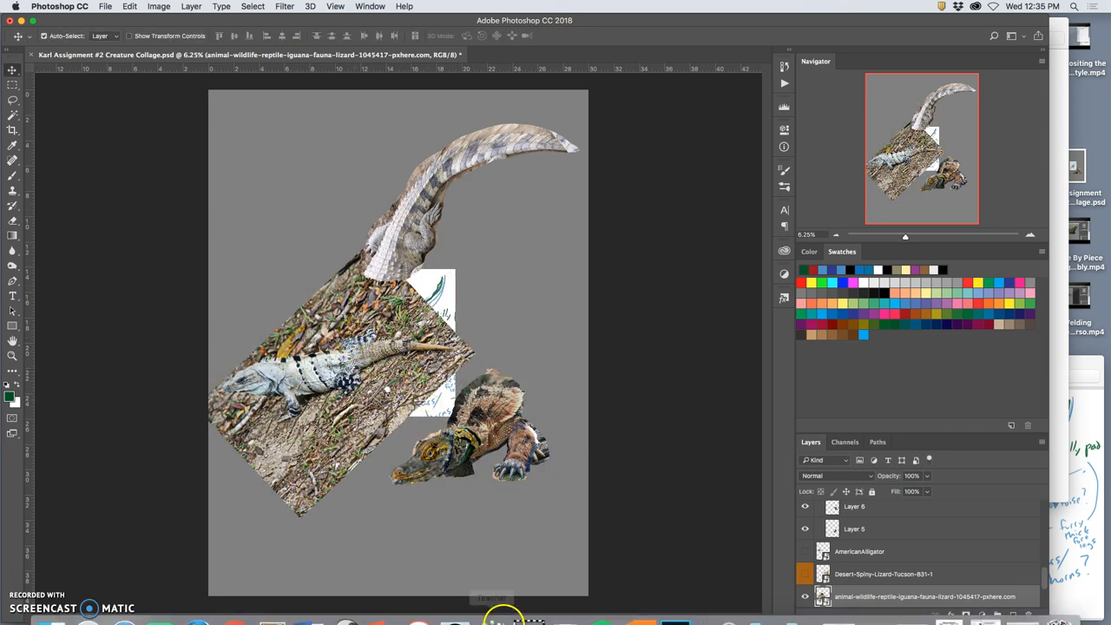
{"action": "mouse_move", "coordinate": [236, 597]}
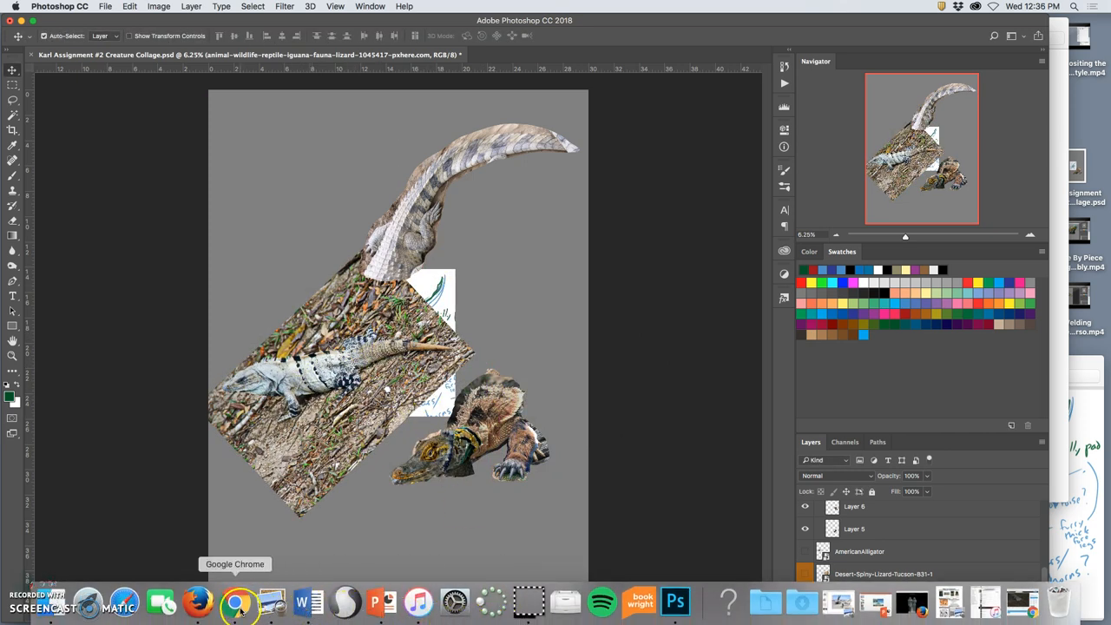
Step: Switch to Chrome's crocodile image results and scroll down through them
{"action": "left_click", "coordinate": [235, 597]}
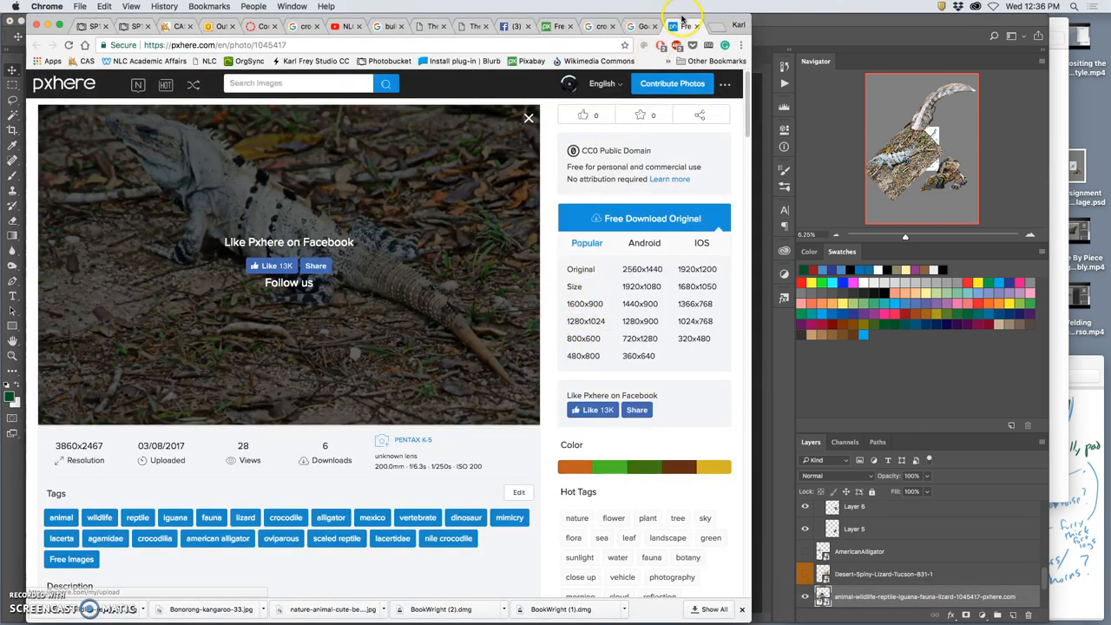
{"action": "left_click", "coordinate": [677, 26]}
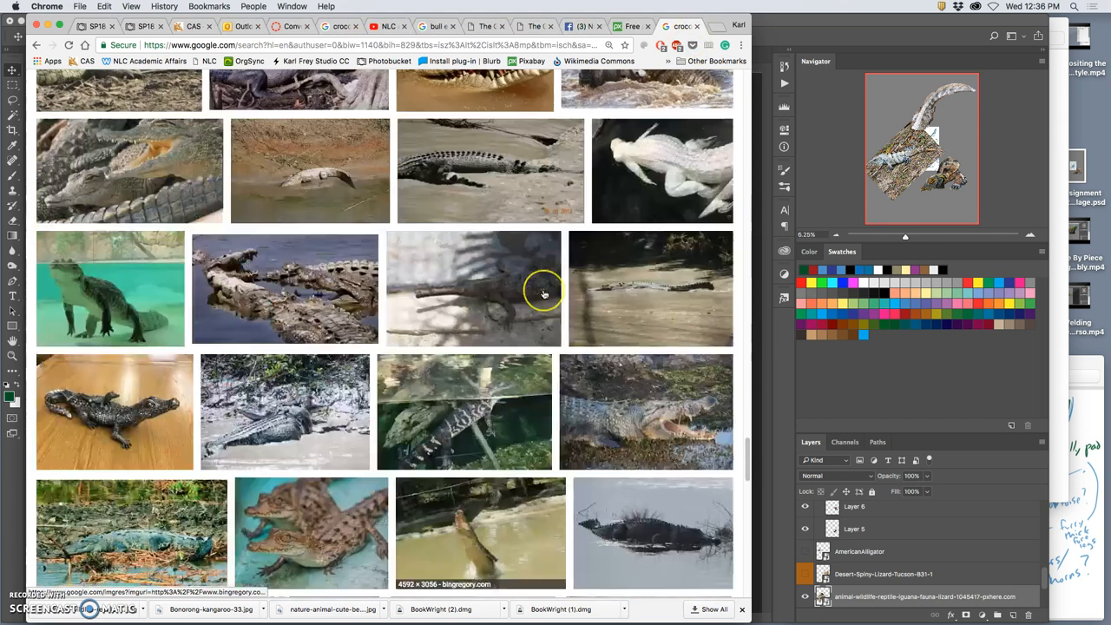
{"action": "scroll", "scroll_direction": "down", "scroll_amount": 3}
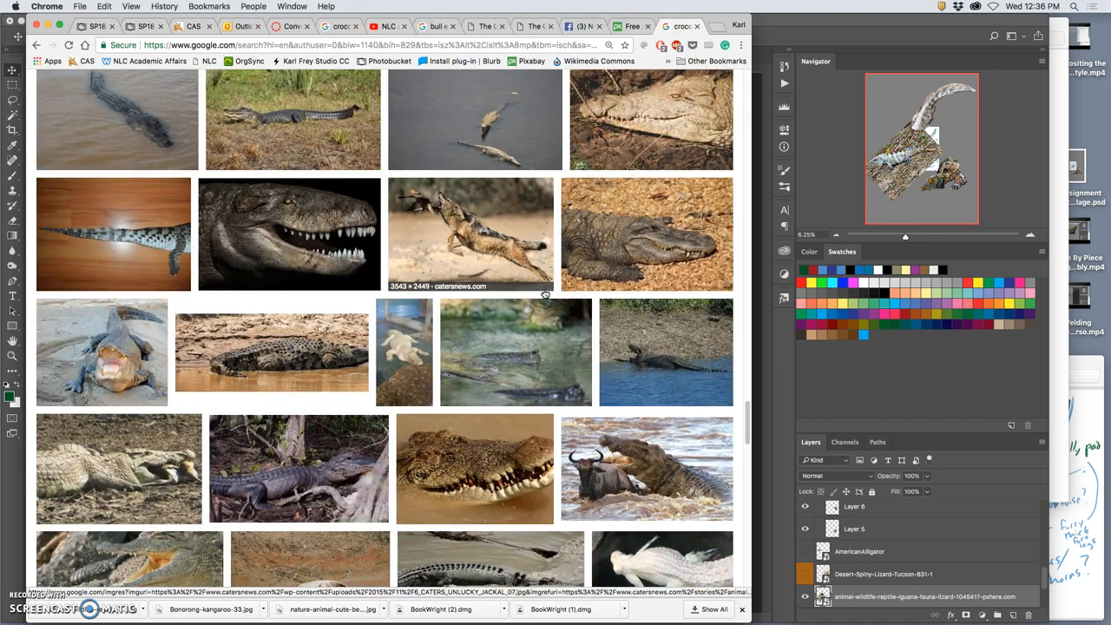
{"action": "scroll", "scroll_direction": "down", "scroll_amount": 3}
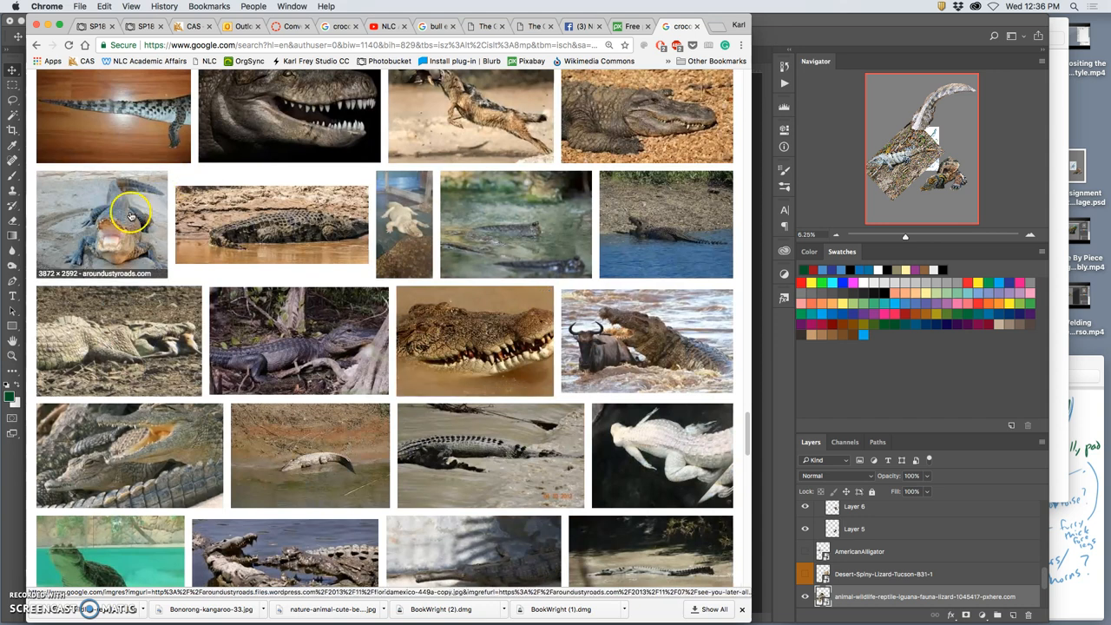
{"action": "scroll", "scroll_direction": "down", "scroll_amount": 3}
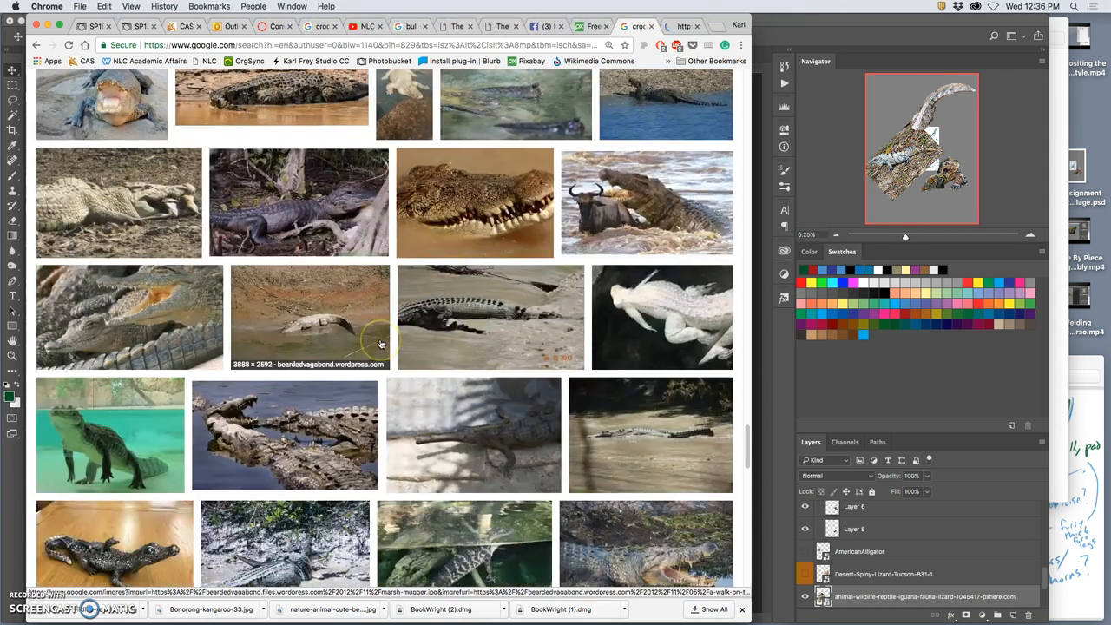
{"action": "scroll", "scroll_direction": "down", "scroll_amount": 3}
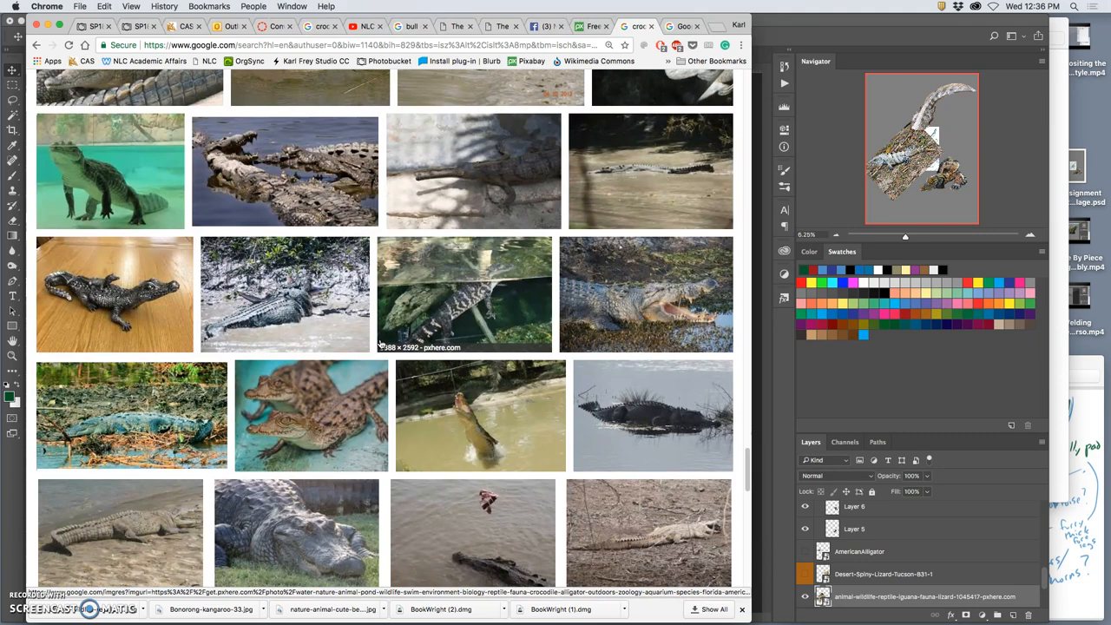
{"action": "scroll", "scroll_direction": "down", "scroll_amount": 3}
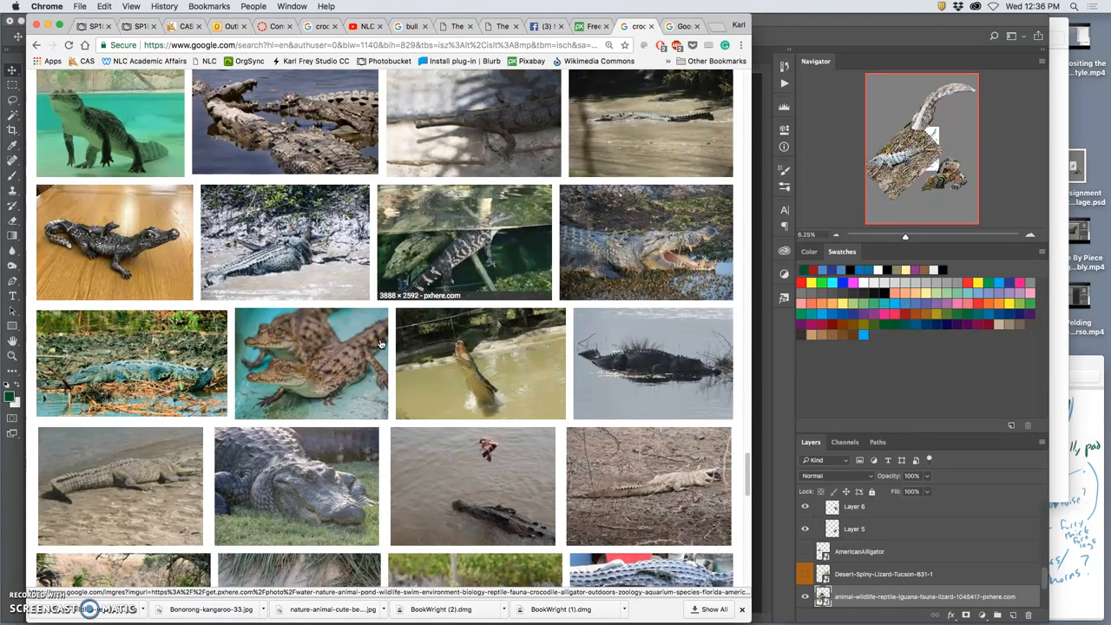
{"action": "scroll", "scroll_direction": "down", "scroll_amount": 3}
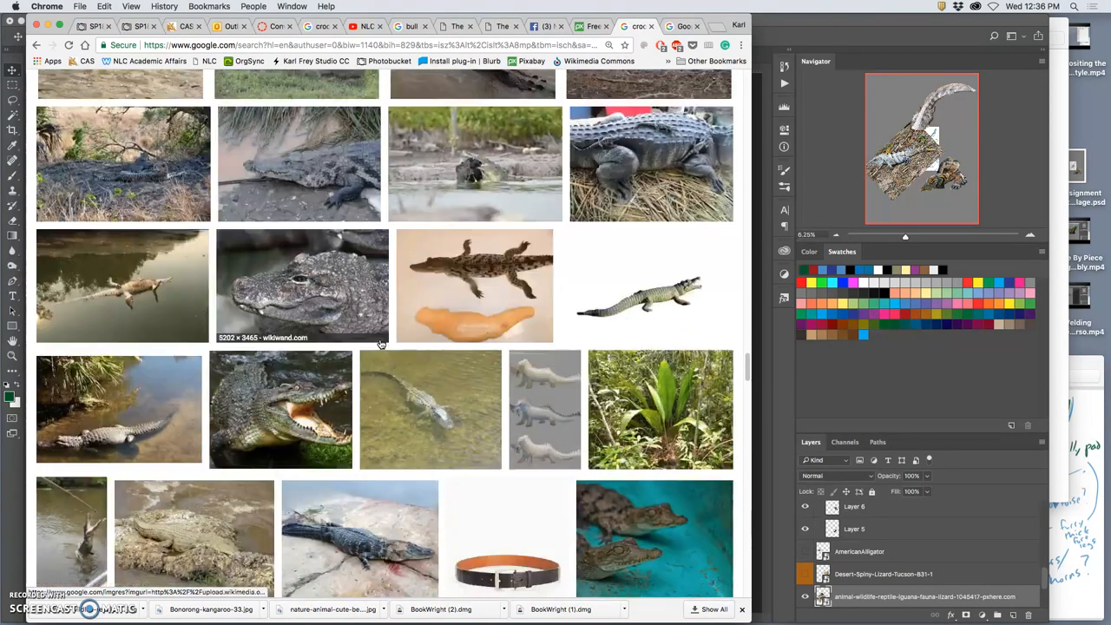
{"action": "scroll", "scroll_direction": "down", "scroll_amount": 3}
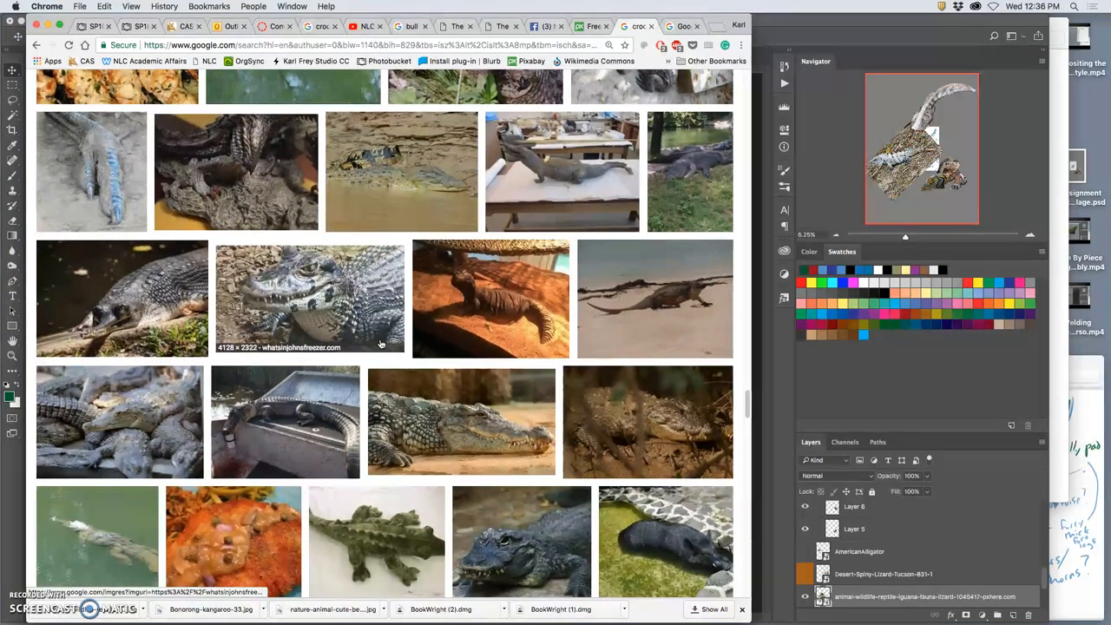
{"action": "scroll", "scroll_direction": "down", "scroll_amount": 3}
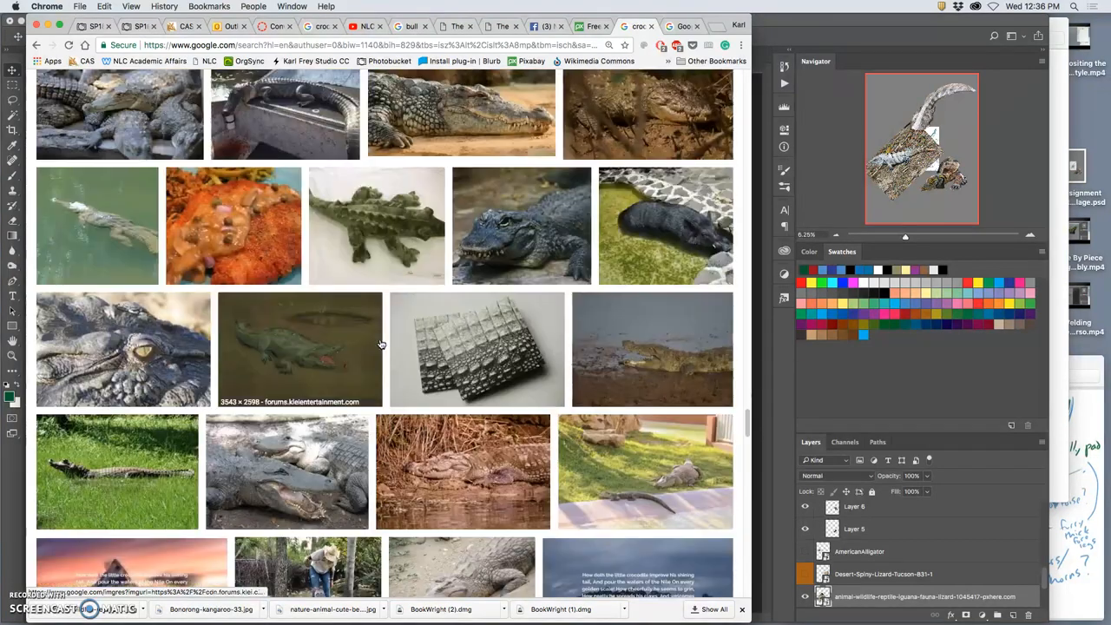
{"action": "scroll", "scroll_direction": "down", "scroll_amount": 3}
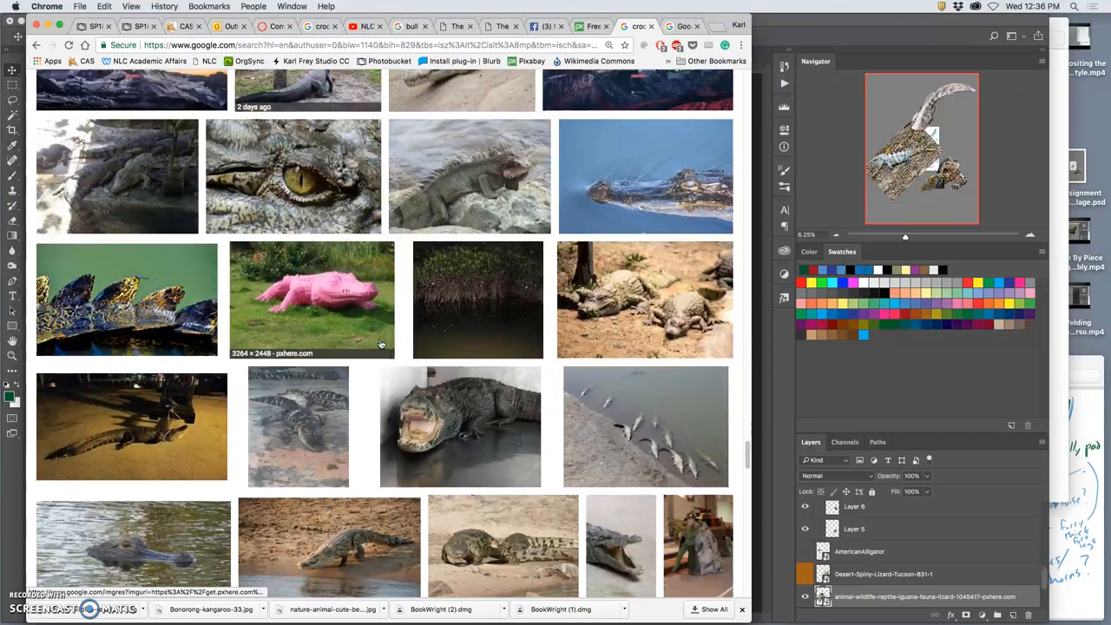
{"action": "scroll", "scroll_direction": "down", "scroll_amount": 3}
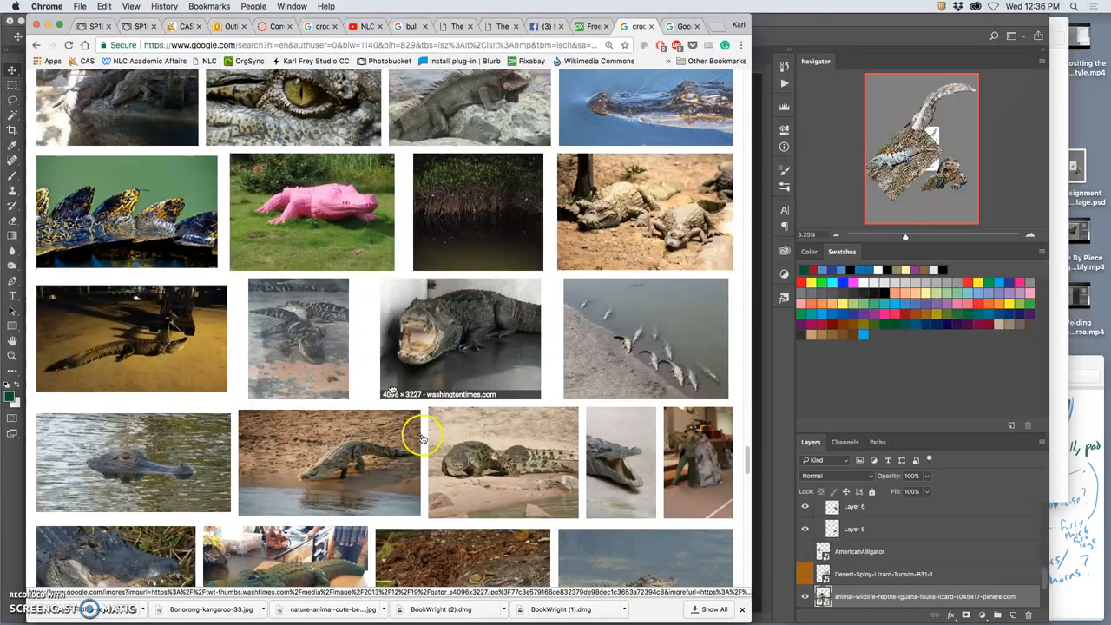
Step: Check a crocodile photo's options, then keep scrolling the results for a usable image
{"action": "right_click", "coordinate": [418, 438]}
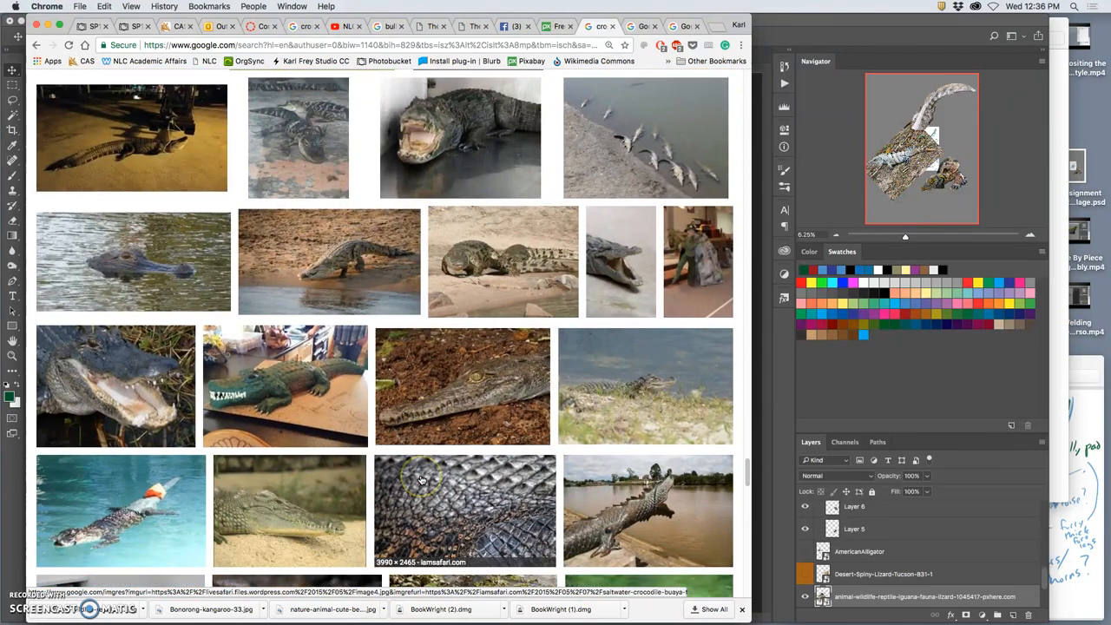
{"action": "scroll", "scroll_direction": "down", "scroll_amount": 3}
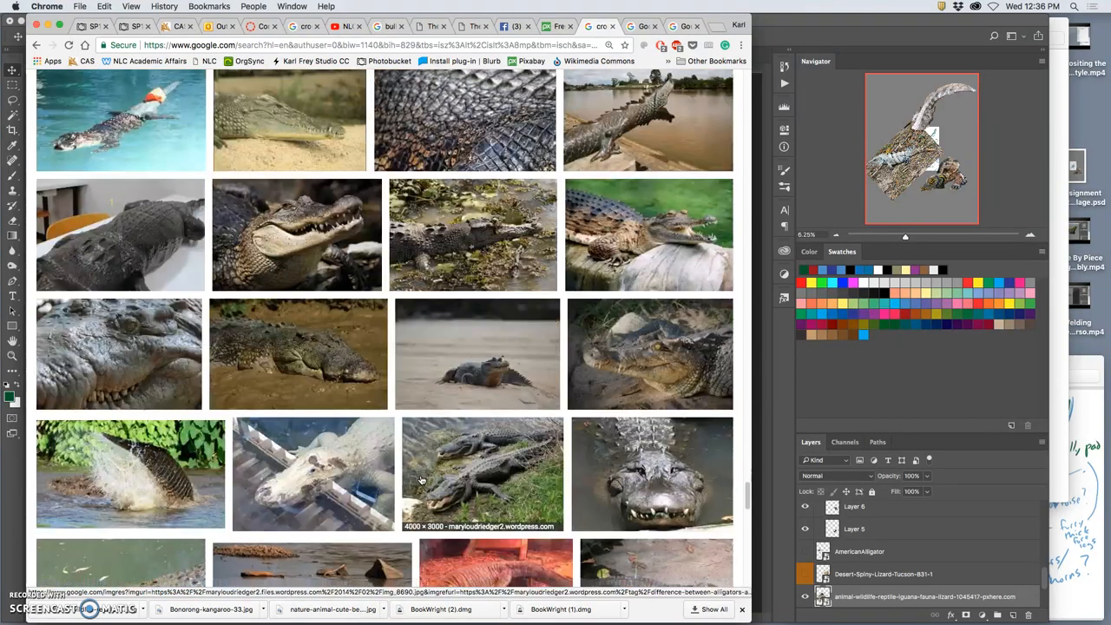
{"action": "scroll", "scroll_direction": "down", "scroll_amount": 3}
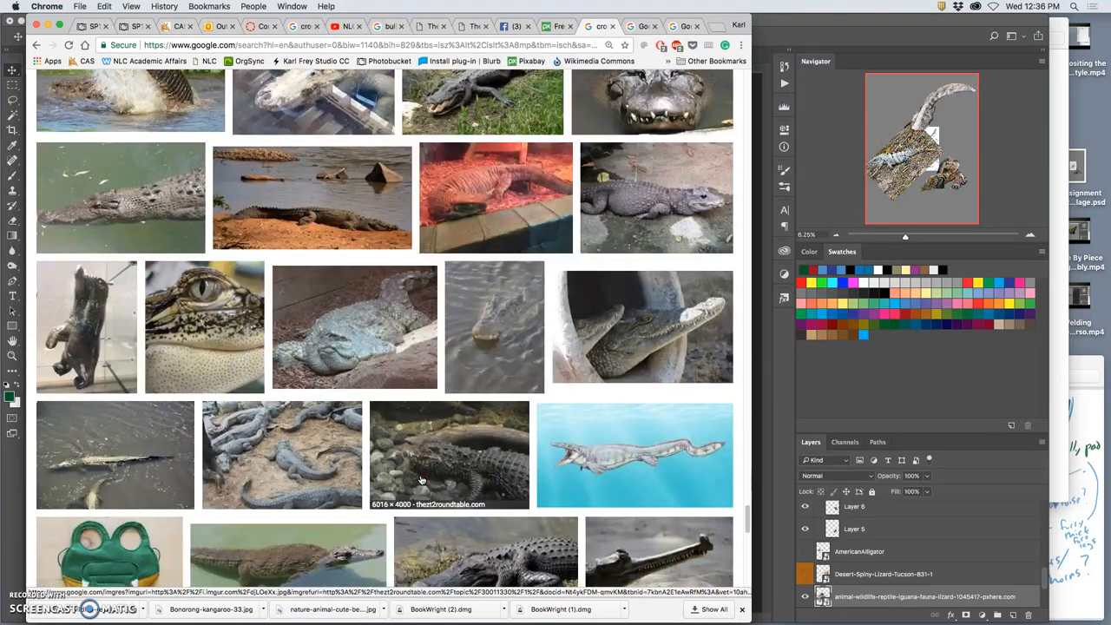
{"action": "scroll", "scroll_direction": "down", "scroll_amount": 3}
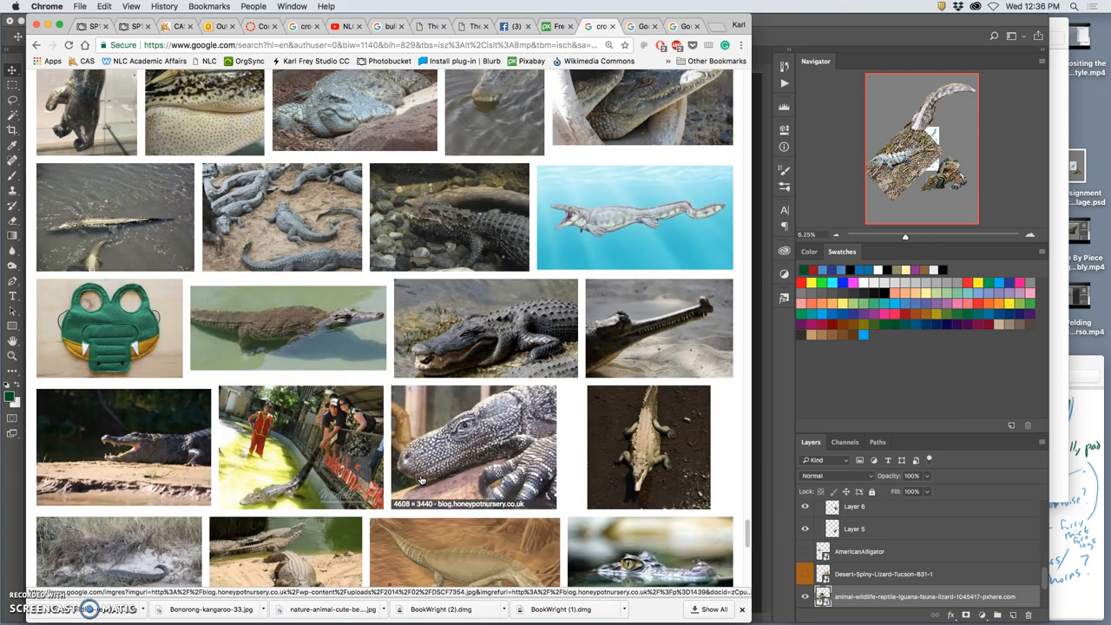
{"action": "scroll", "scroll_direction": "down", "scroll_amount": 3}
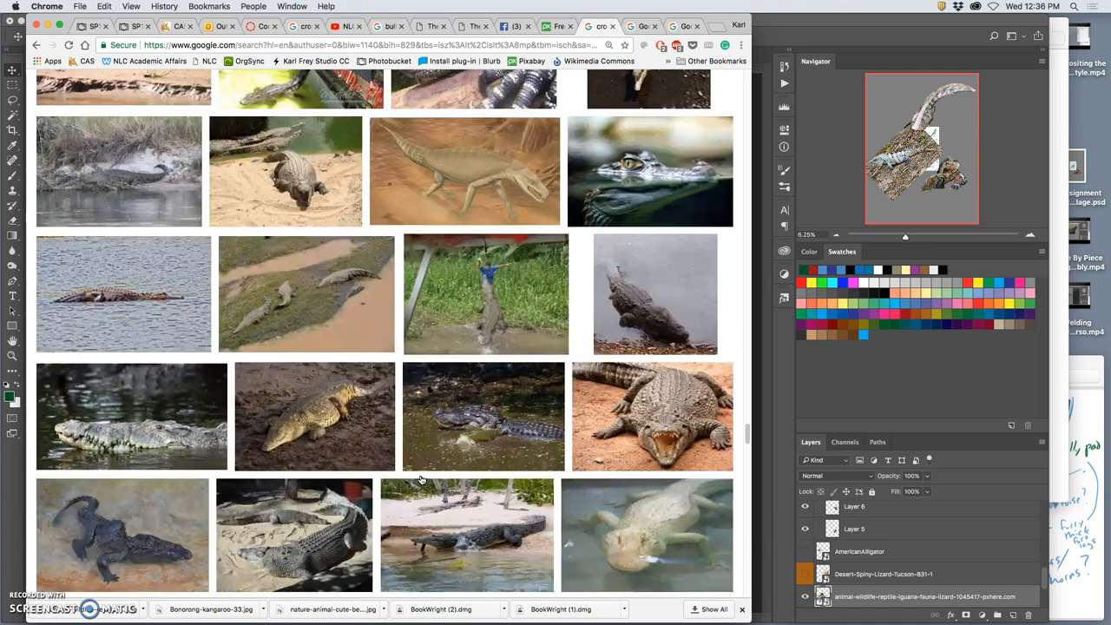
{"action": "scroll", "scroll_direction": "down", "scroll_amount": 3}
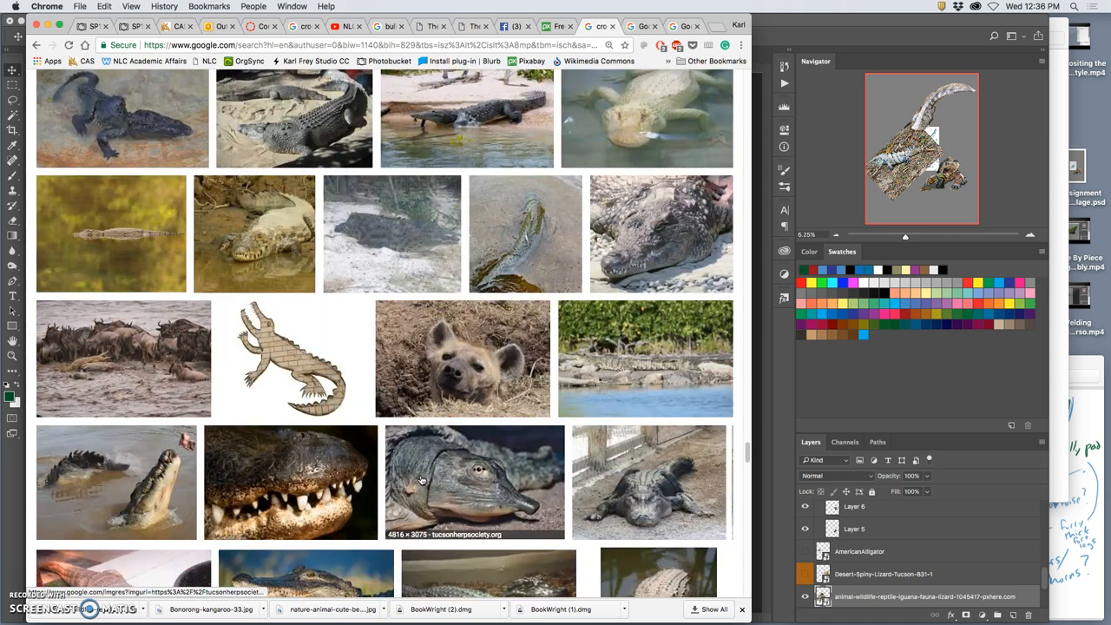
{"action": "scroll", "scroll_direction": "down", "scroll_amount": 3}
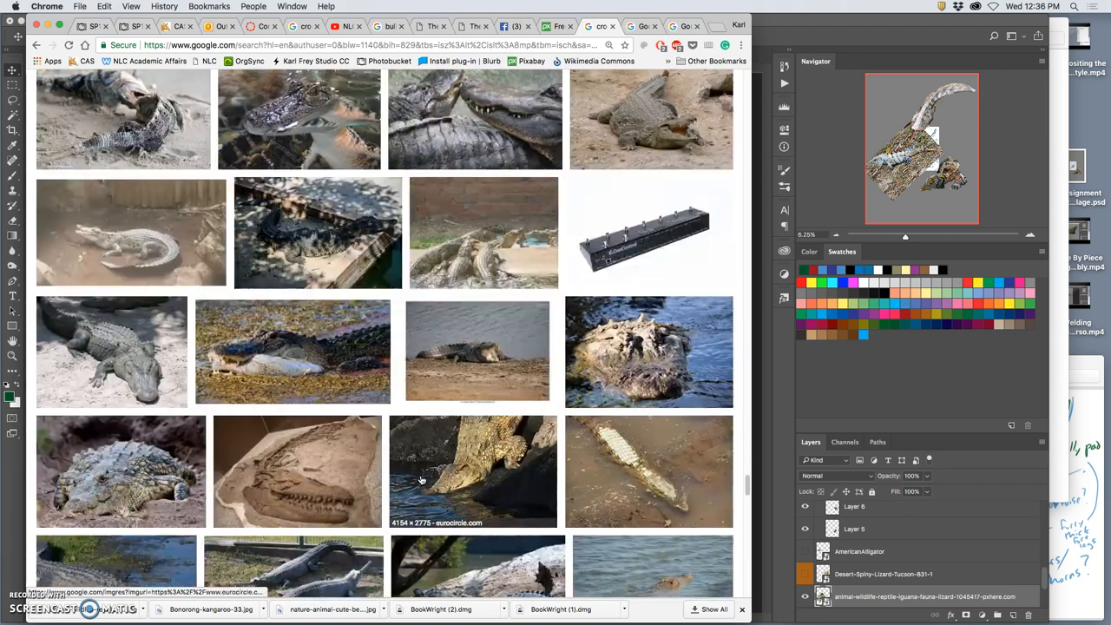
{"action": "scroll", "scroll_direction": "down", "scroll_amount": 3}
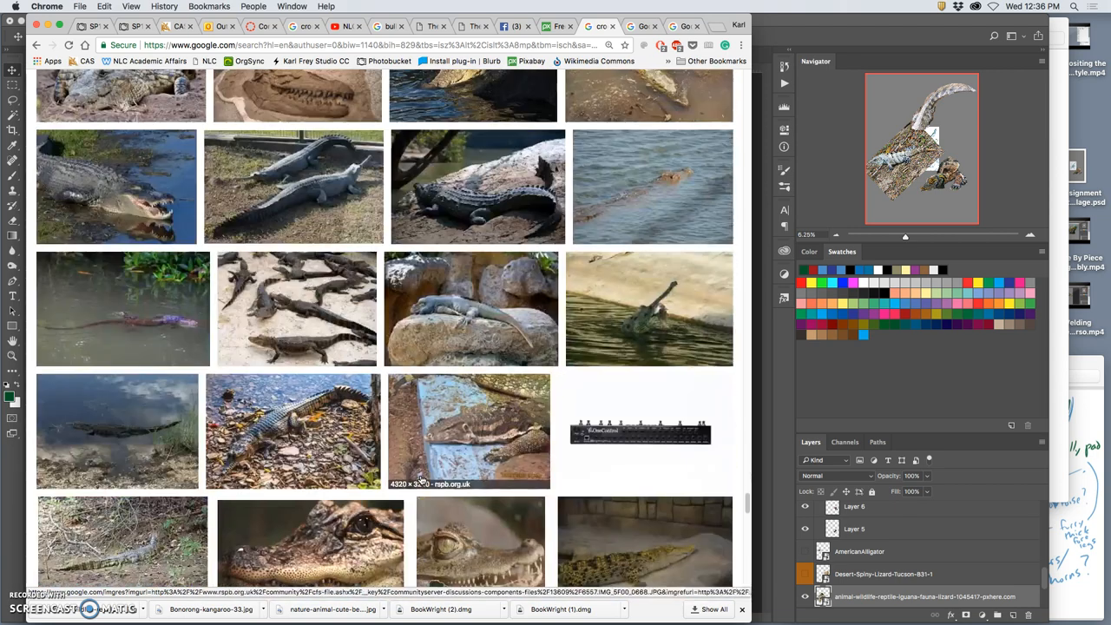
{"action": "scroll", "scroll_direction": "down", "scroll_amount": 3}
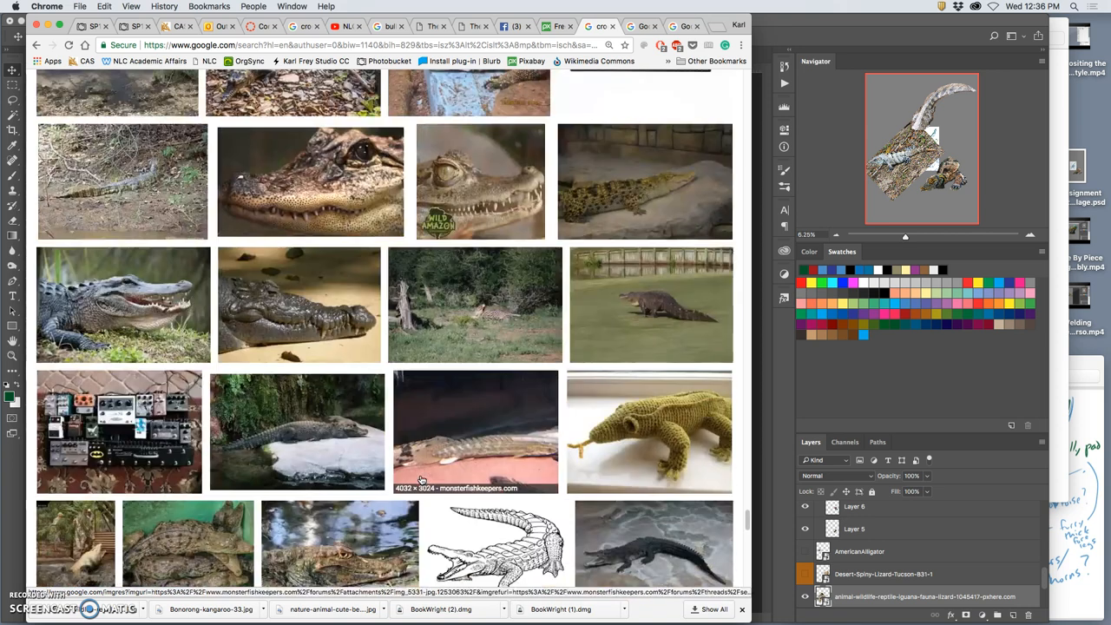
{"action": "scroll", "scroll_direction": "down", "scroll_amount": 3}
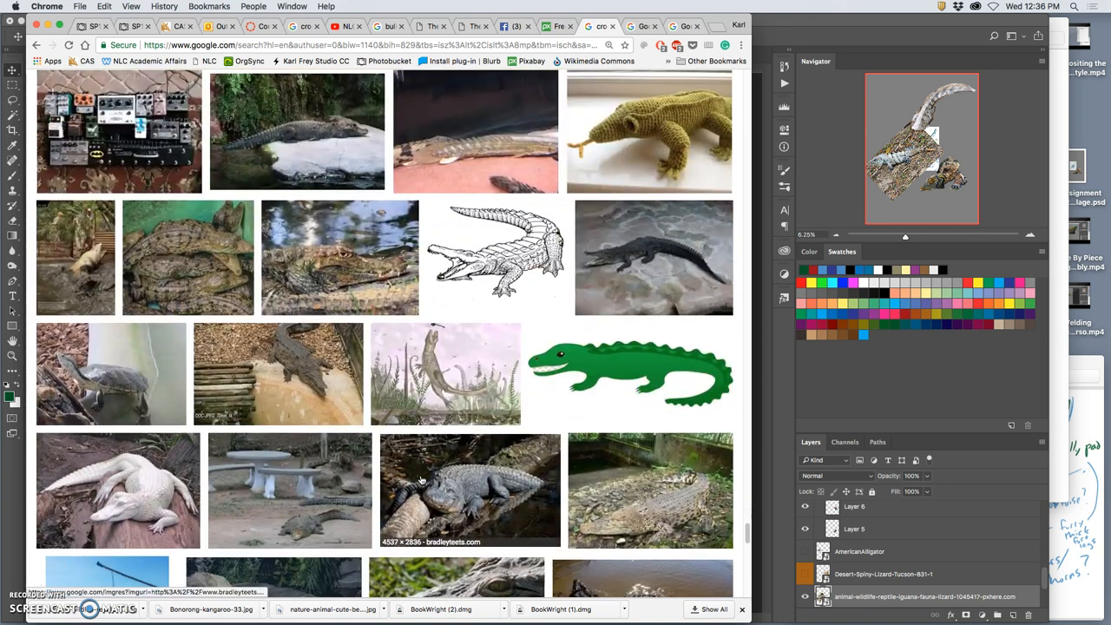
{"action": "scroll", "scroll_direction": "down", "scroll_amount": 3}
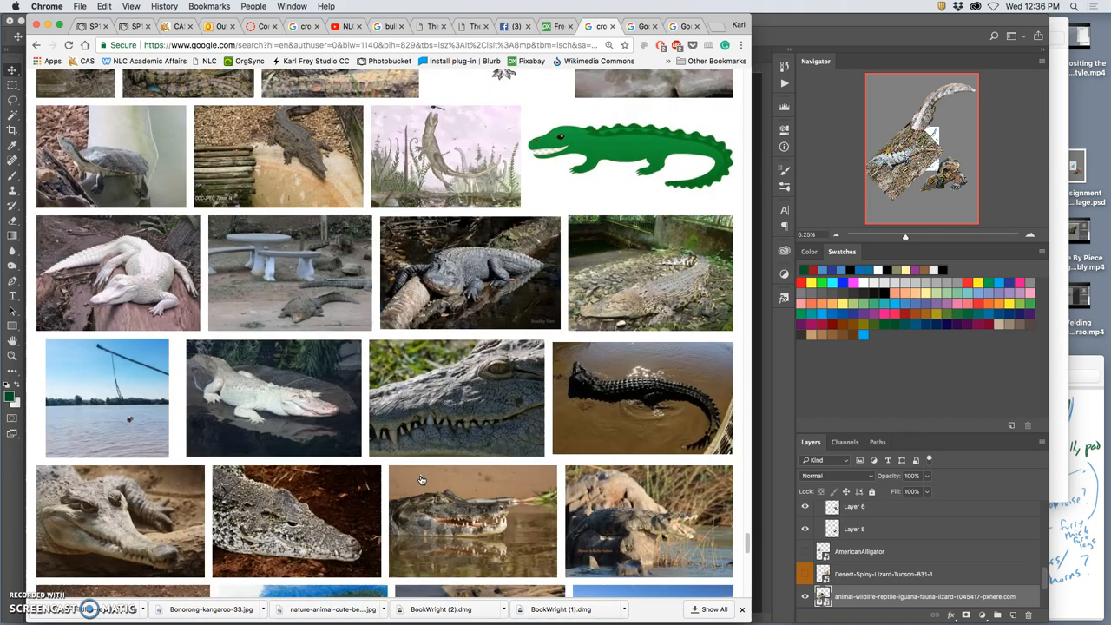
{"action": "scroll", "scroll_direction": "down", "scroll_amount": 3}
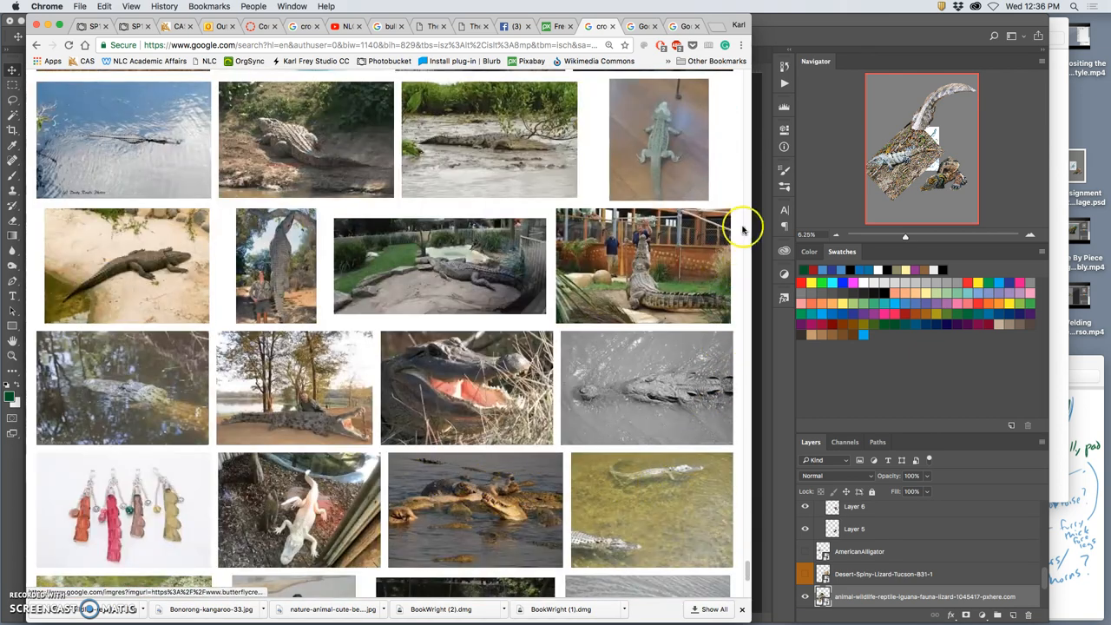
{"action": "scroll", "scroll_direction": "down", "scroll_amount": 3}
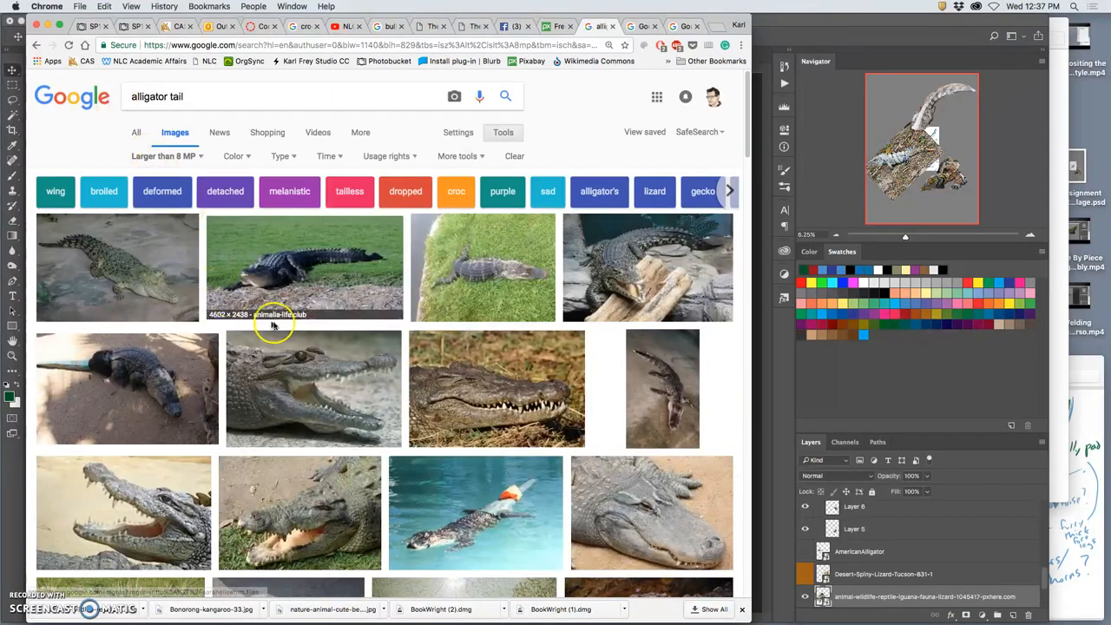
{"action": "mouse_move", "coordinate": [350, 325]}
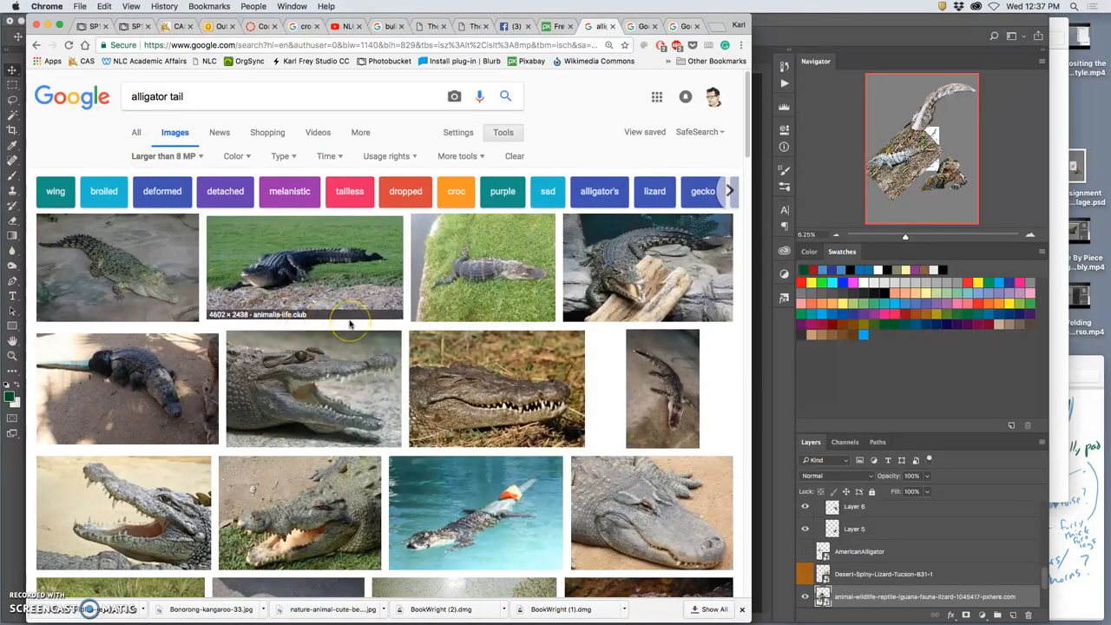
{"action": "mouse_move", "coordinate": [639, 257]}
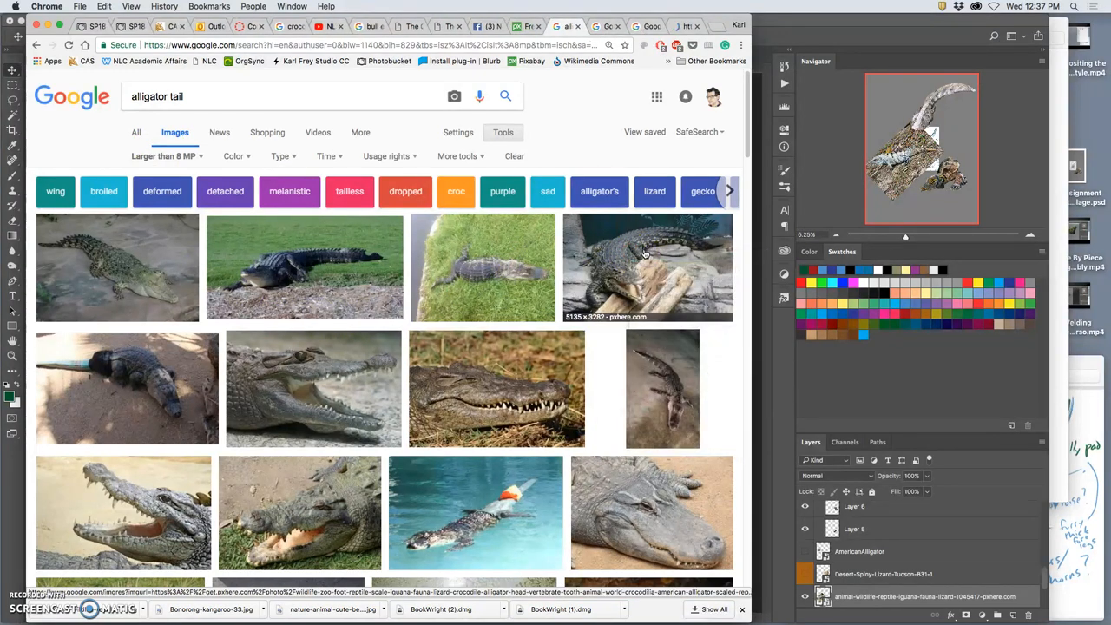
Step: Scroll further down the 'alligator tail' Google Images results
{"action": "scroll", "scroll_direction": "down", "scroll_amount": 3}
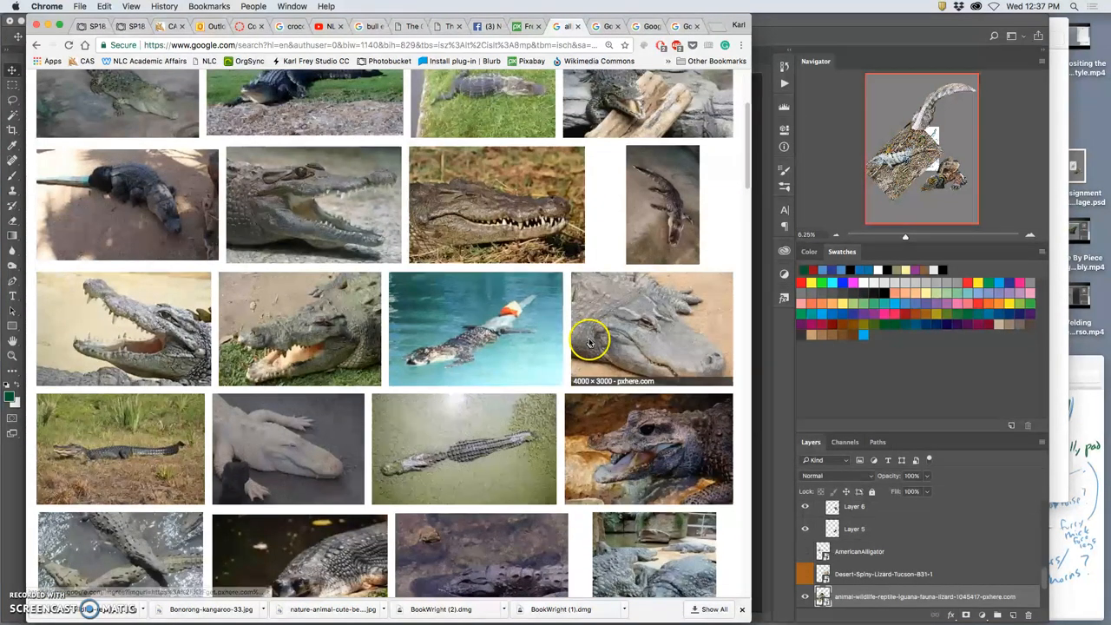
{"action": "scroll", "scroll_direction": "down", "scroll_amount": 3}
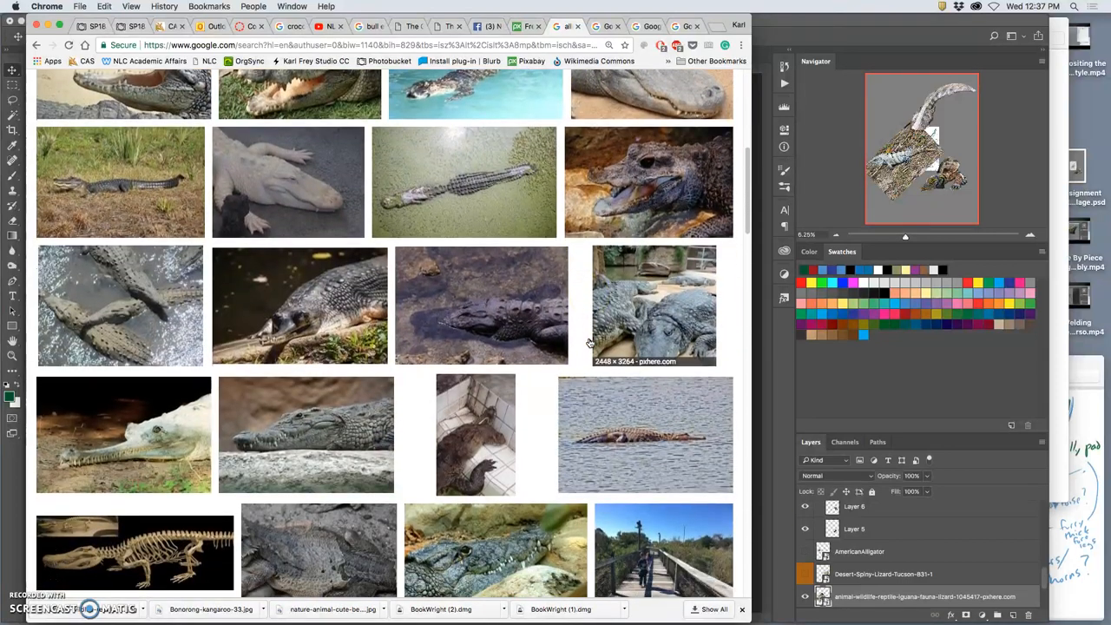
{"action": "scroll", "scroll_direction": "down", "scroll_amount": 3}
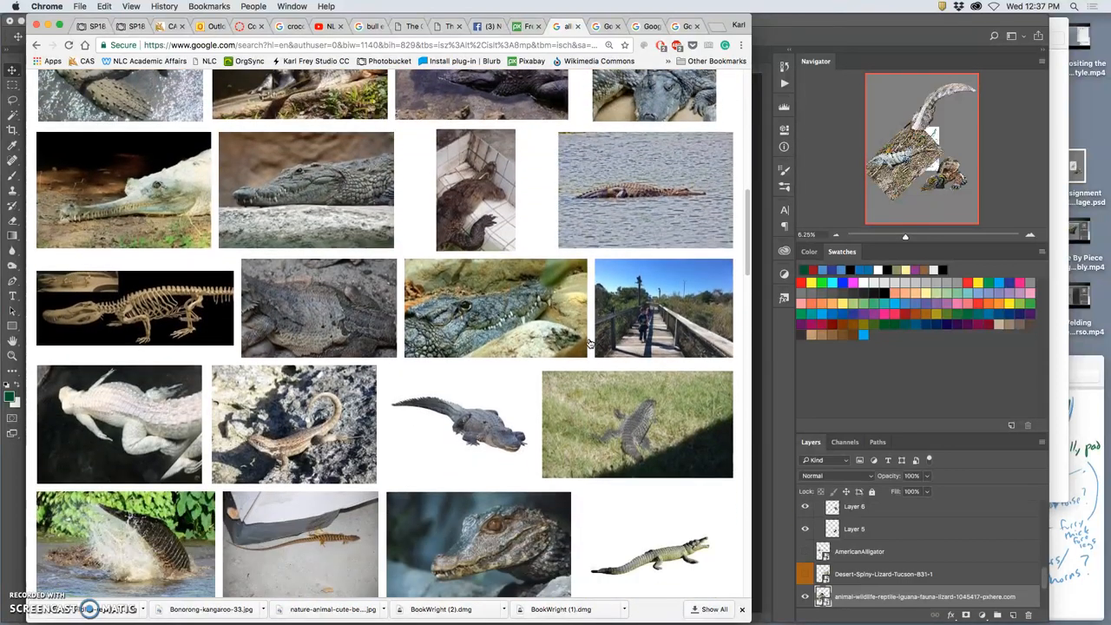
{"action": "scroll", "scroll_direction": "down", "scroll_amount": 3}
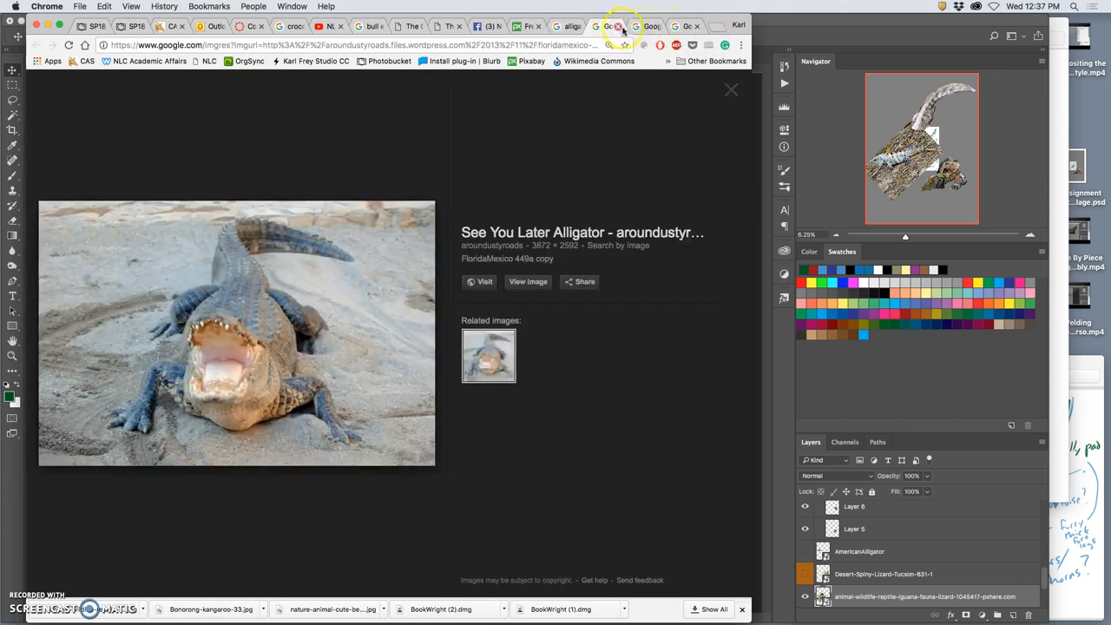
Step: Visit the crocodile-on-a-log photo's pxhere page and download the original file
{"action": "left_click", "coordinate": [528, 281]}
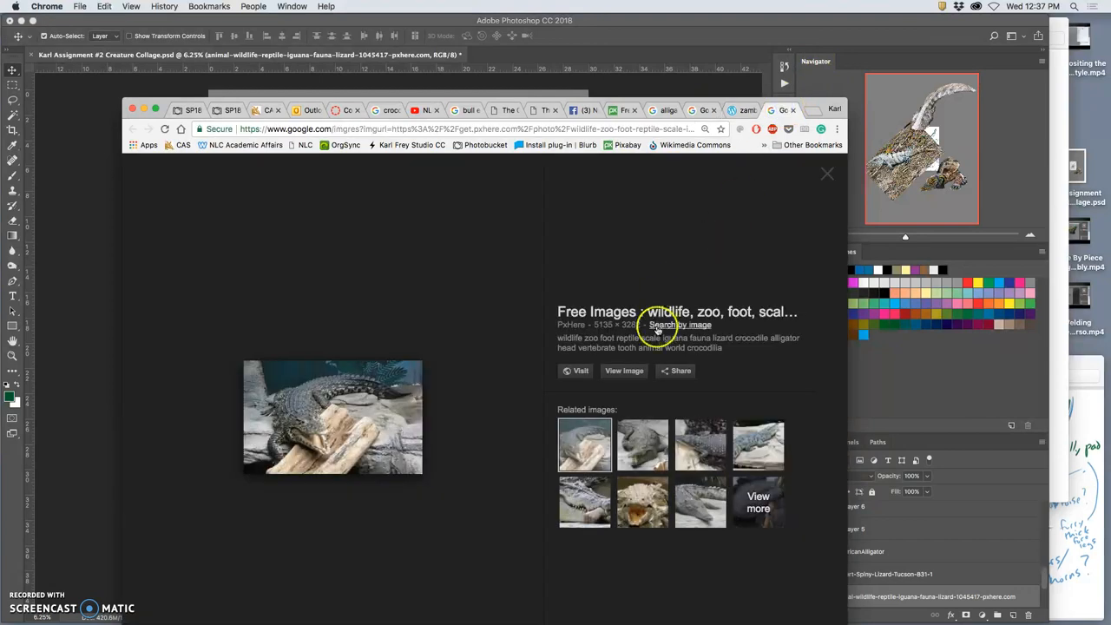
{"action": "left_click", "coordinate": [666, 324]}
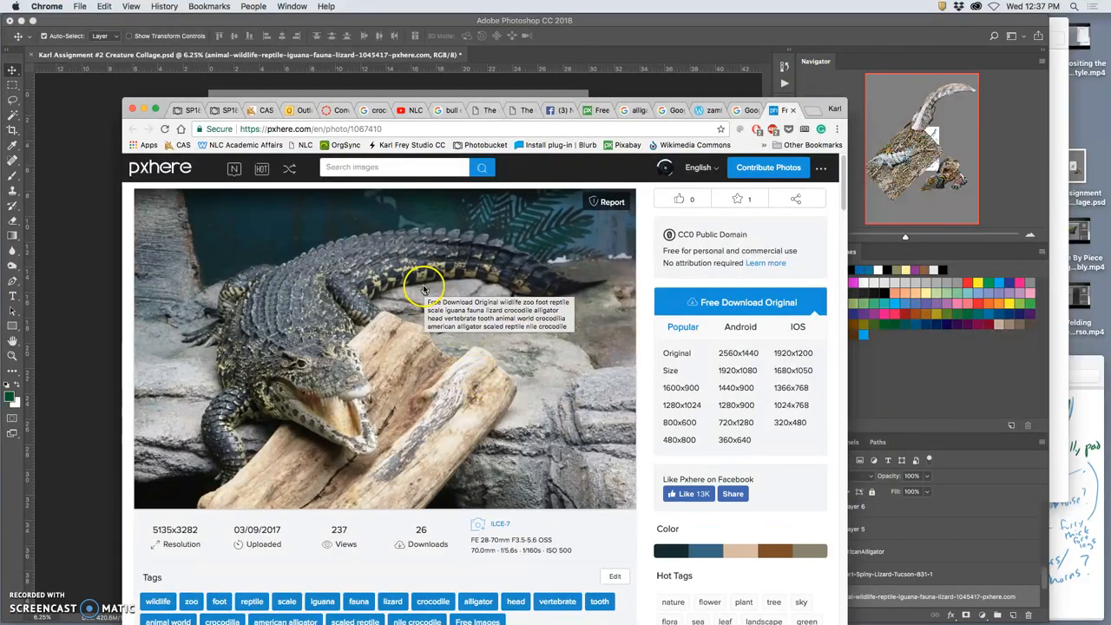
{"action": "mouse_move", "coordinate": [701, 330]}
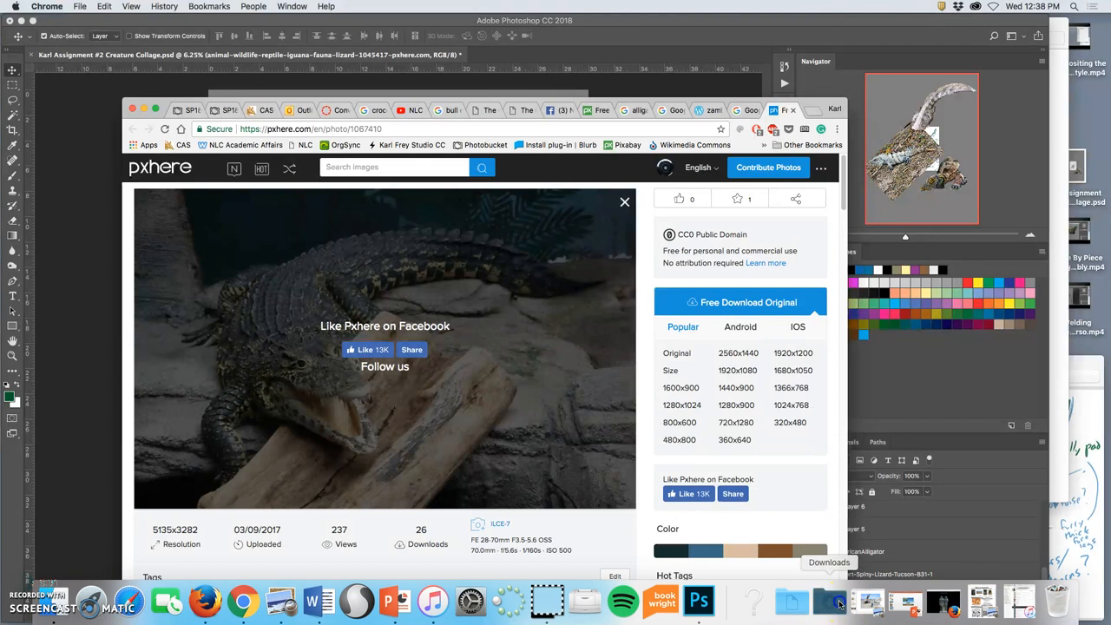
{"action": "left_click", "coordinate": [837, 601]}
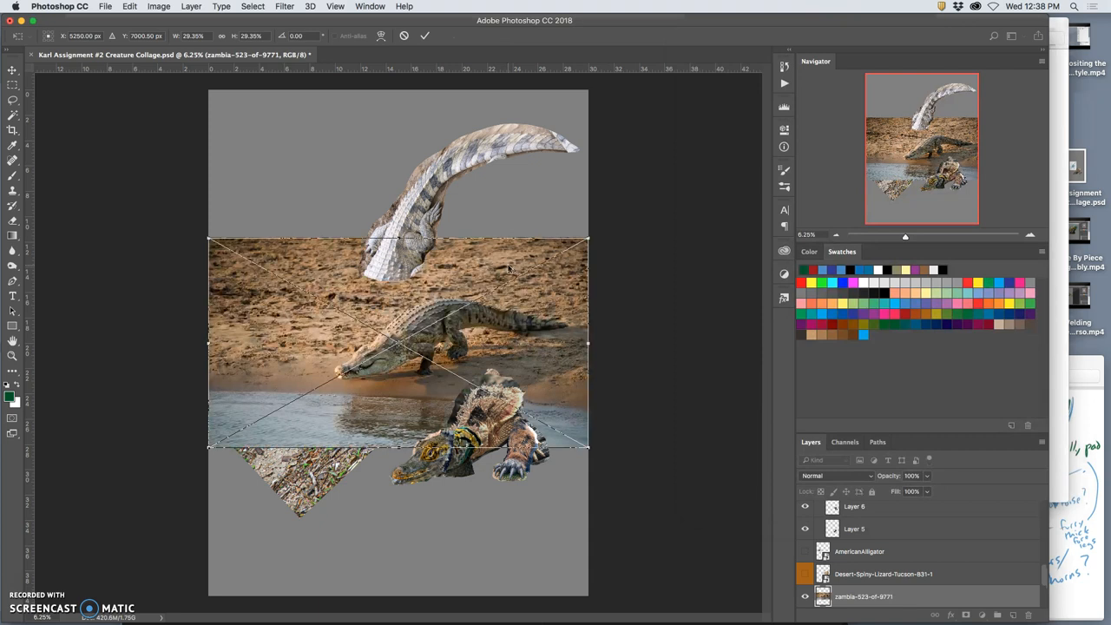
{"action": "mouse_move", "coordinate": [526, 267]}
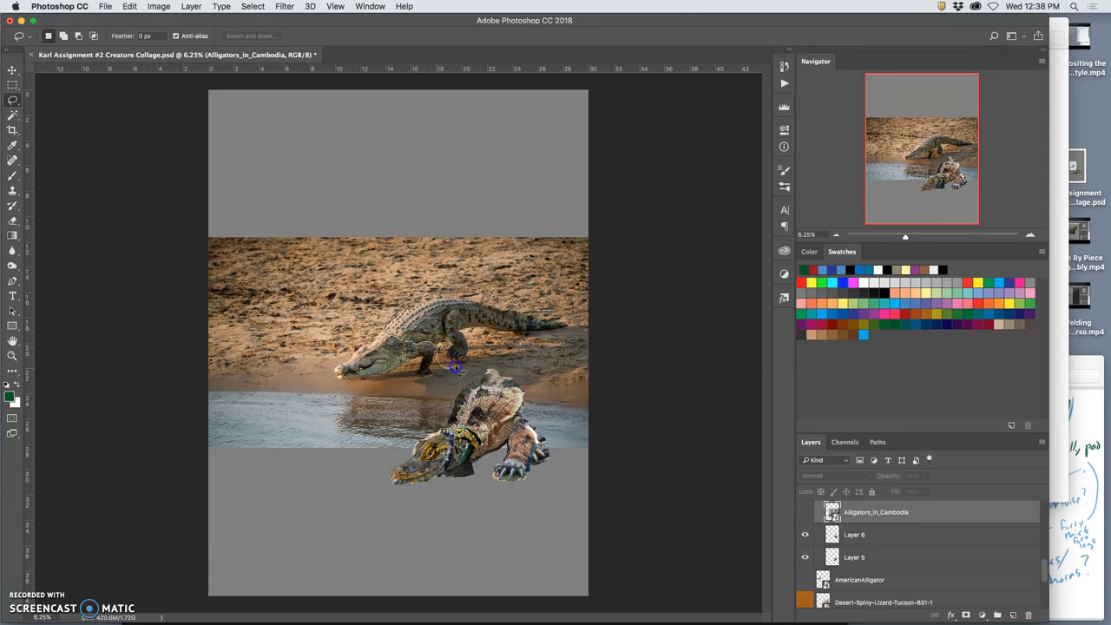
Step: Lasso-select part of the placed alligator photo for cutting out
{"action": "left_click_drag", "start_coordinate": [455, 368], "coordinate": [569, 312]}
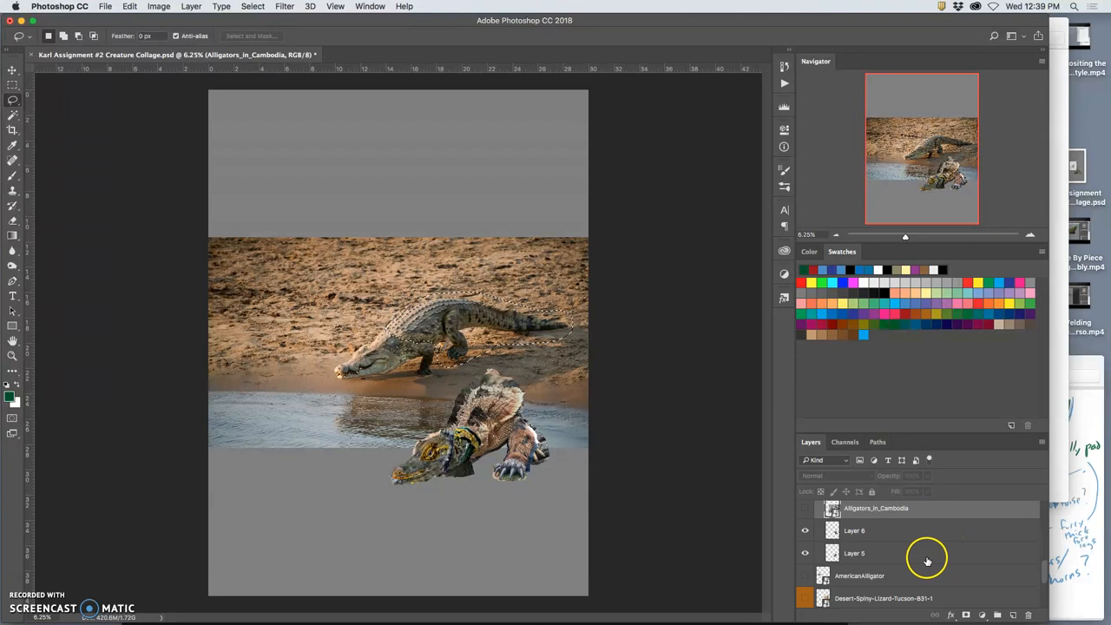
{"action": "scroll", "scroll_direction": "down", "scroll_amount": 3}
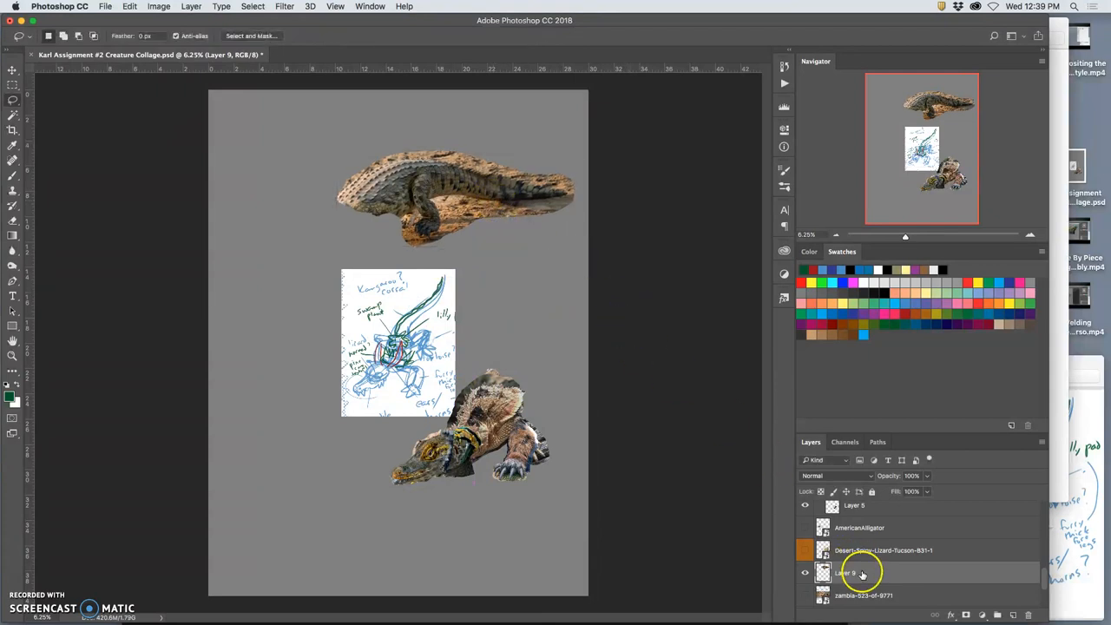
Step: Select Layer 8, the alligator back piece, in the Layers panel
{"action": "scroll", "scroll_direction": "down", "scroll_amount": 3}
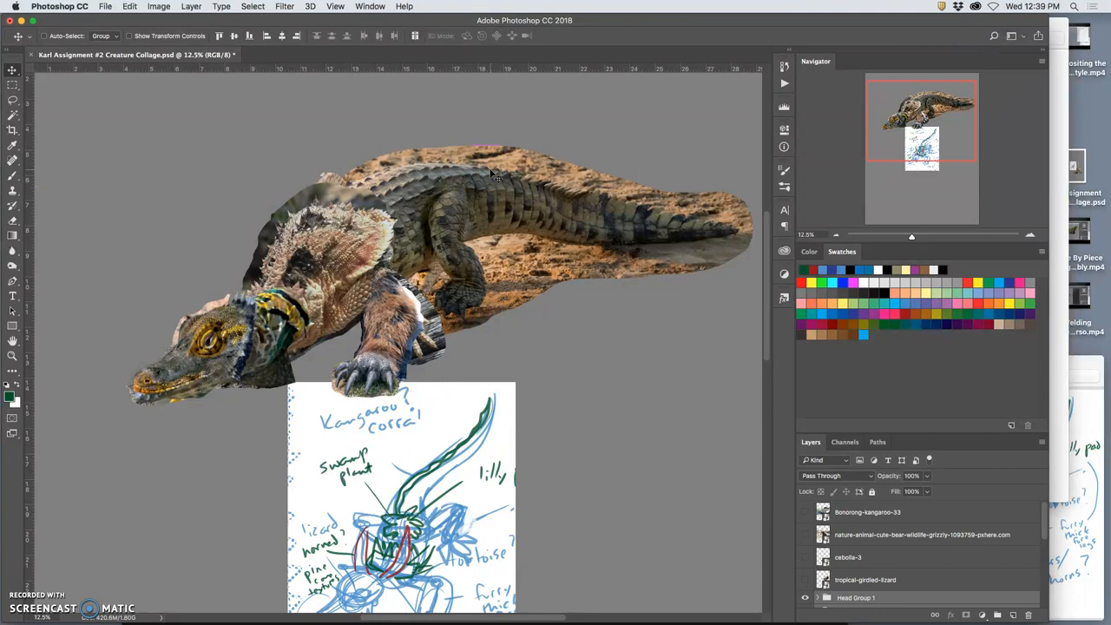
{"action": "left_click", "coordinate": [101, 35]}
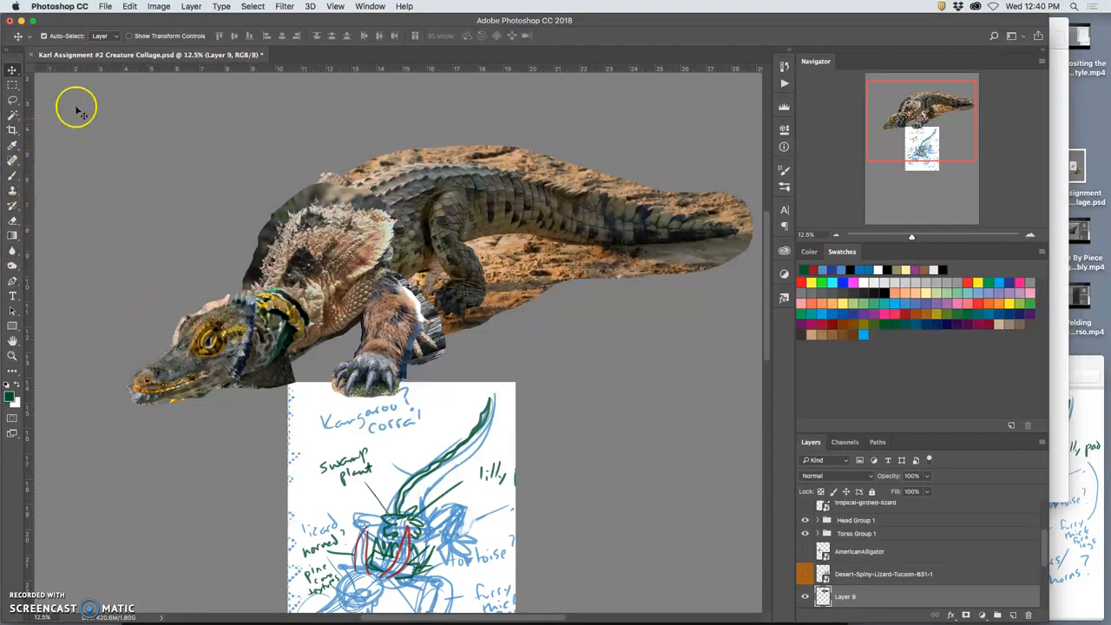
Step: Apply a Levels adjustment to Layer 8, pulling the black and white points inward
{"action": "left_click", "coordinate": [156, 7]}
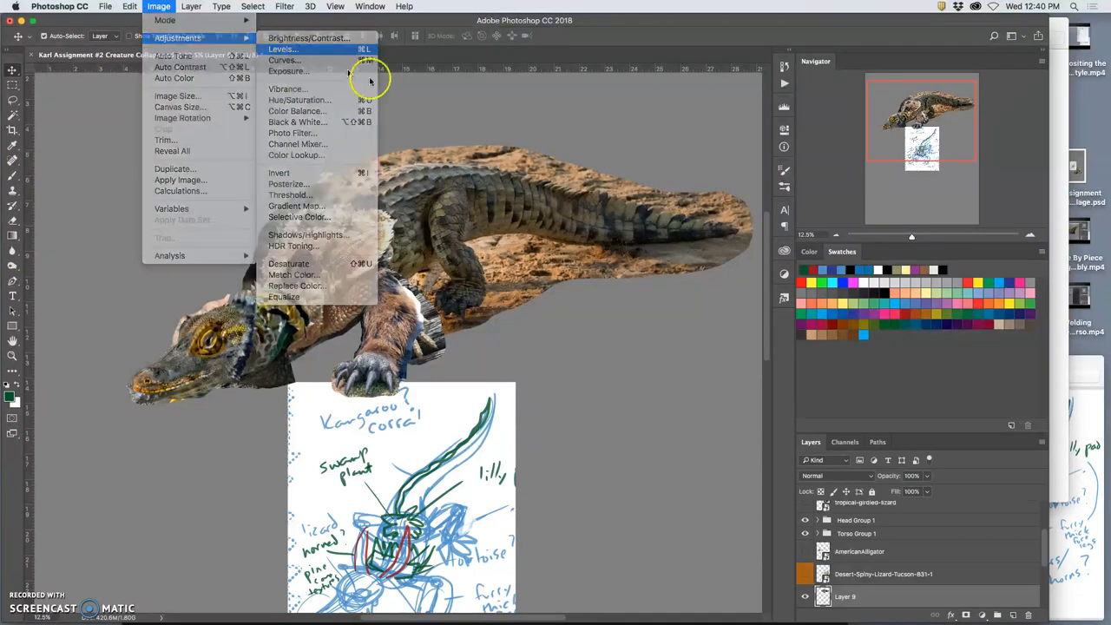
{"action": "left_click", "coordinate": [295, 36]}
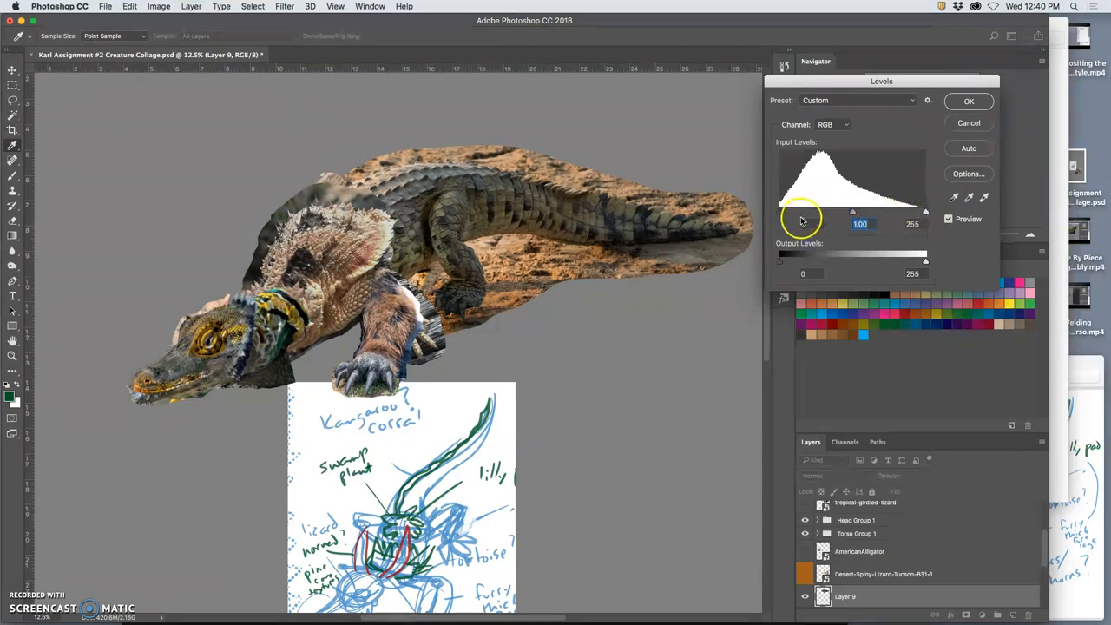
{"action": "left_click_drag", "start_coordinate": [778, 212], "coordinate": [781, 212]}
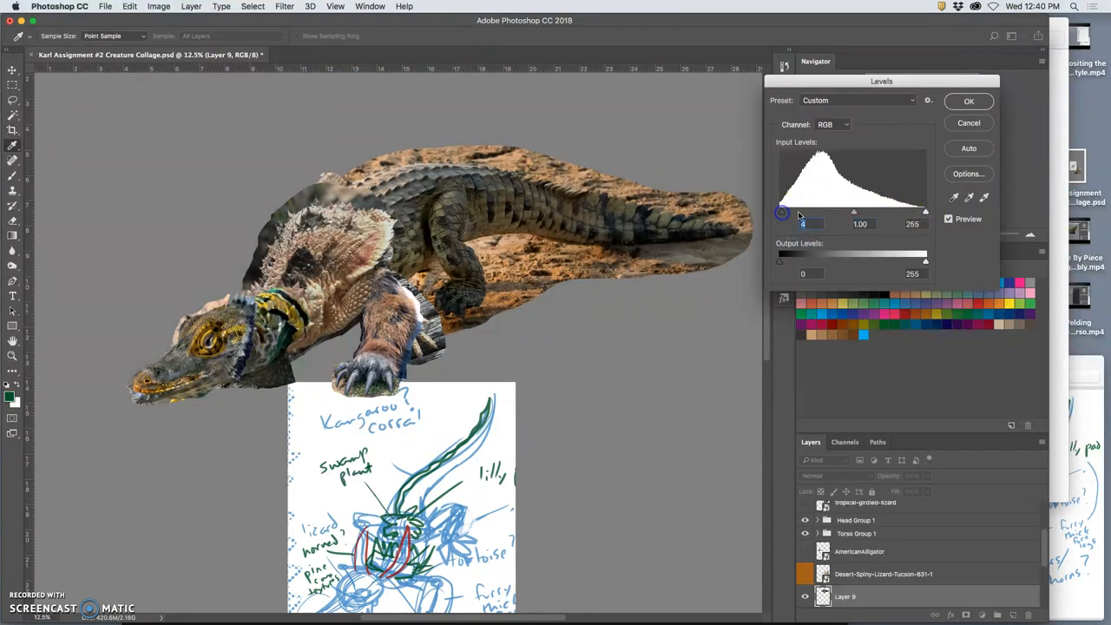
{"action": "left_click_drag", "start_coordinate": [923, 212], "coordinate": [906, 212]}
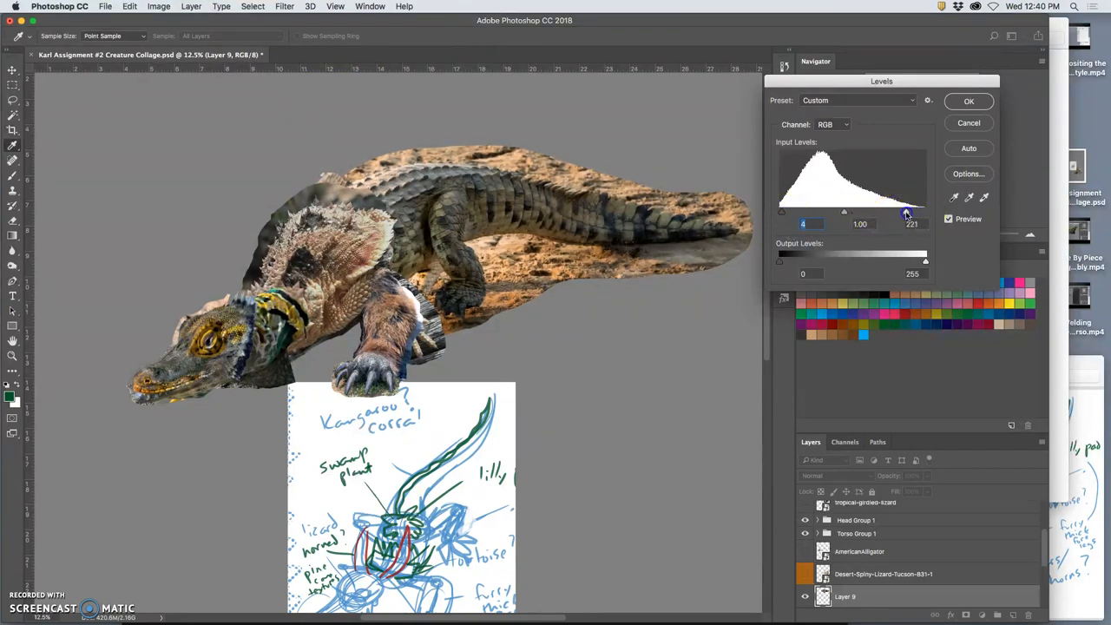
{"action": "left_click_drag", "start_coordinate": [906, 212], "coordinate": [906, 212]}
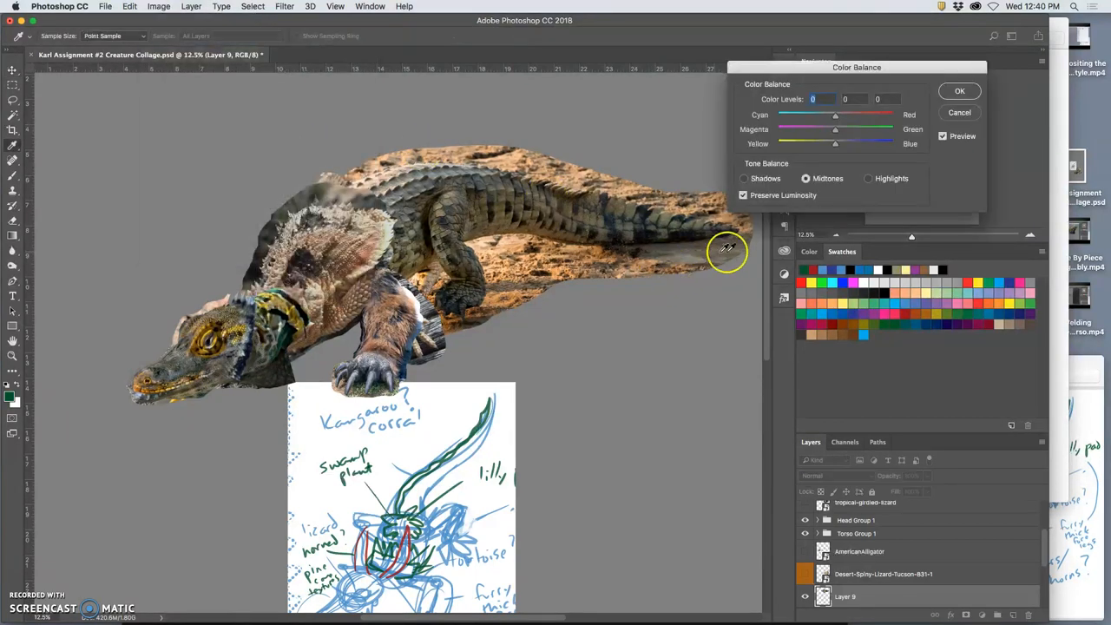
Step: Nudge Layer 9's midtones toward red and blue, then rebalance the highlights and shadows along cyan–red and magenta–green
{"action": "left_click_drag", "start_coordinate": [835, 114], "coordinate": [828, 115]}
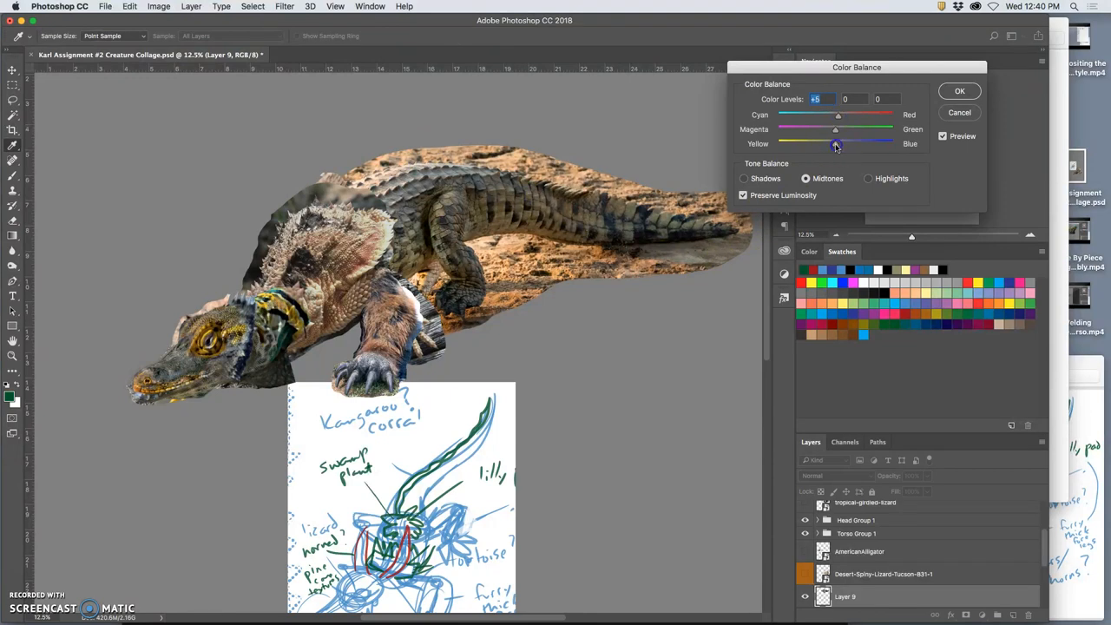
{"action": "left_click_drag", "start_coordinate": [835, 143], "coordinate": [842, 143]}
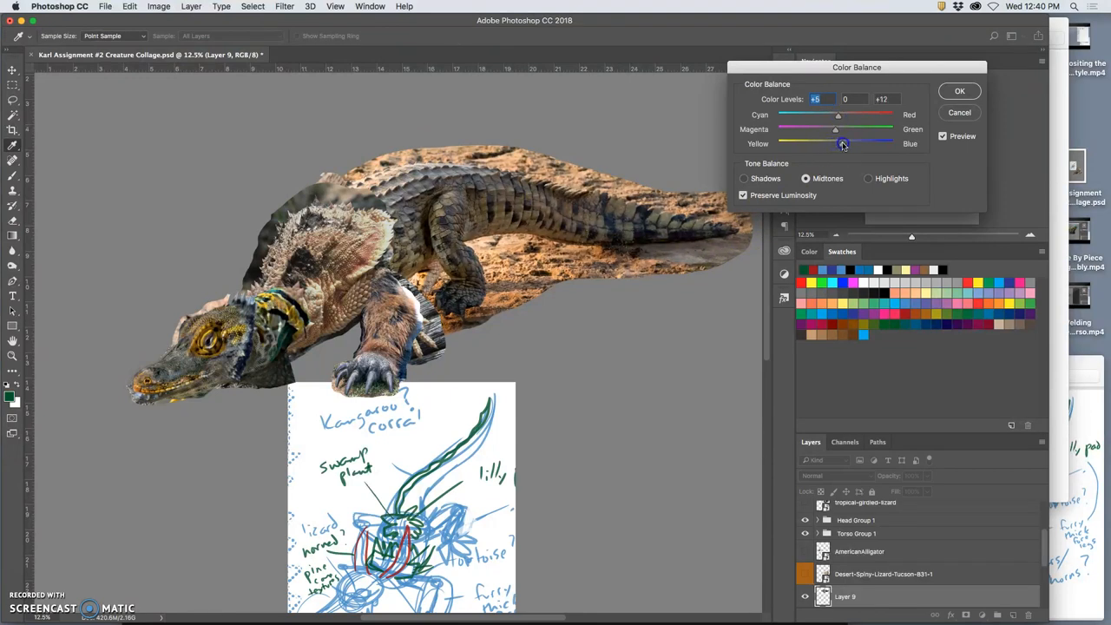
{"action": "left_click", "coordinate": [868, 177]}
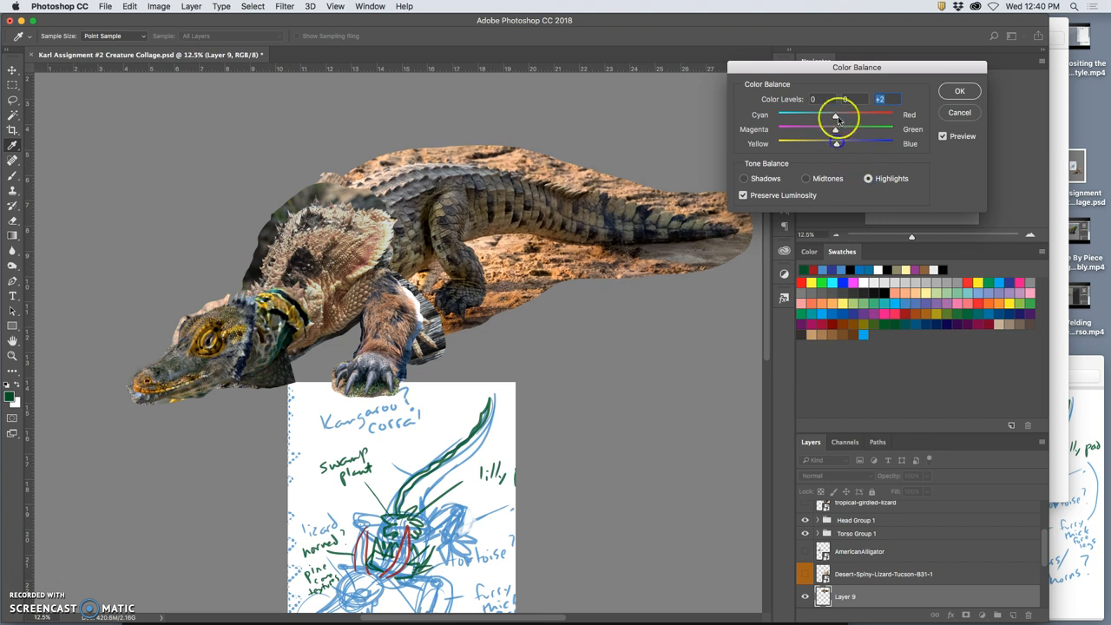
{"action": "left_click_drag", "start_coordinate": [836, 114], "coordinate": [844, 115]}
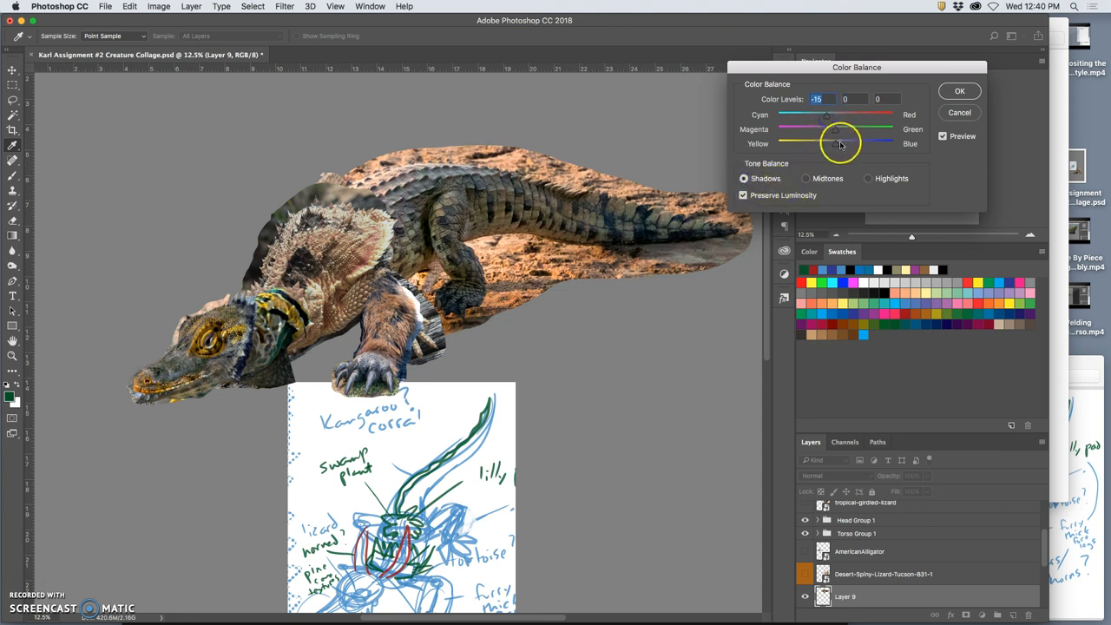
{"action": "left_click_drag", "start_coordinate": [840, 142], "coordinate": [894, 142]}
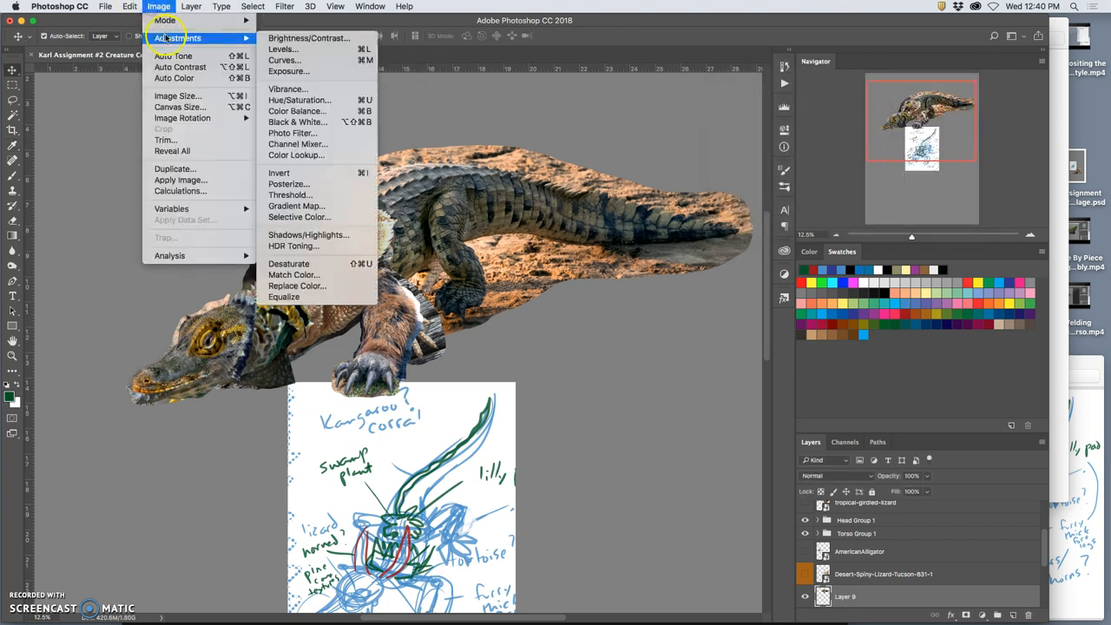
Step: Apply a Levels adjustment to Layer 9, shifting its midtone and shadow input sliders
{"action": "left_click", "coordinate": [274, 49]}
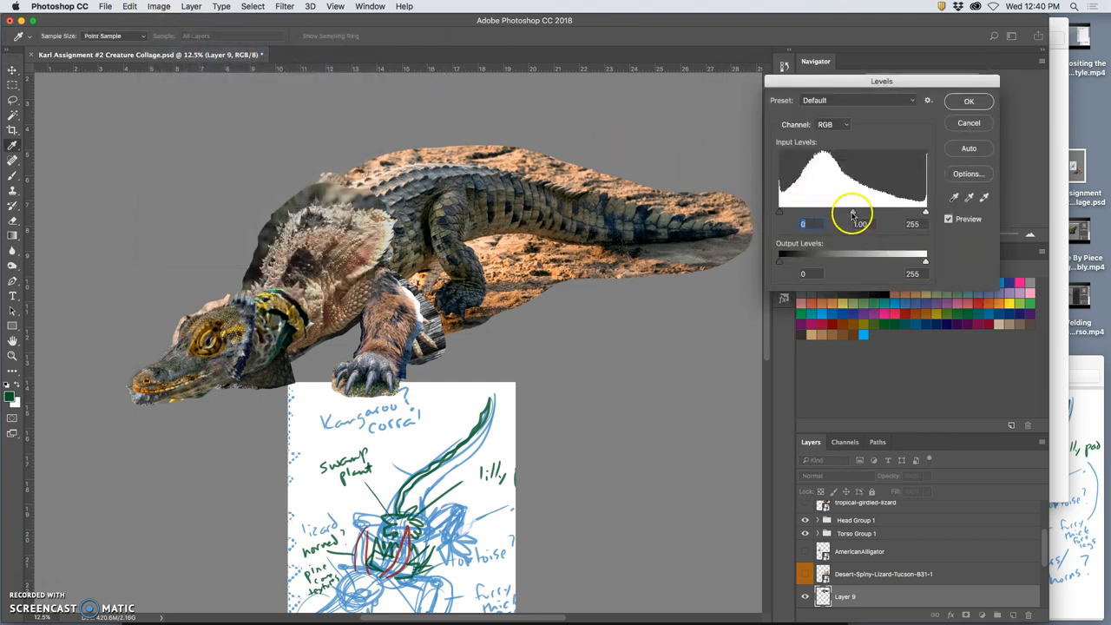
{"action": "left_click_drag", "start_coordinate": [861, 212], "coordinate": [854, 212]}
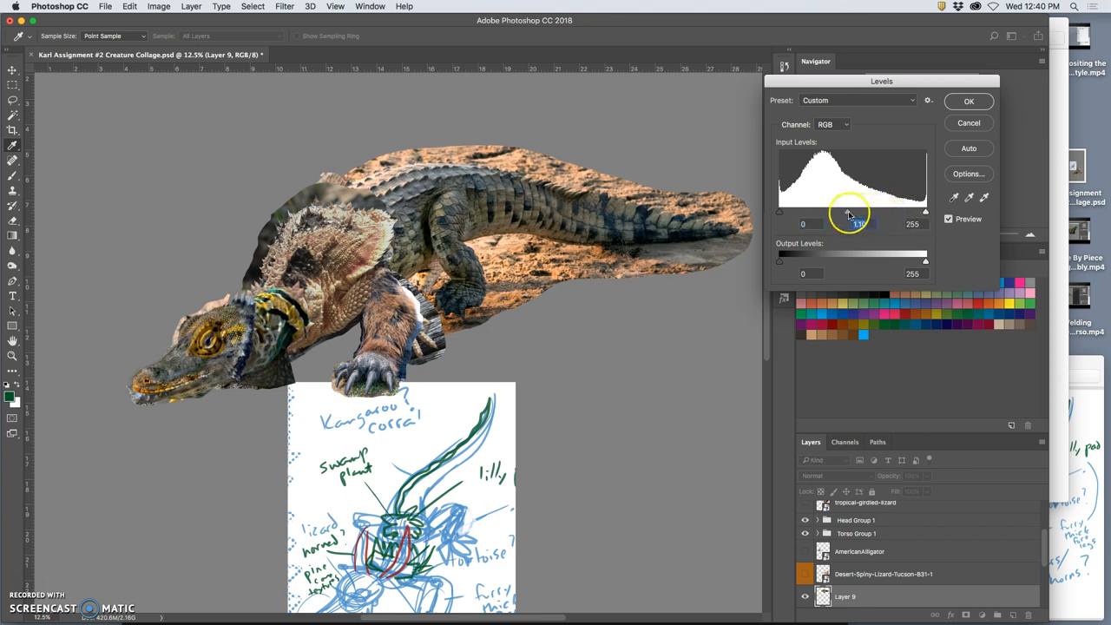
{"action": "left_click_drag", "start_coordinate": [856, 212], "coordinate": [843, 212]}
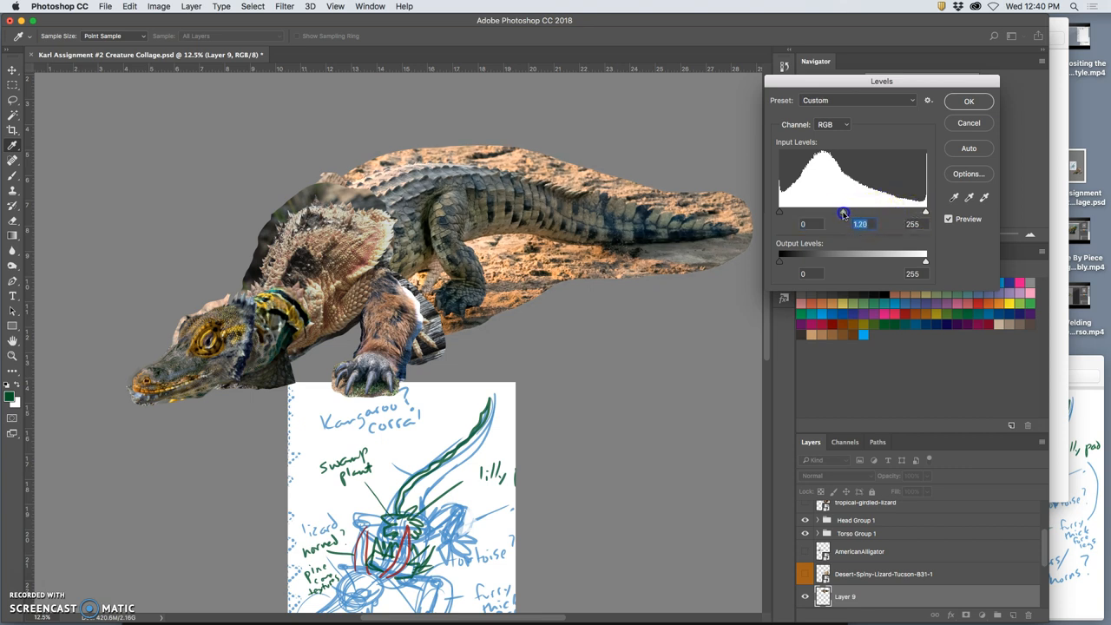
{"action": "left_click_drag", "start_coordinate": [778, 212], "coordinate": [785, 212]}
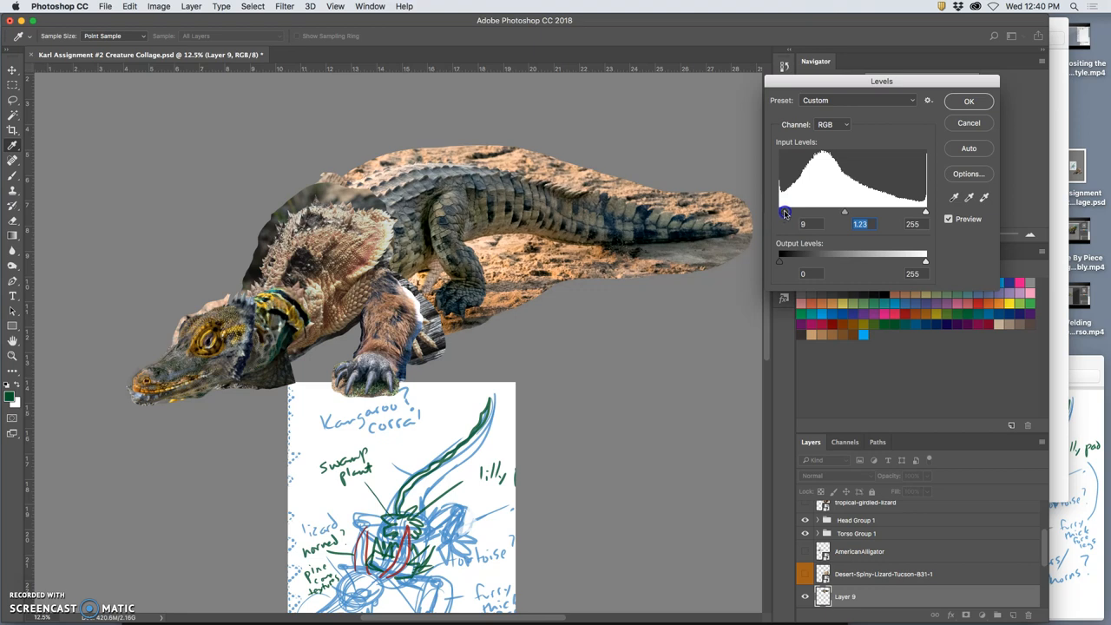
{"action": "left_click_drag", "start_coordinate": [784, 212], "coordinate": [783, 211]}
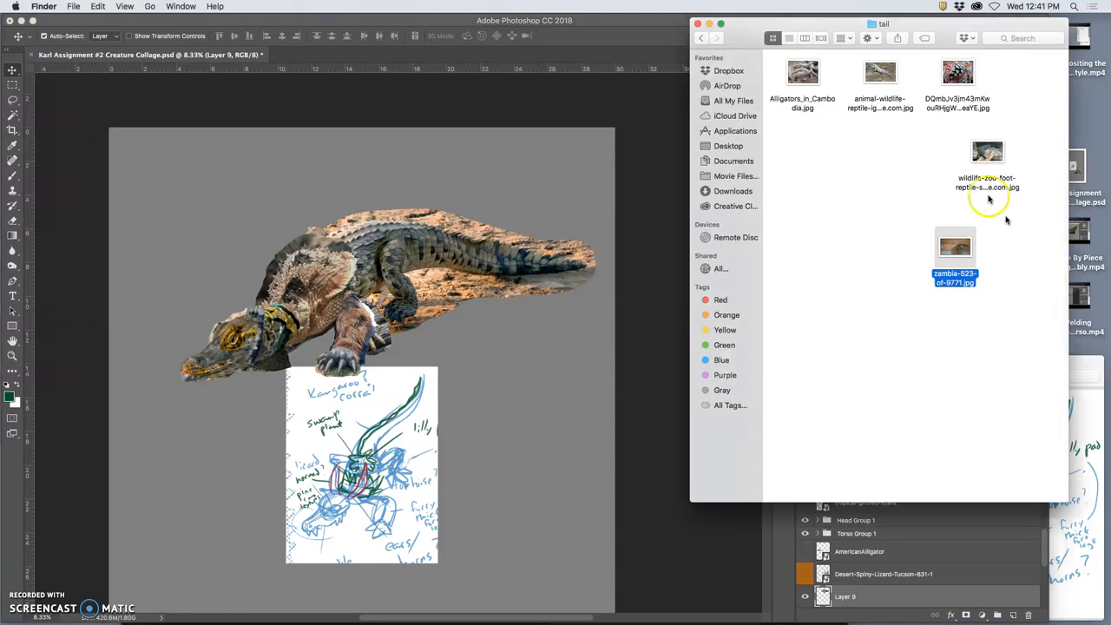
Step: Return to the reference folder in Finder and enter one of its subfolders
{"action": "left_click", "coordinate": [703, 38]}
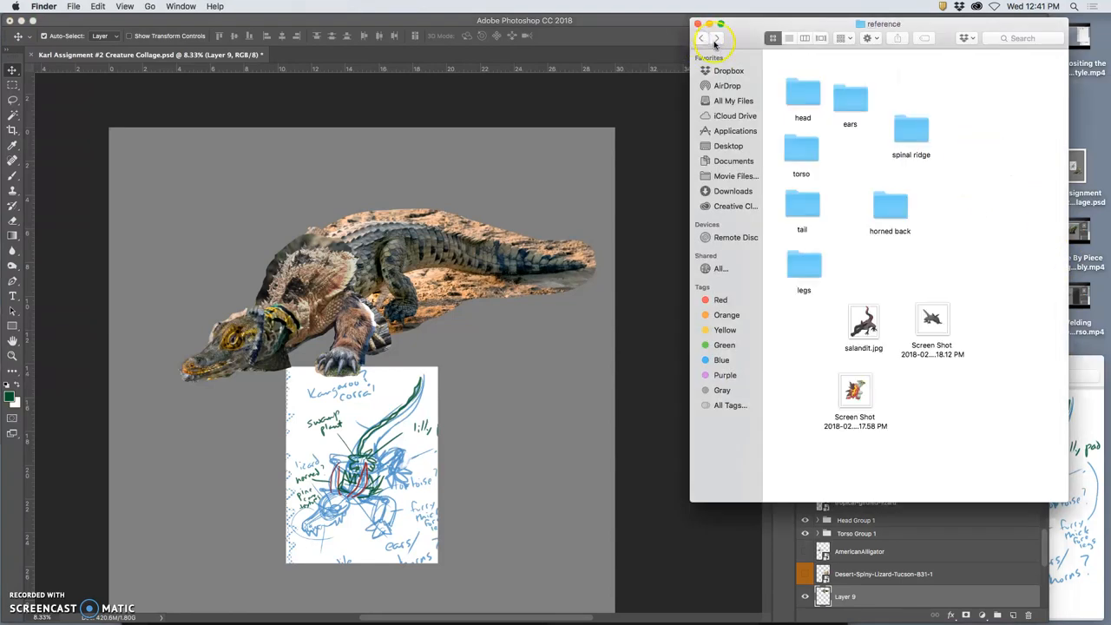
{"action": "double_click", "coordinate": [802, 205]}
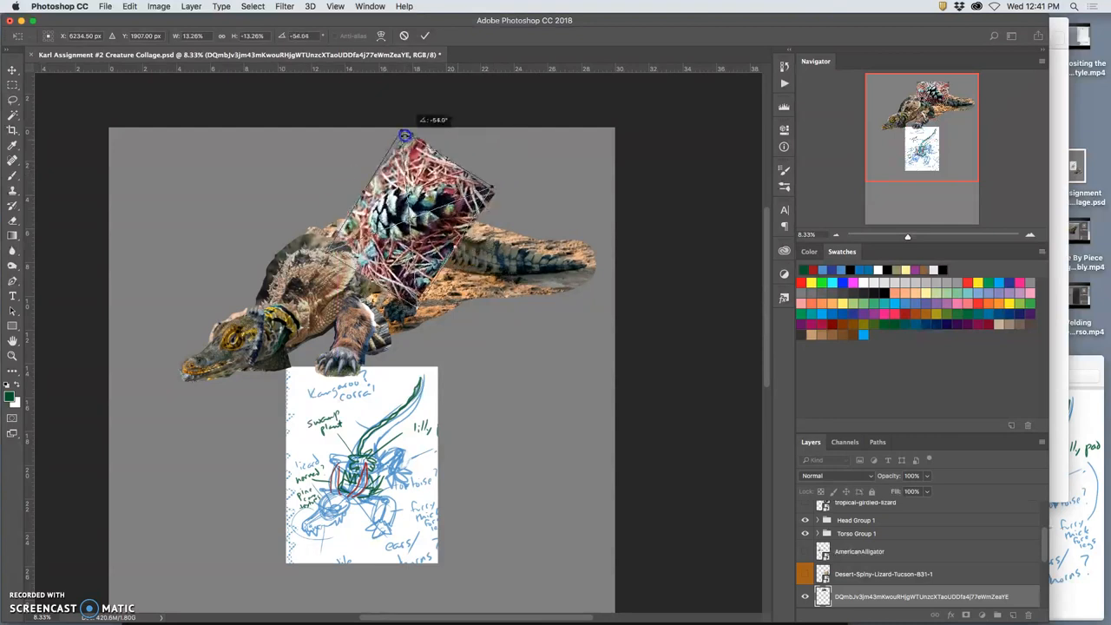
Step: Rotate the placed pinecone photo and scale it down beside the sketch
{"action": "left_click_drag", "start_coordinate": [406, 136], "coordinate": [483, 312]}
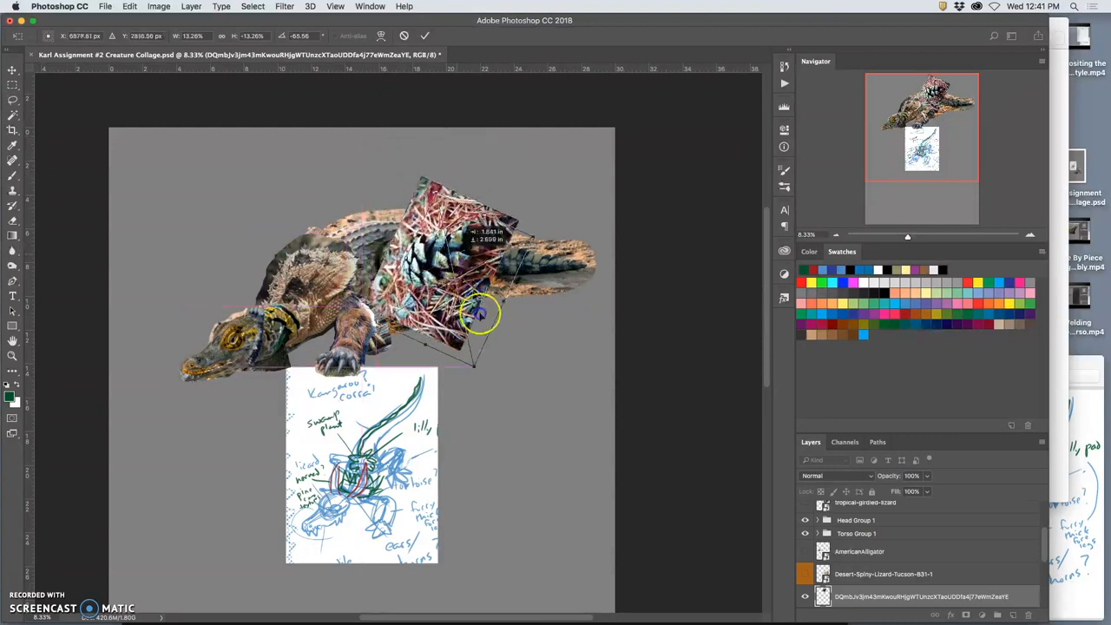
{"action": "left_click_drag", "start_coordinate": [477, 312], "coordinate": [507, 434]}
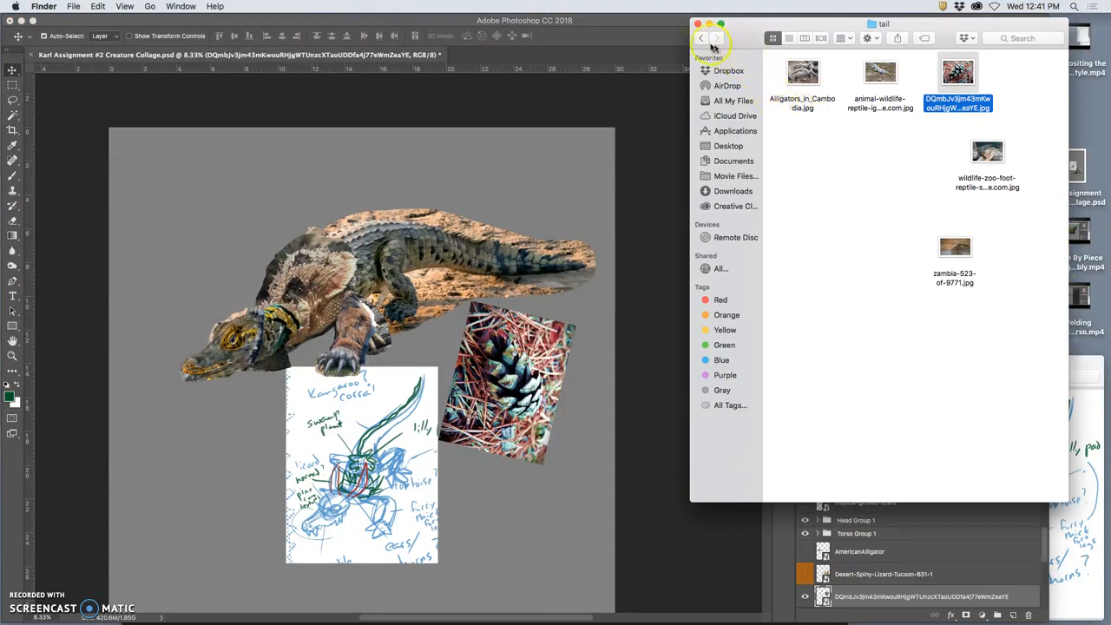
Step: Return to the reference folder in Finder and enter the spinal ridge folder
{"action": "left_click", "coordinate": [701, 38]}
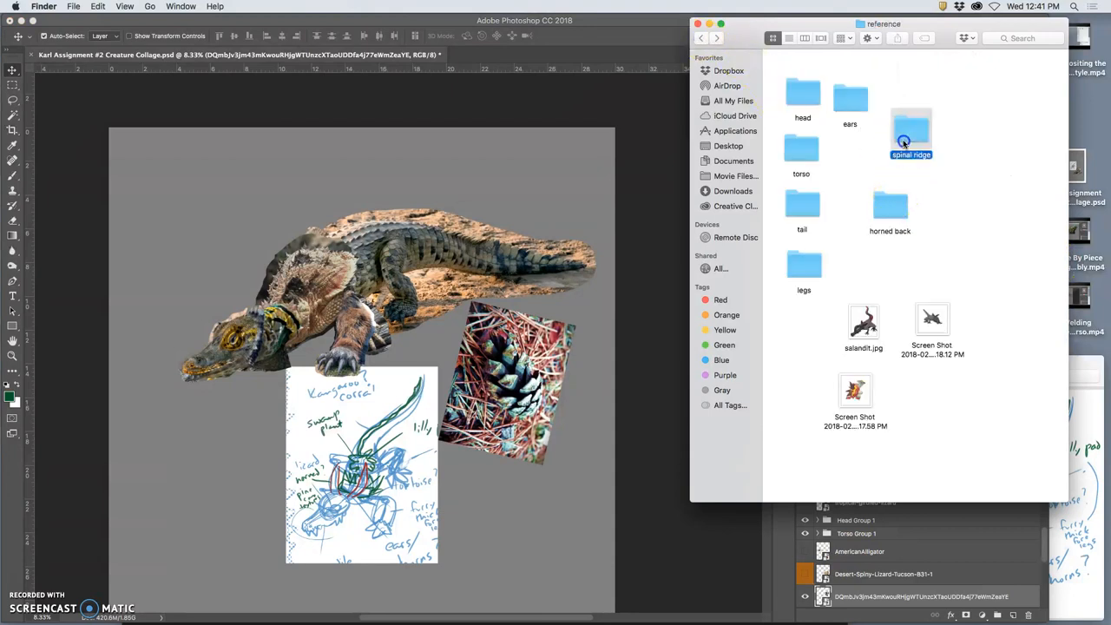
{"action": "double_click", "coordinate": [909, 128]}
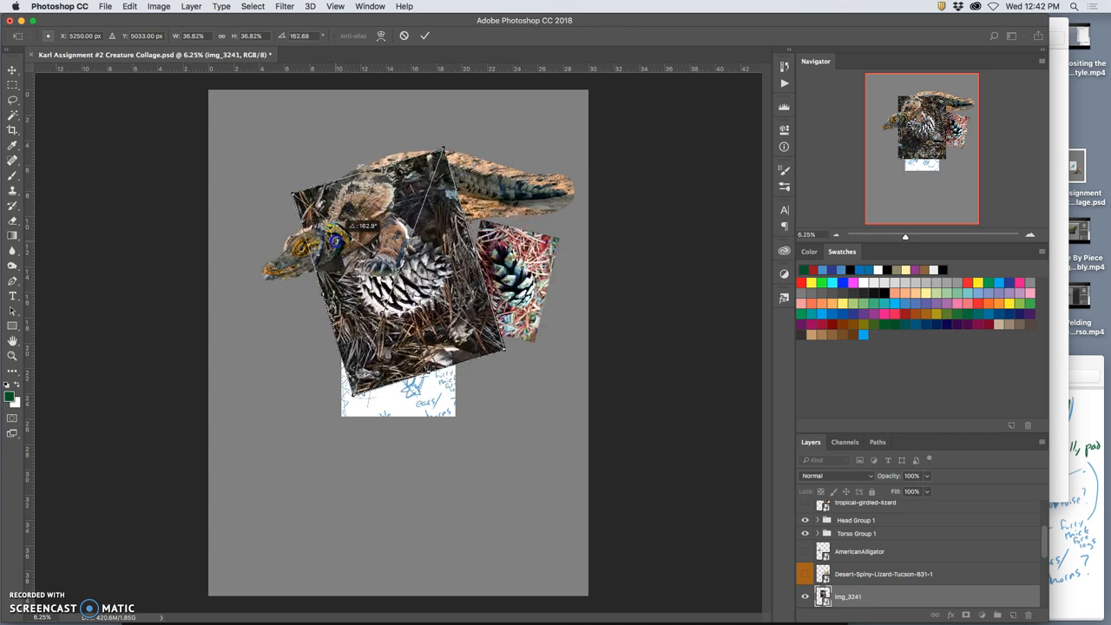
Step: Flip the placed img_3241 pinecone close-up vertically via its transform options
{"action": "right_click", "coordinate": [391, 286]}
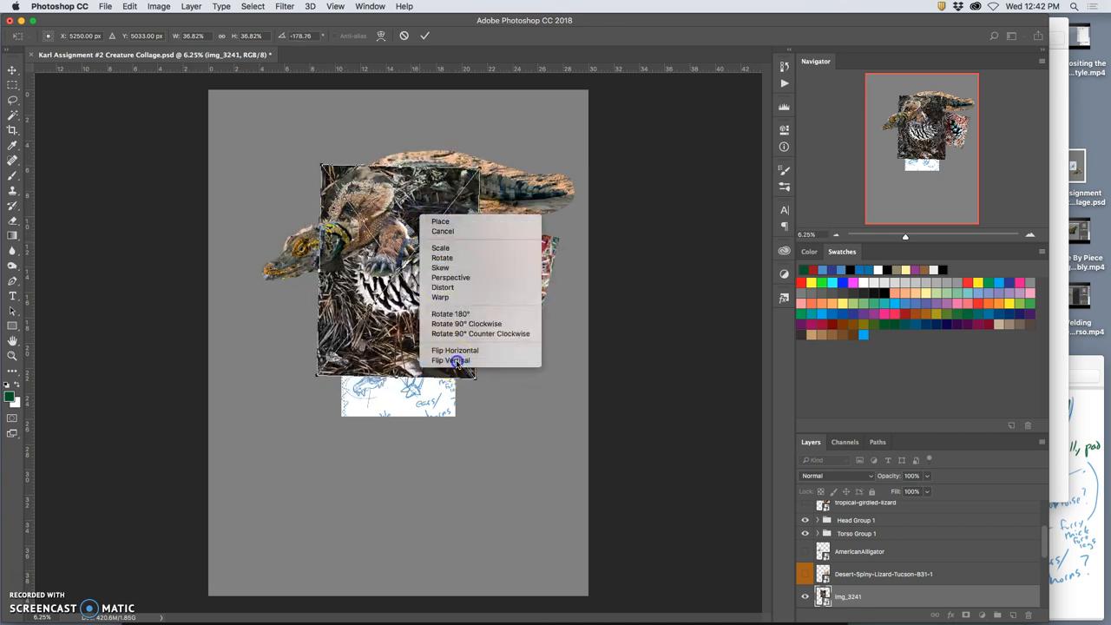
{"action": "left_click", "coordinate": [452, 360]}
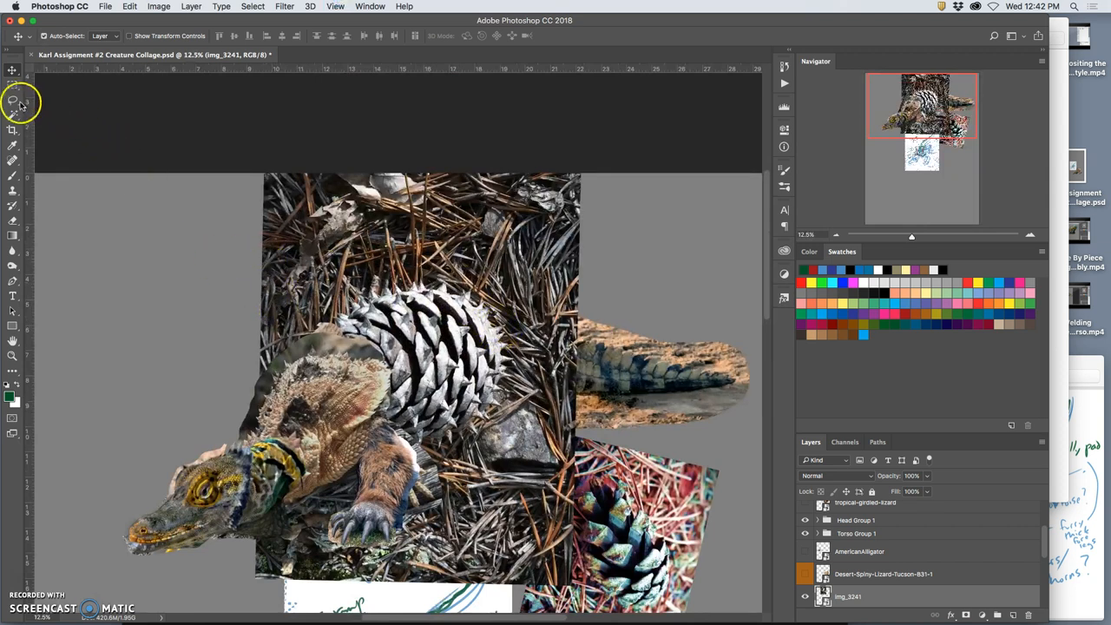
Step: Pick the Lasso tool to outline the pinecone area for its own layer
{"action": "left_click", "coordinate": [16, 97]}
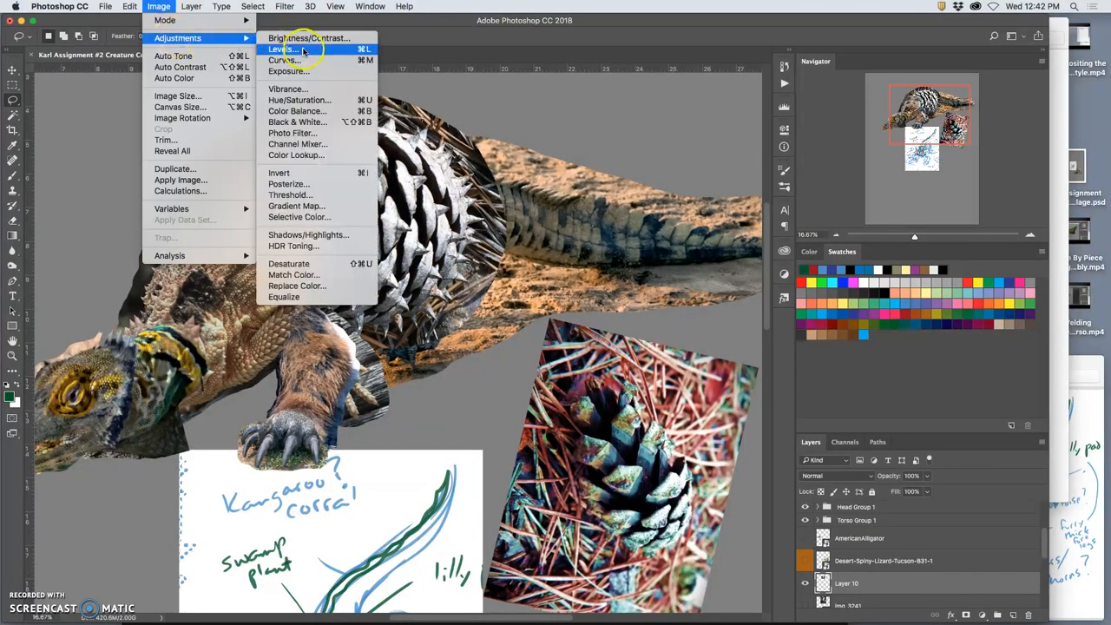
{"action": "mouse_move", "coordinate": [298, 99]}
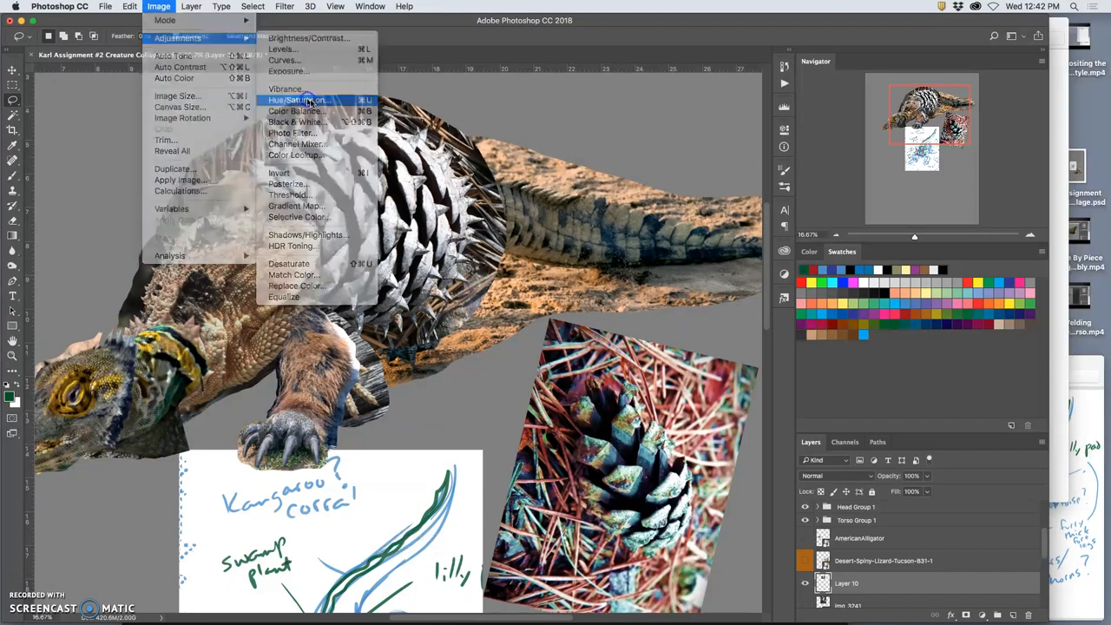
Step: Colorize the pinecone spikes with Hue/Saturation at hue 35, saturation 30, lightness −18 for a darkened warm brown
{"action": "left_click", "coordinate": [290, 101]}
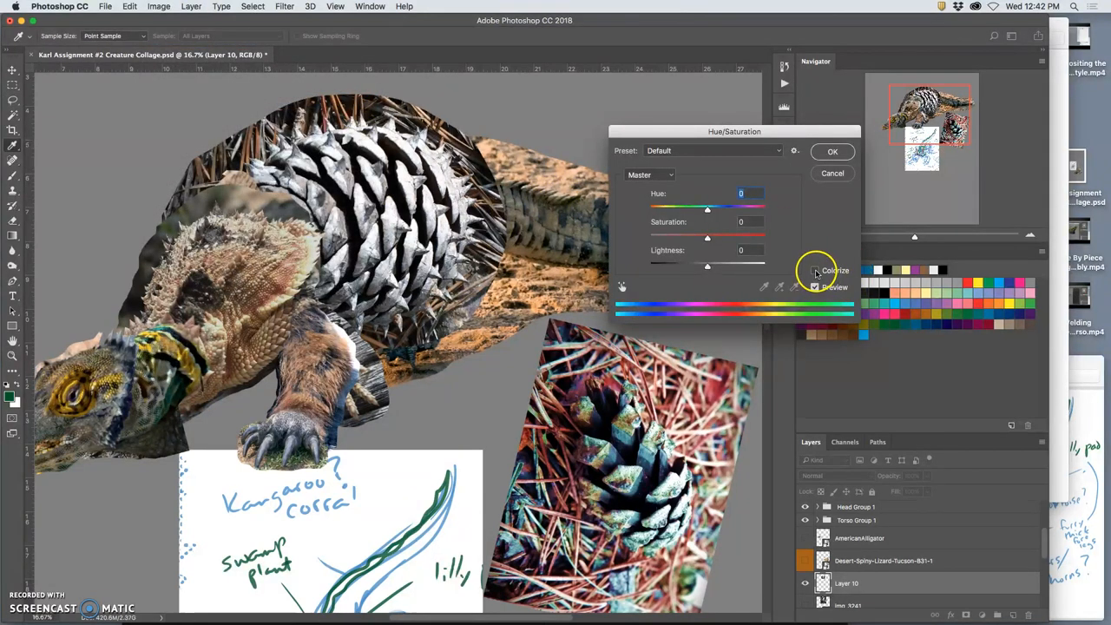
{"action": "left_click", "coordinate": [814, 271]}
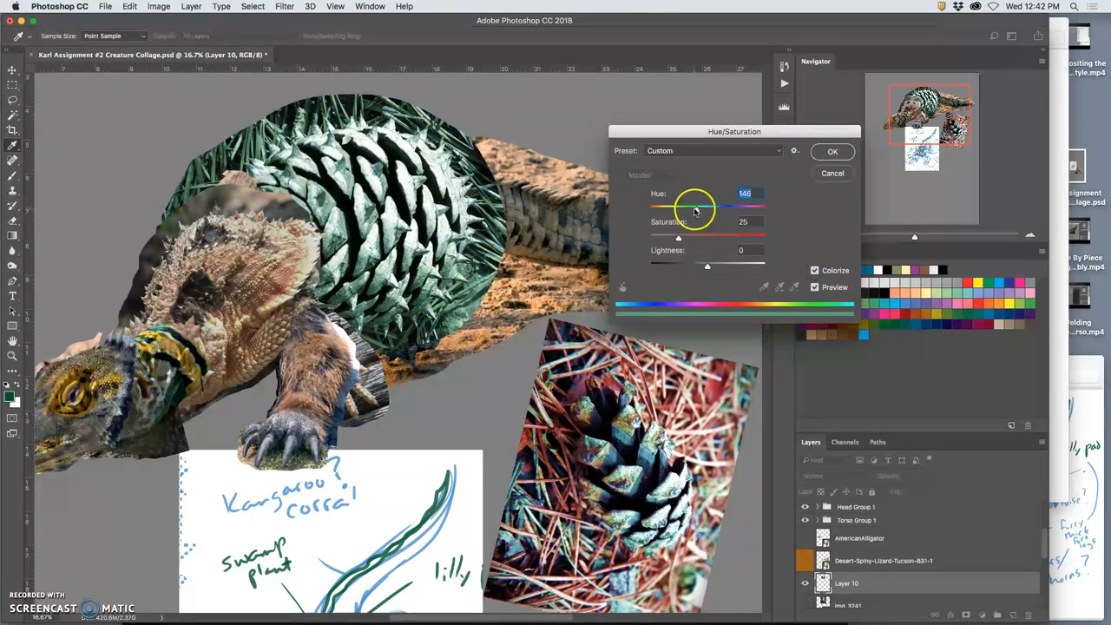
{"action": "left_click_drag", "start_coordinate": [695, 208], "coordinate": [710, 208]}
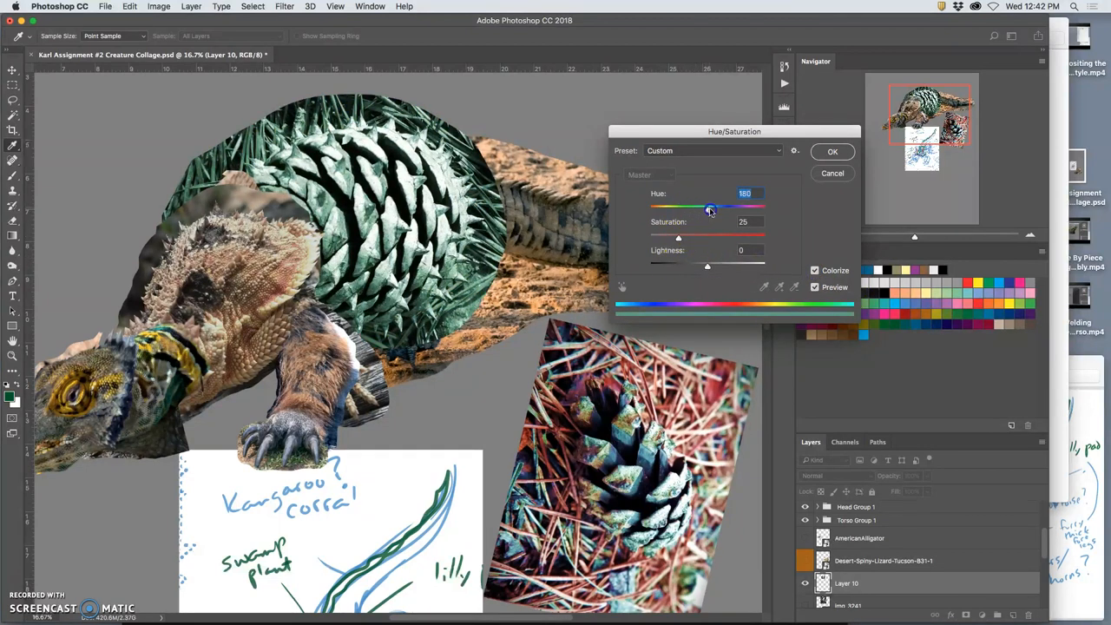
{"action": "left_click_drag", "start_coordinate": [712, 209], "coordinate": [722, 208]}
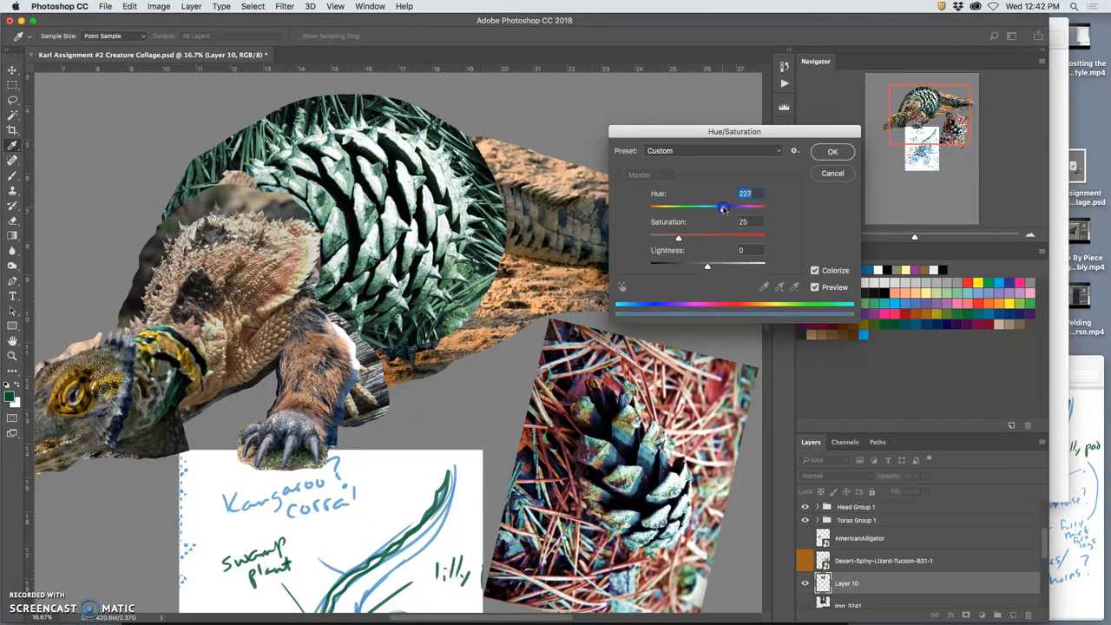
{"action": "left_click_drag", "start_coordinate": [722, 206], "coordinate": [712, 206]}
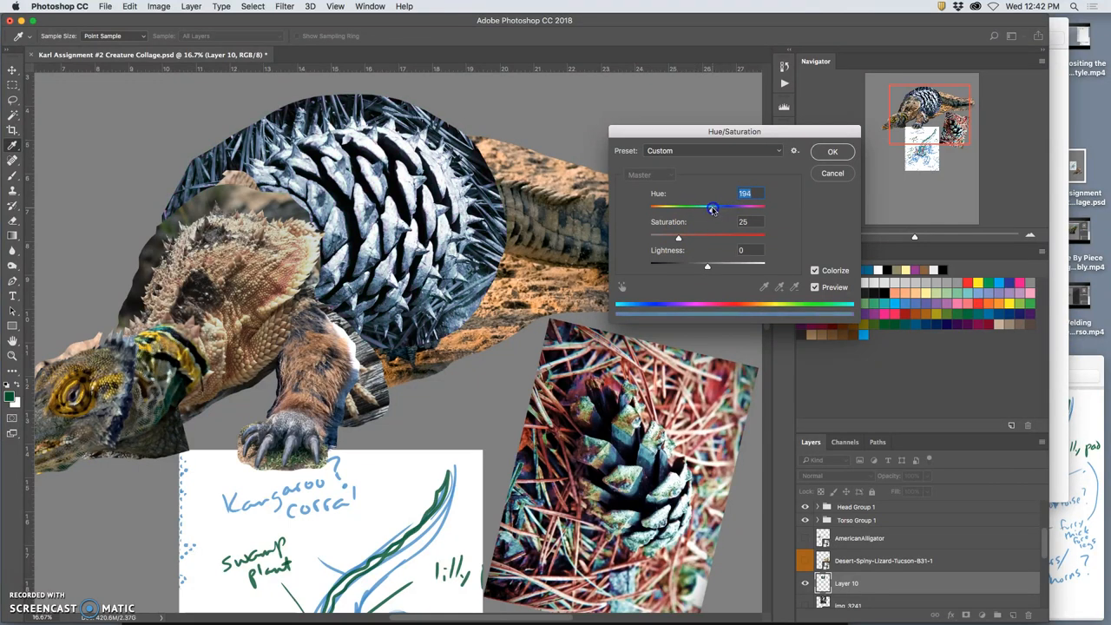
{"action": "left_click_drag", "start_coordinate": [712, 208], "coordinate": [695, 209]}
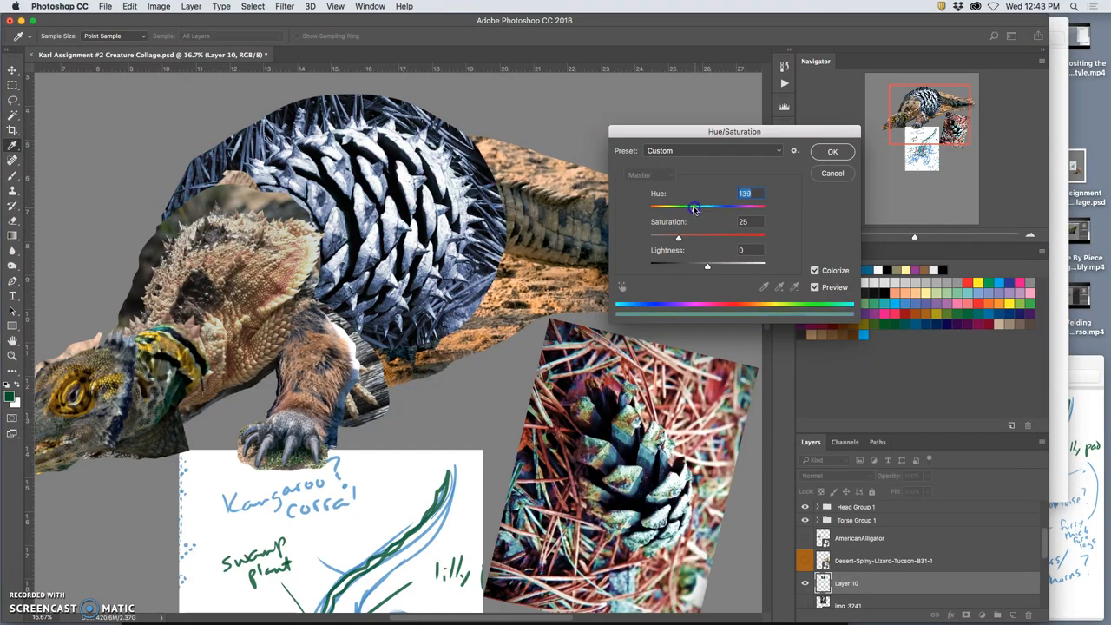
{"action": "left_click_drag", "start_coordinate": [693, 207], "coordinate": [663, 206]}
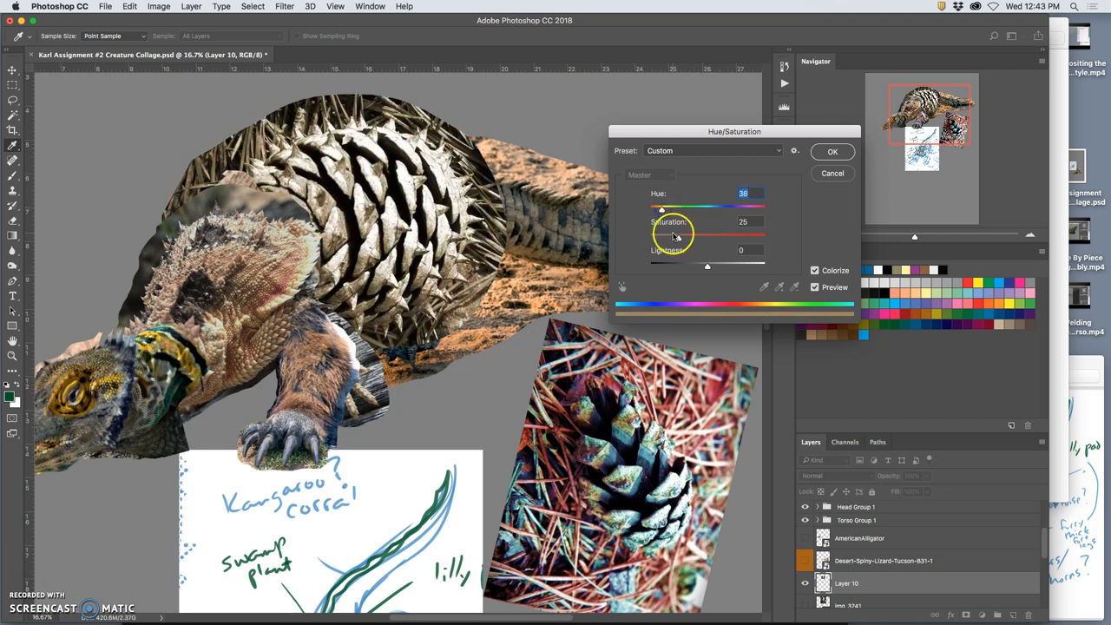
{"action": "left_click_drag", "start_coordinate": [677, 236], "coordinate": [702, 237]}
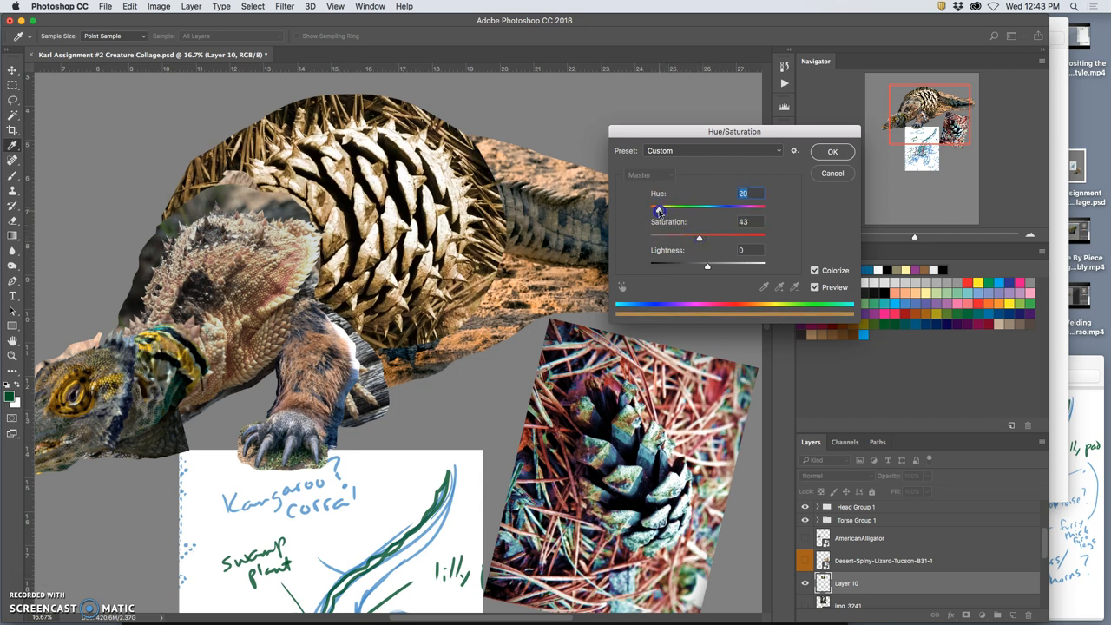
{"action": "left_click_drag", "start_coordinate": [660, 208], "coordinate": [656, 208]}
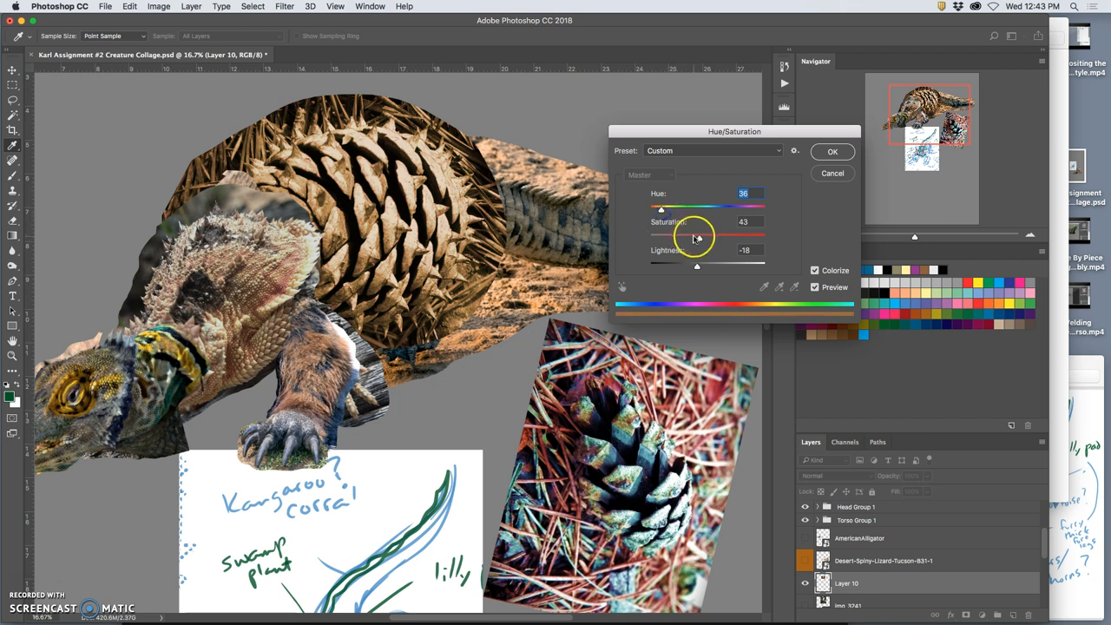
{"action": "left_click_drag", "start_coordinate": [694, 236], "coordinate": [686, 236]}
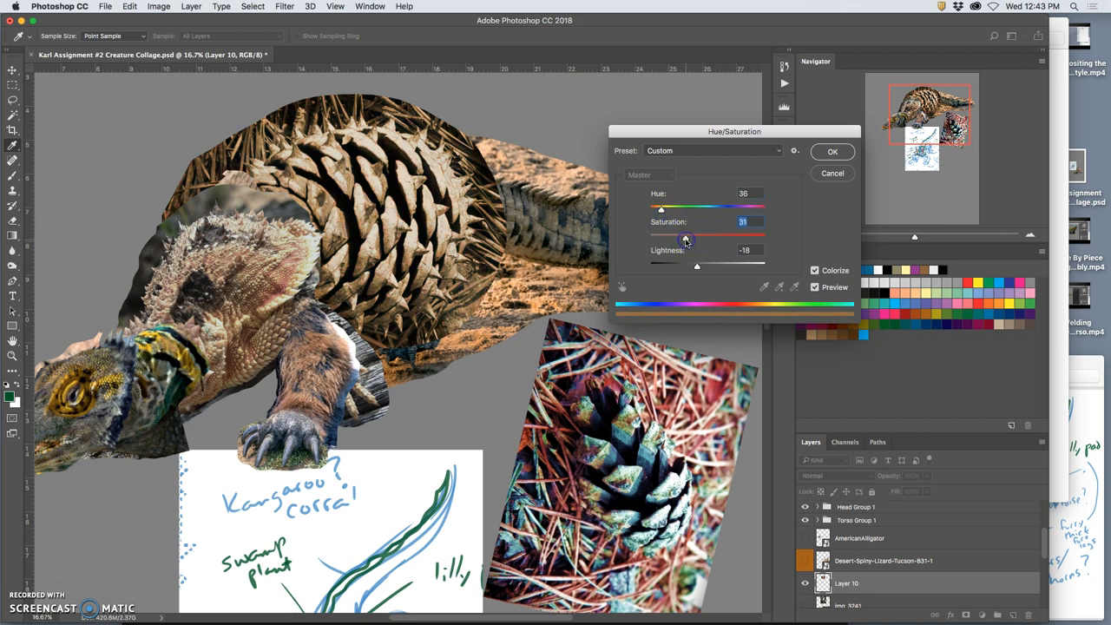
{"action": "left_click_drag", "start_coordinate": [687, 236], "coordinate": [684, 236]}
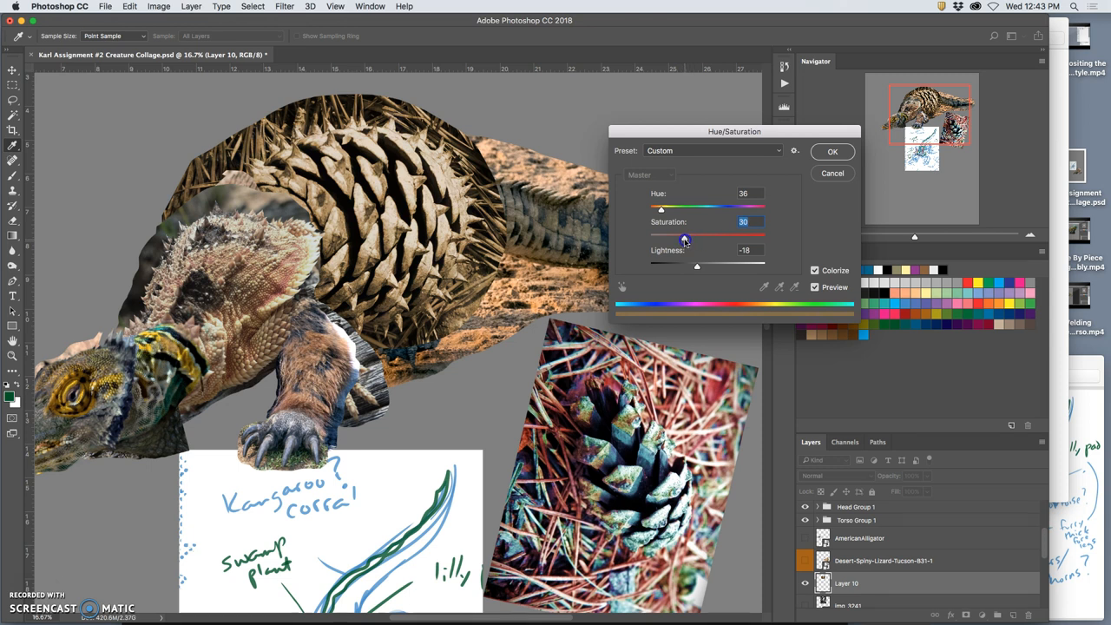
{"action": "left_click", "coordinate": [832, 151]}
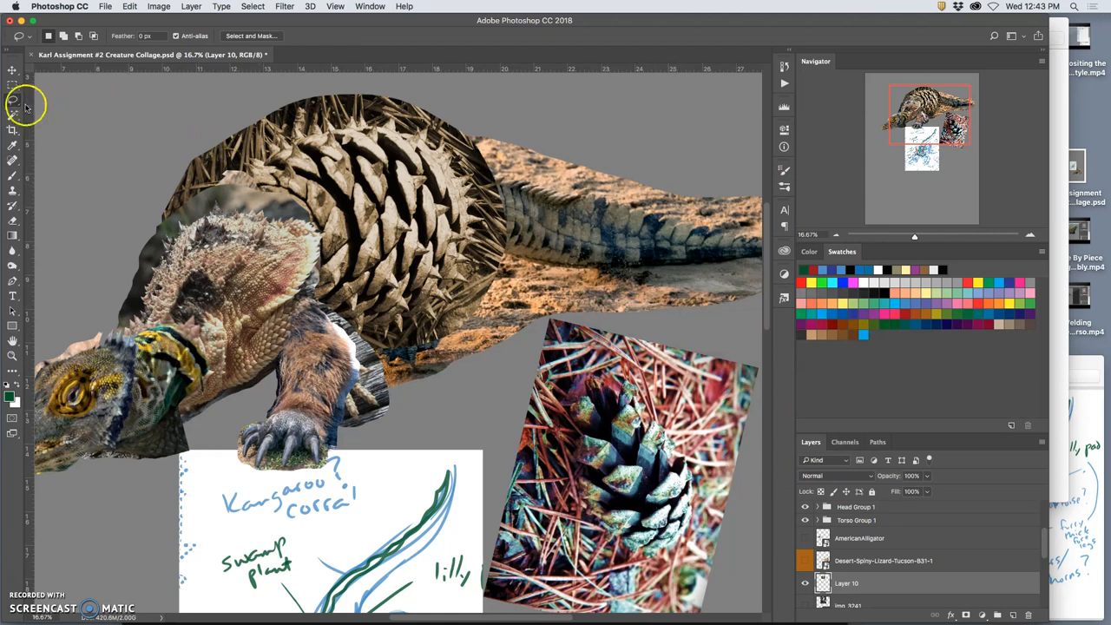
Step: With the Magic Wand active, select everything on the spike layer via Select All
{"action": "left_click", "coordinate": [12, 105]}
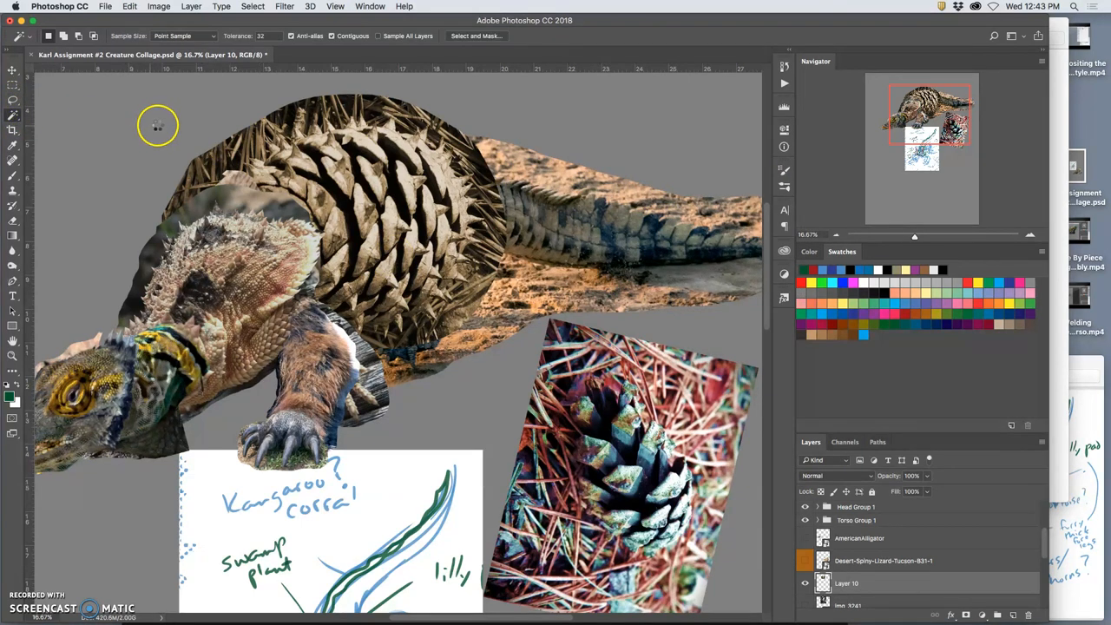
{"action": "left_click", "coordinate": [254, 7]}
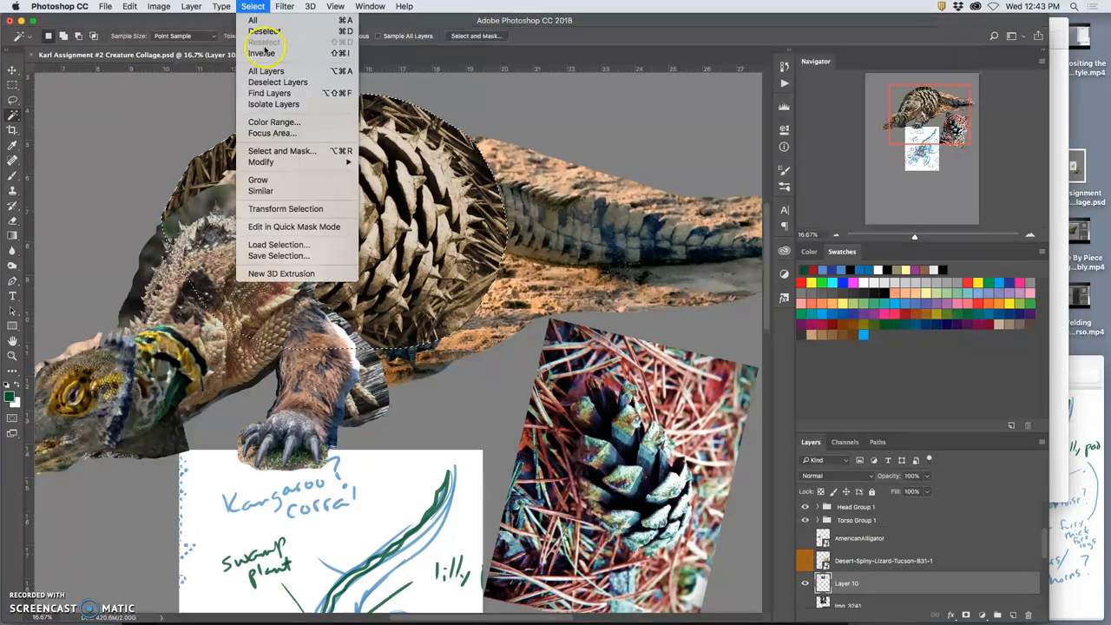
{"action": "left_click", "coordinate": [263, 54]}
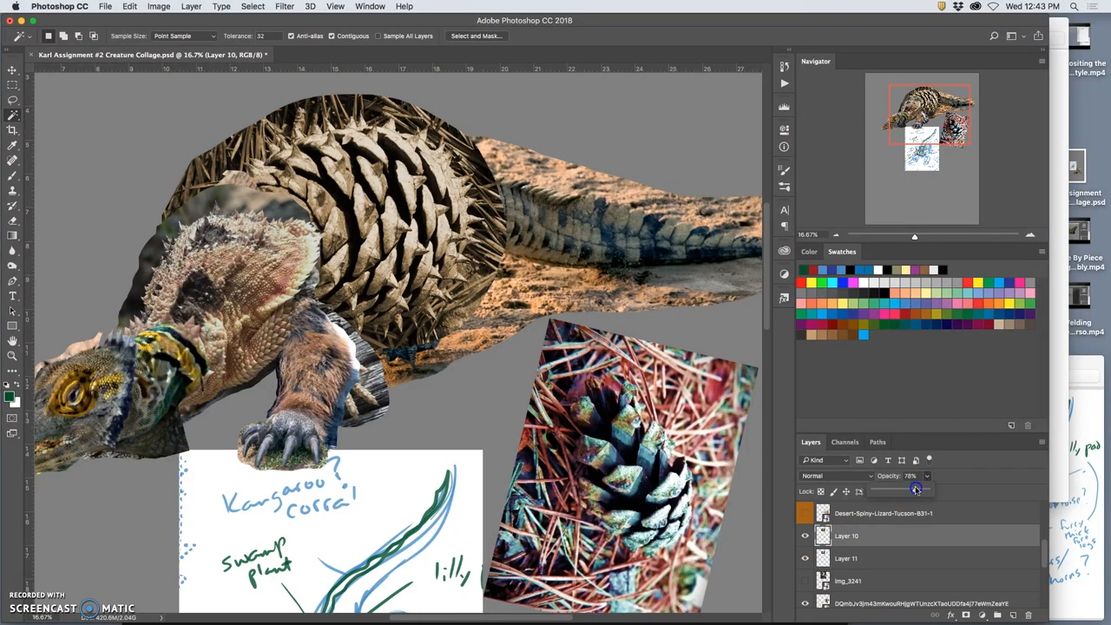
Step: Lower the spike copy's opacity to about 45% and merge it with the spike layer below
{"action": "left_click_drag", "start_coordinate": [913, 489], "coordinate": [903, 490]}
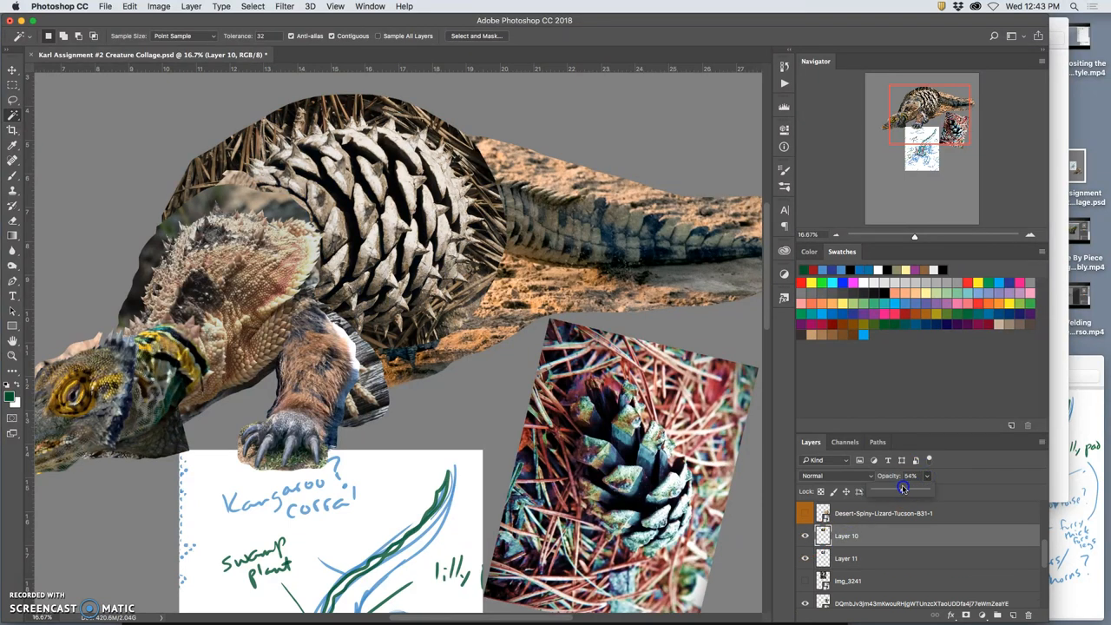
{"action": "left_click_drag", "start_coordinate": [905, 489], "coordinate": [900, 490]}
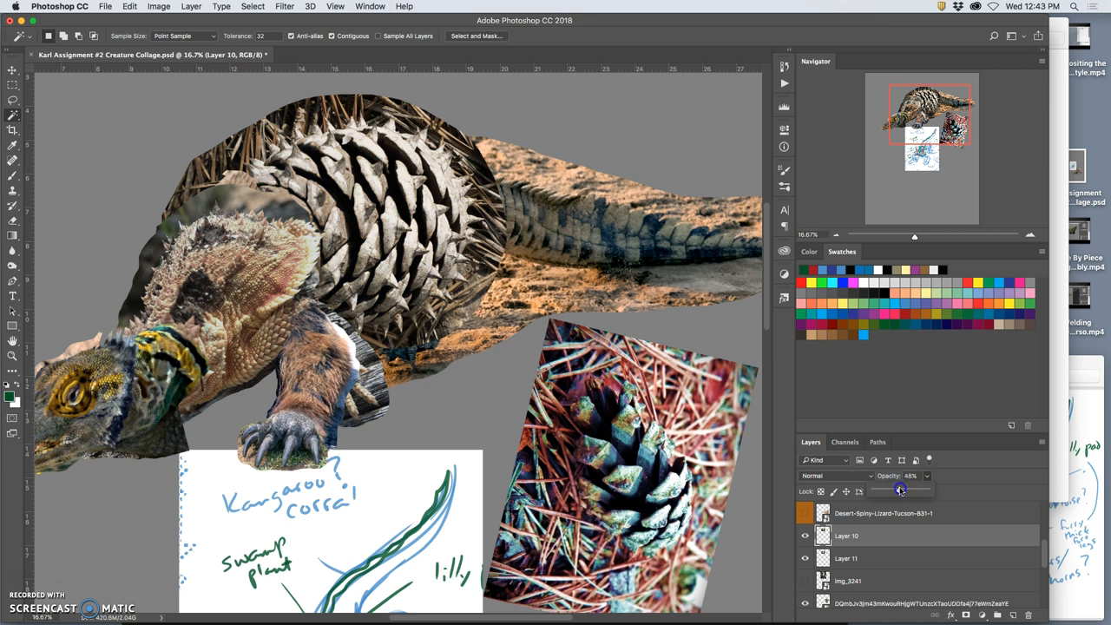
{"action": "left_click", "coordinate": [875, 558]}
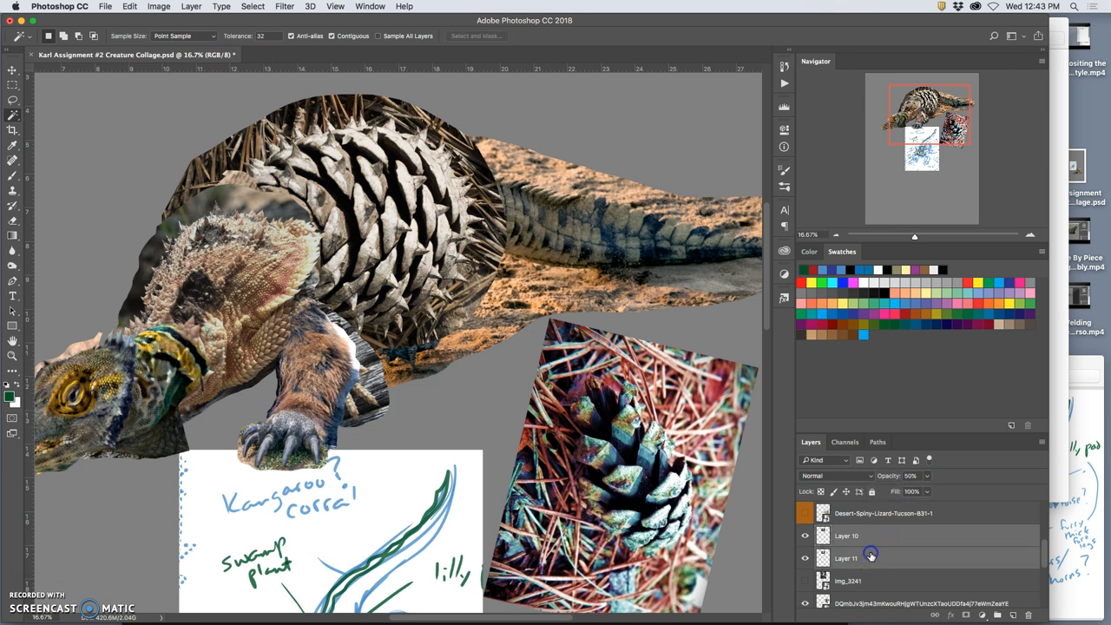
{"action": "left_click", "coordinate": [802, 514]}
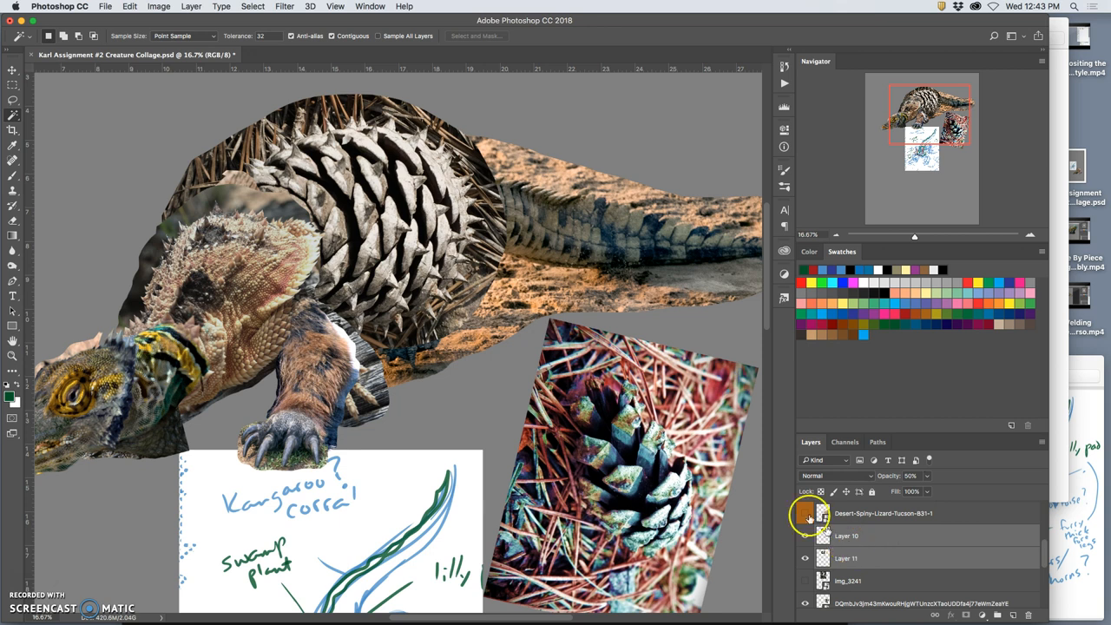
{"action": "left_click", "coordinate": [176, 7]}
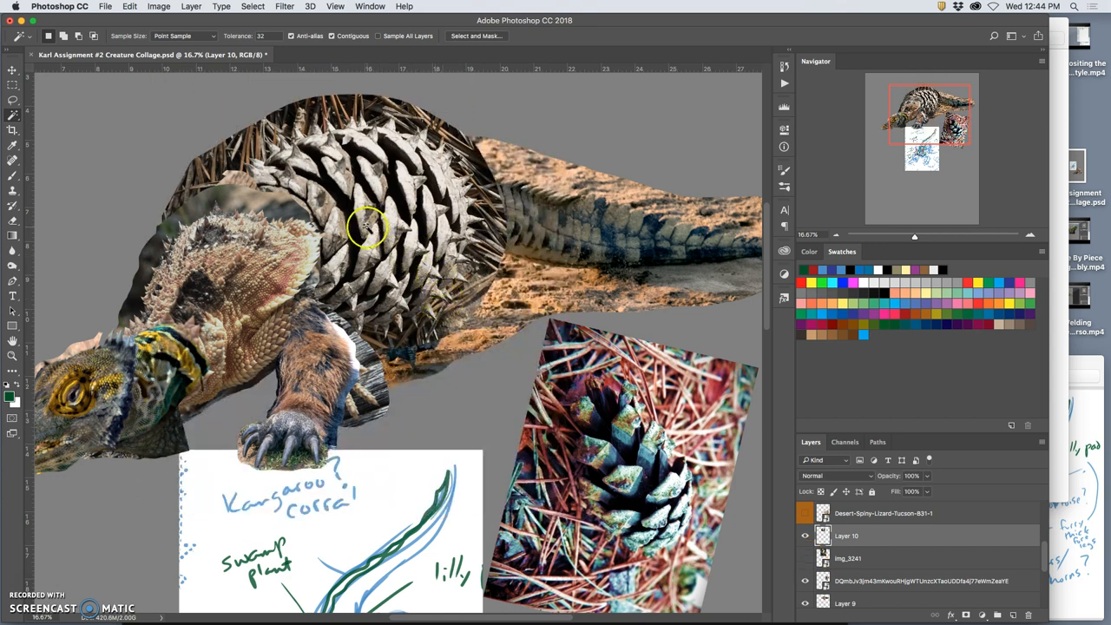
Step: In Color Balance for the spikes, review the highlights and tune the shadows' yellow–blue balance
{"action": "left_click", "coordinate": [139, 7]}
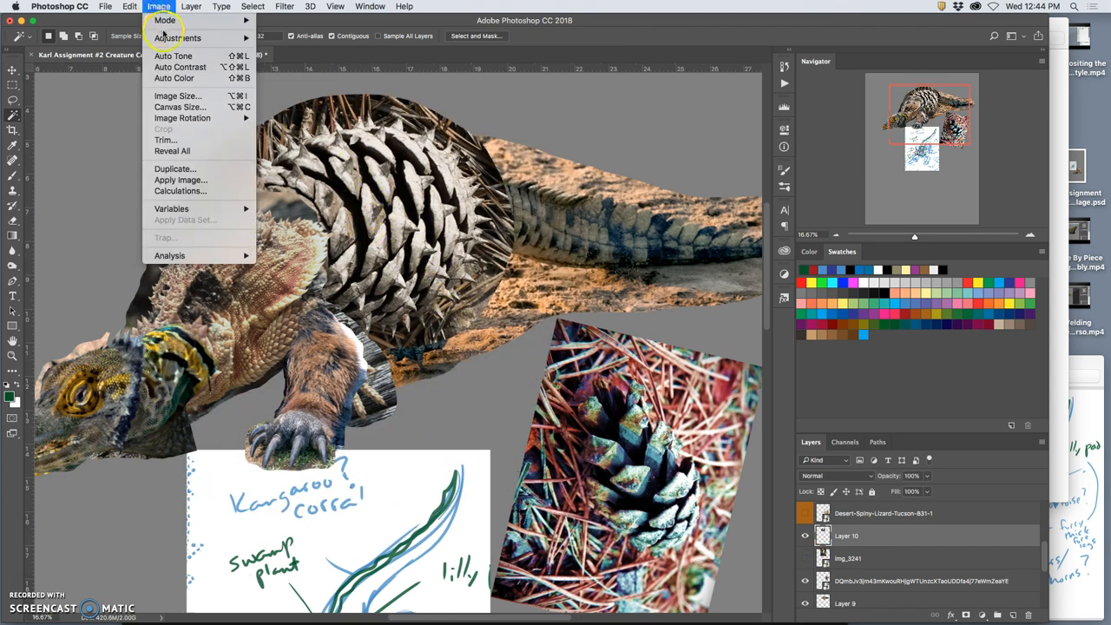
{"action": "left_click", "coordinate": [196, 38]}
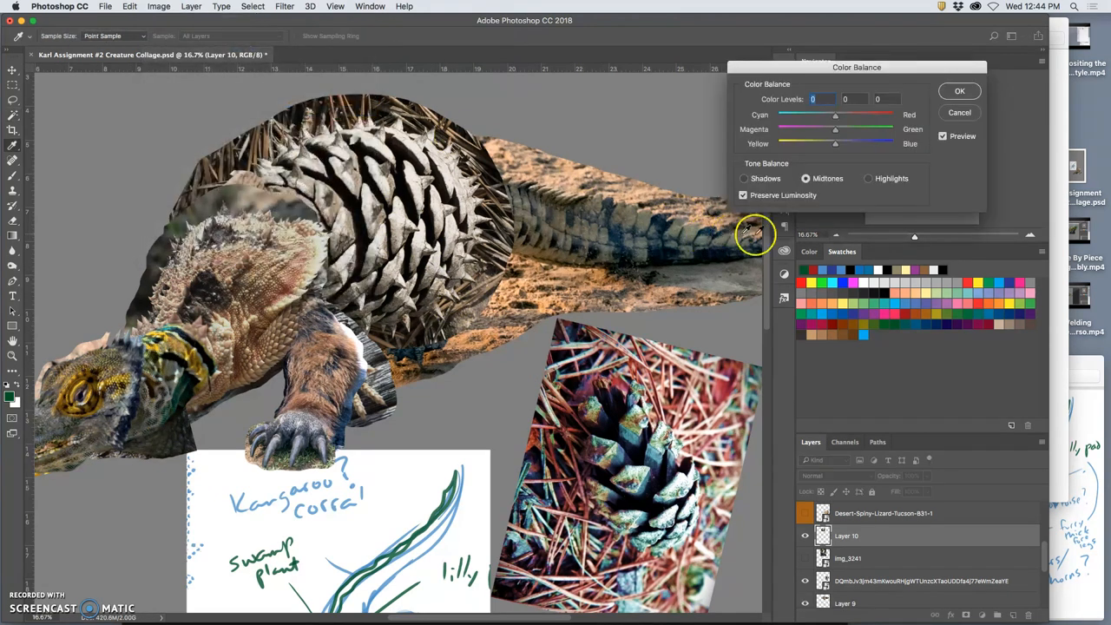
{"action": "left_click", "coordinate": [867, 177]}
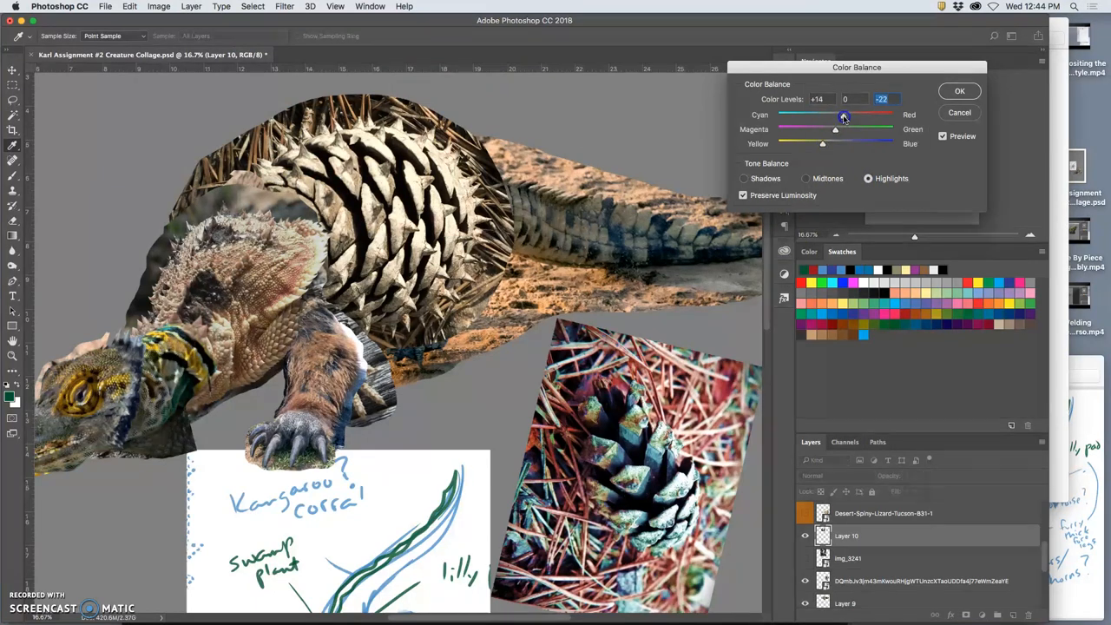
{"action": "left_click", "coordinate": [743, 177]}
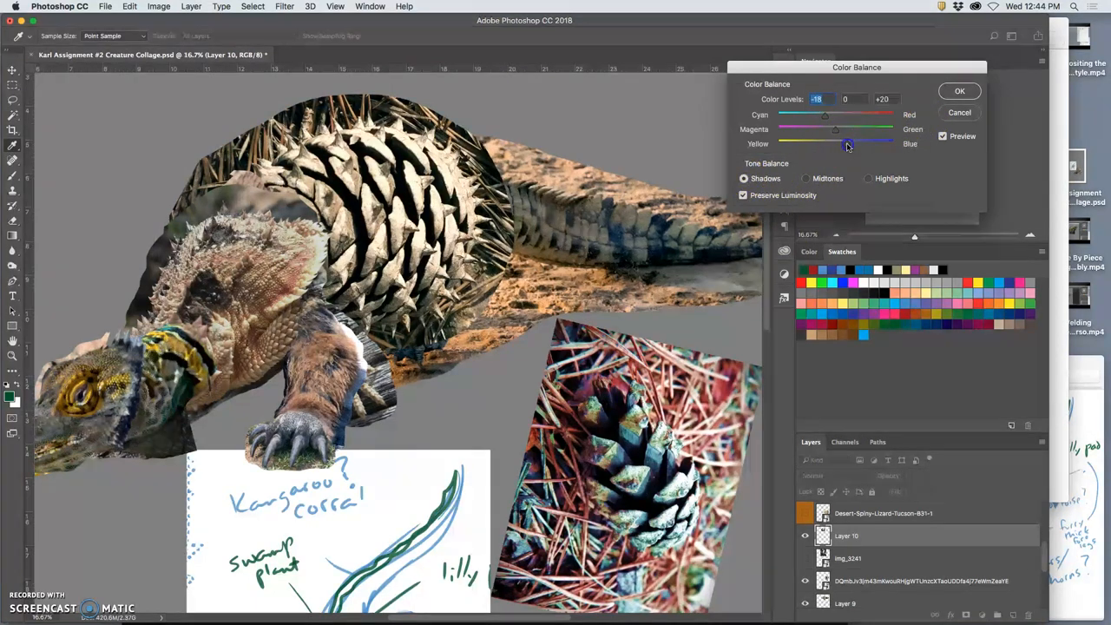
{"action": "left_click_drag", "start_coordinate": [847, 142], "coordinate": [847, 142]}
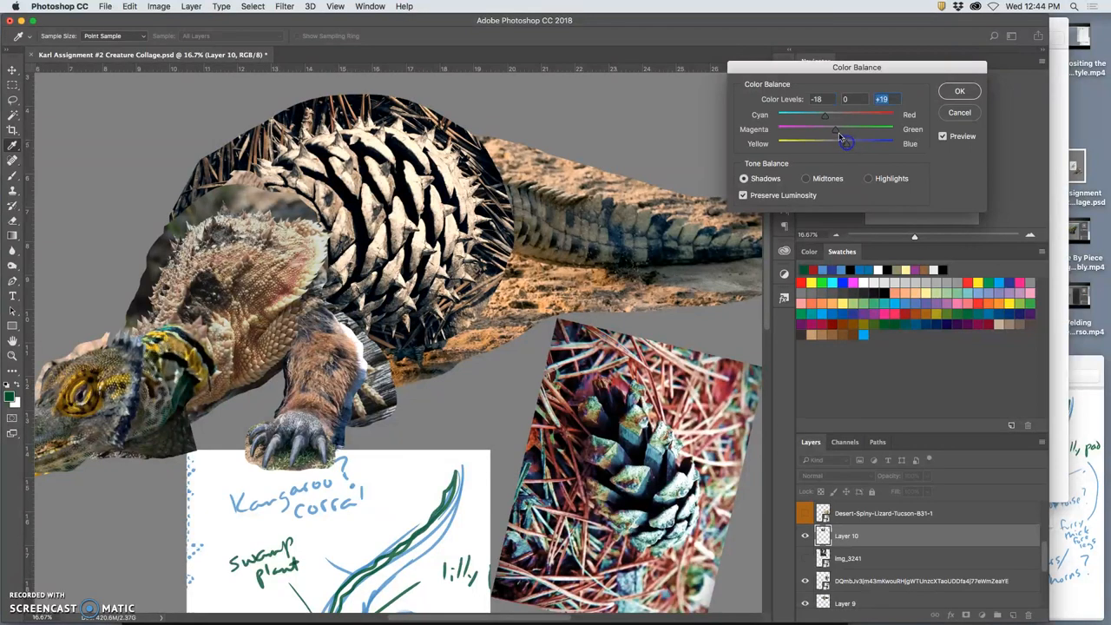
Step: Shift the spikes' midtones toward magenta and slightly toward yellow and red
{"action": "left_click_drag", "start_coordinate": [824, 129], "coordinate": [836, 128]}
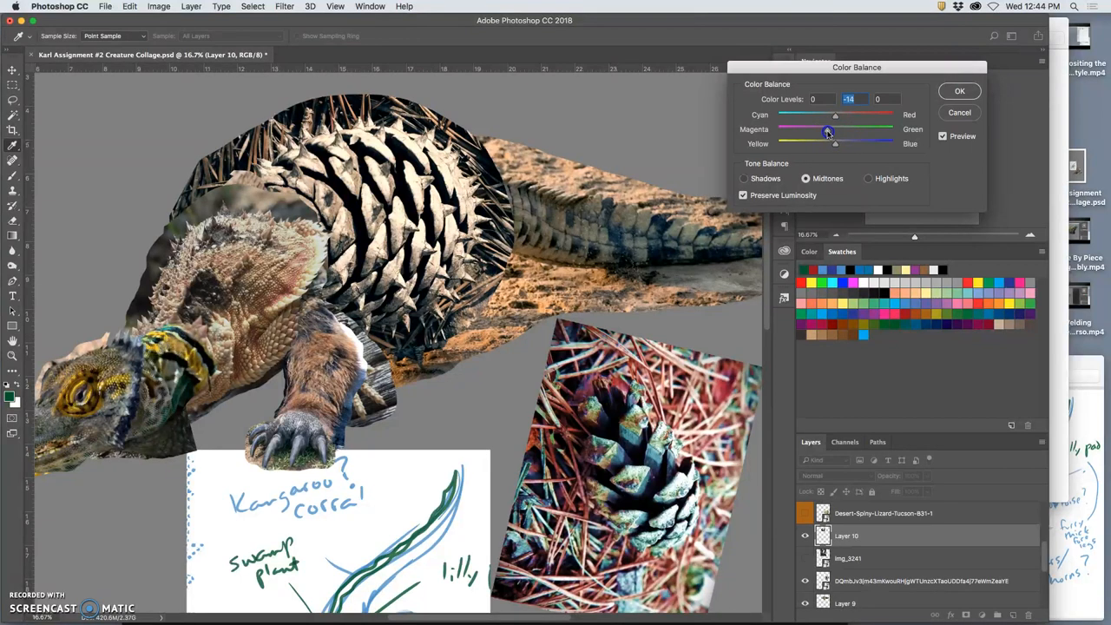
{"action": "left_click_drag", "start_coordinate": [835, 142], "coordinate": [830, 144]}
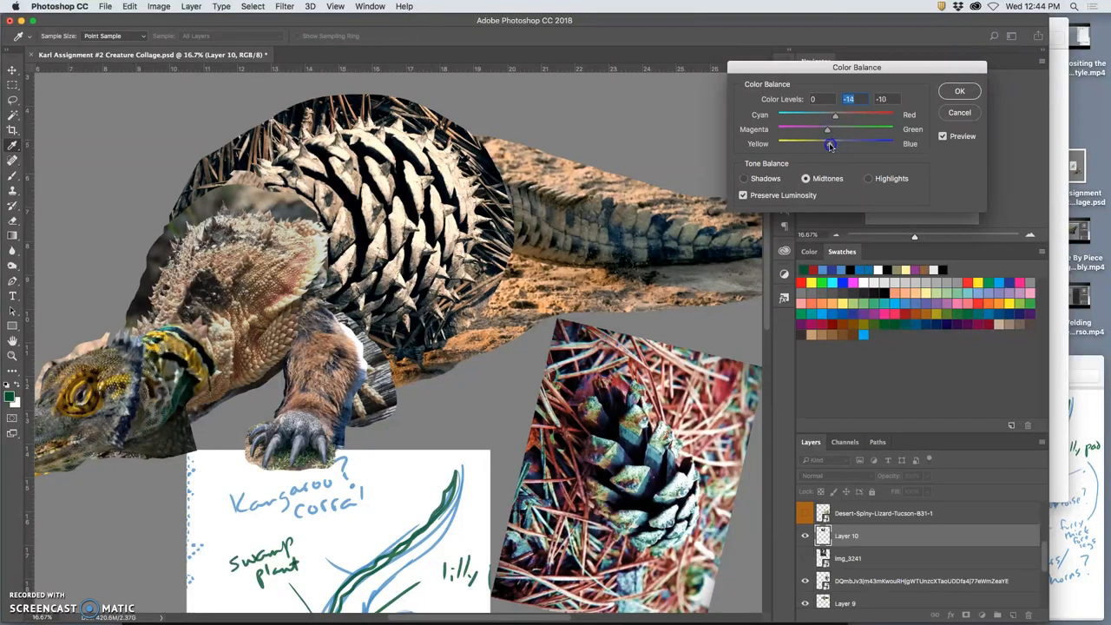
{"action": "left_click_drag", "start_coordinate": [836, 115], "coordinate": [830, 118]}
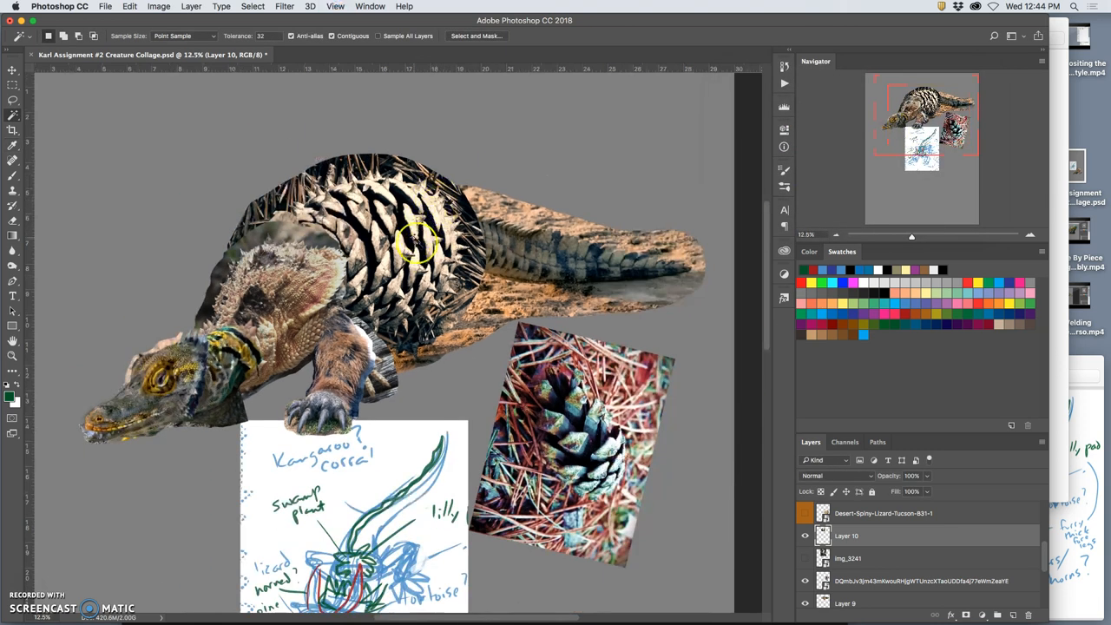
Step: Apply Levels to the back spikes with output black 16 and midtone 1.76 to brighten them
{"action": "left_click", "coordinate": [160, 7]}
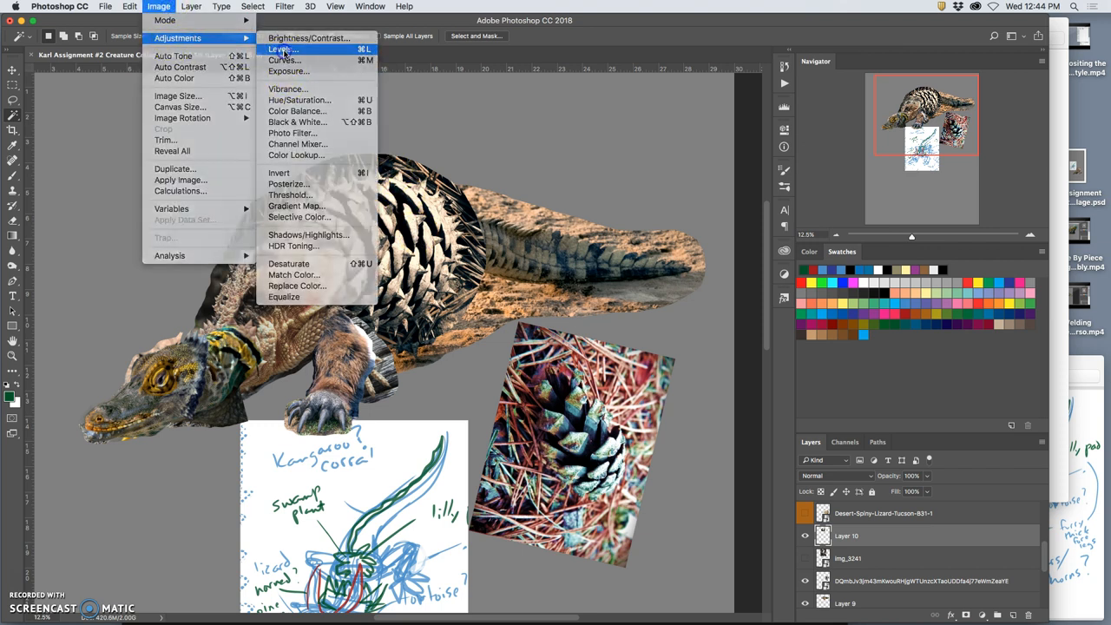
{"action": "left_click", "coordinate": [277, 39]}
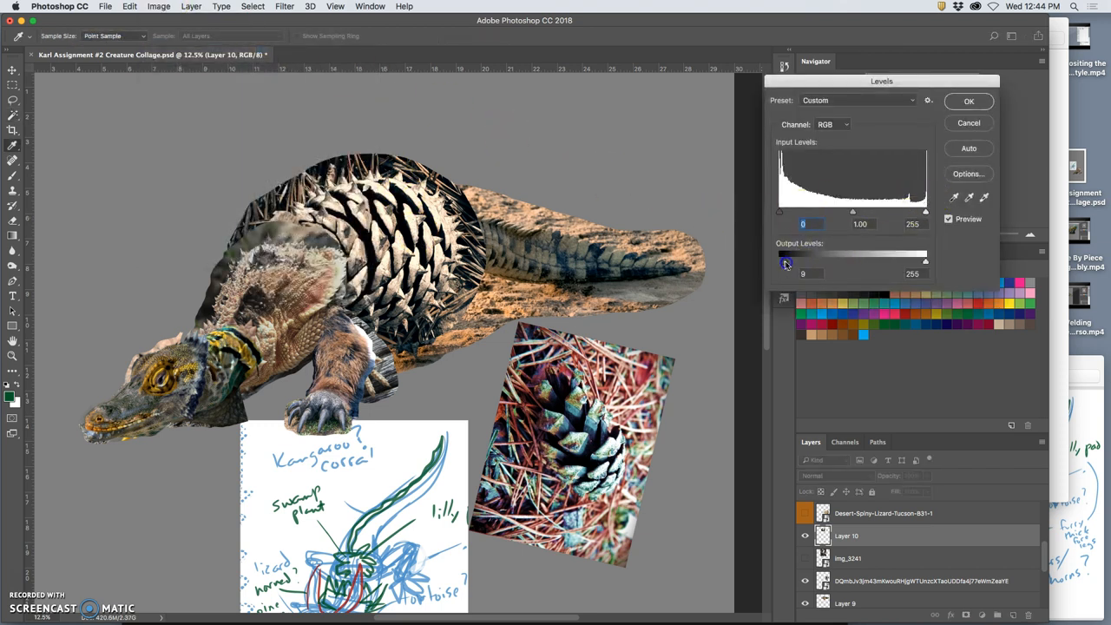
{"action": "left_click_drag", "start_coordinate": [785, 260], "coordinate": [790, 261]}
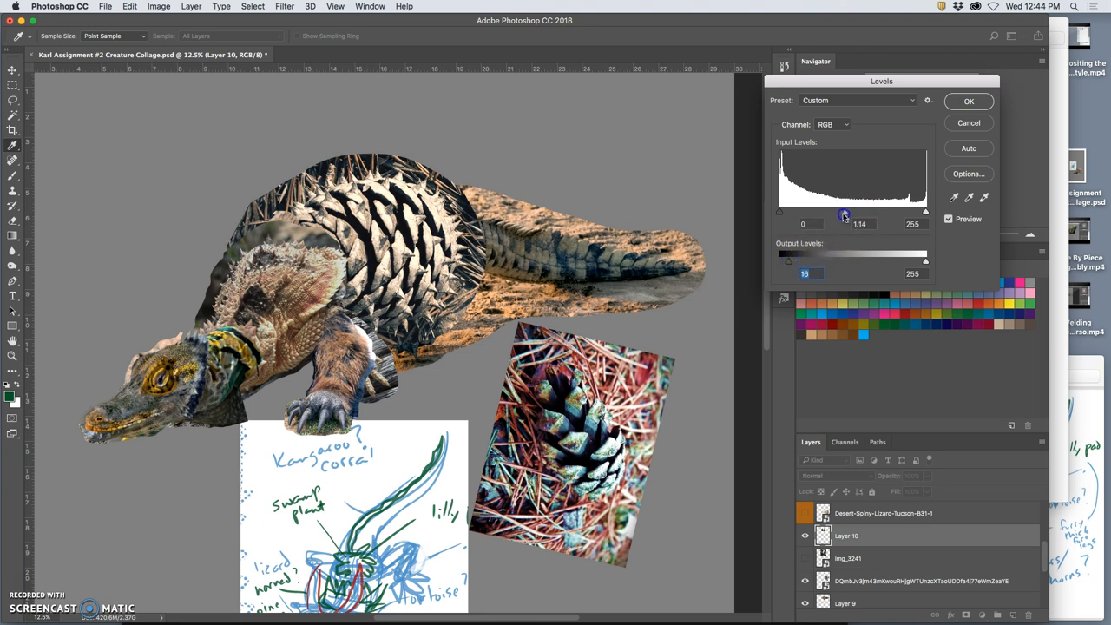
{"action": "left_click_drag", "start_coordinate": [843, 215], "coordinate": [849, 215]}
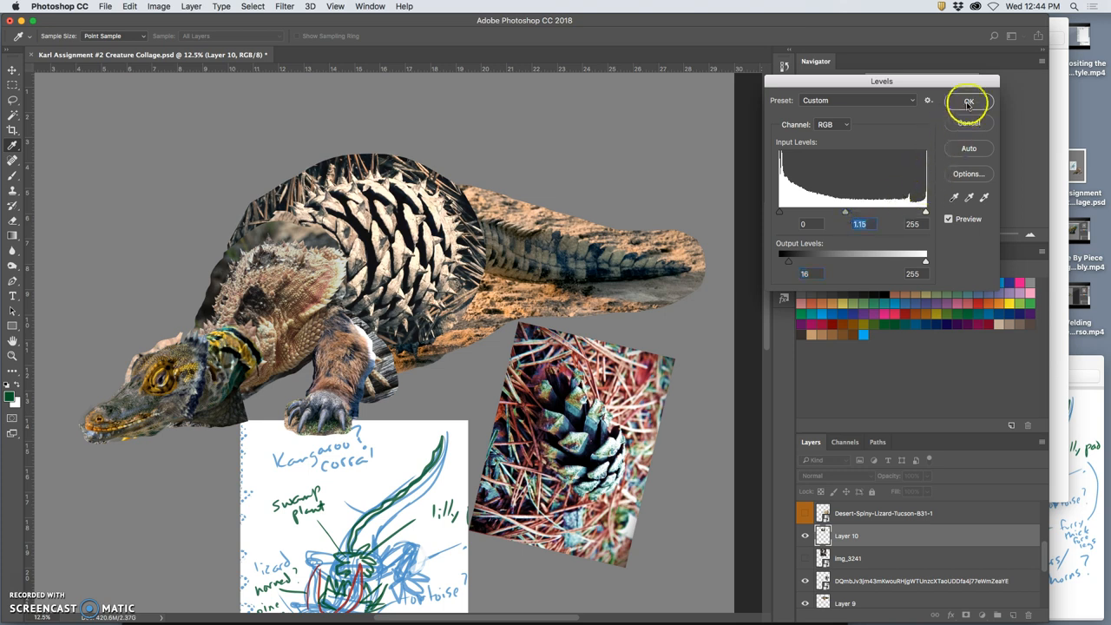
{"action": "left_click", "coordinate": [968, 101]}
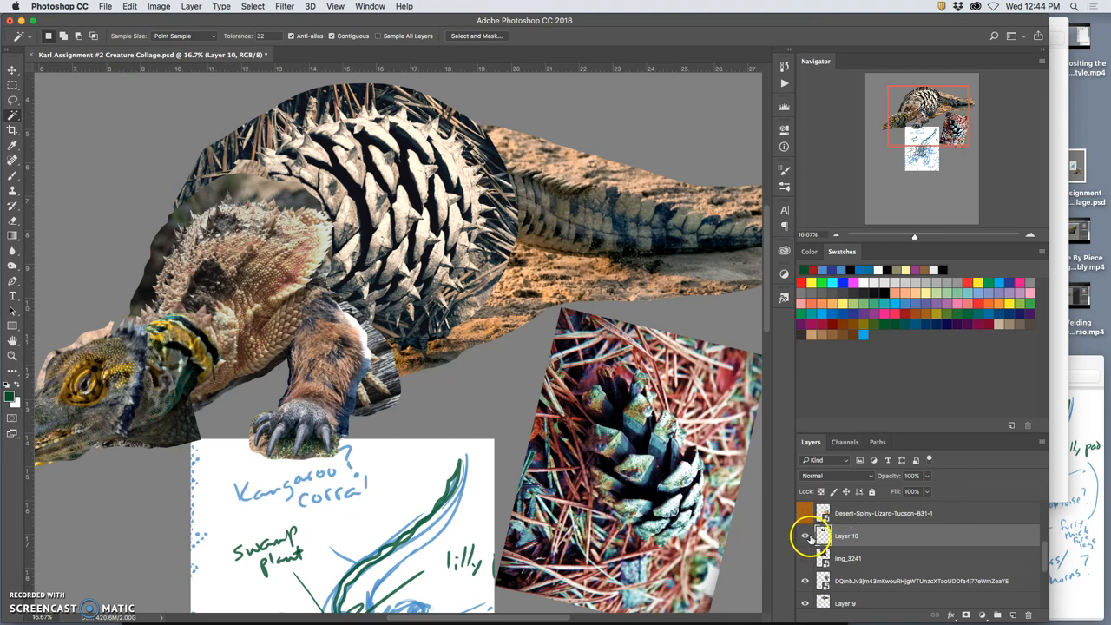
{"action": "left_click", "coordinate": [804, 536]}
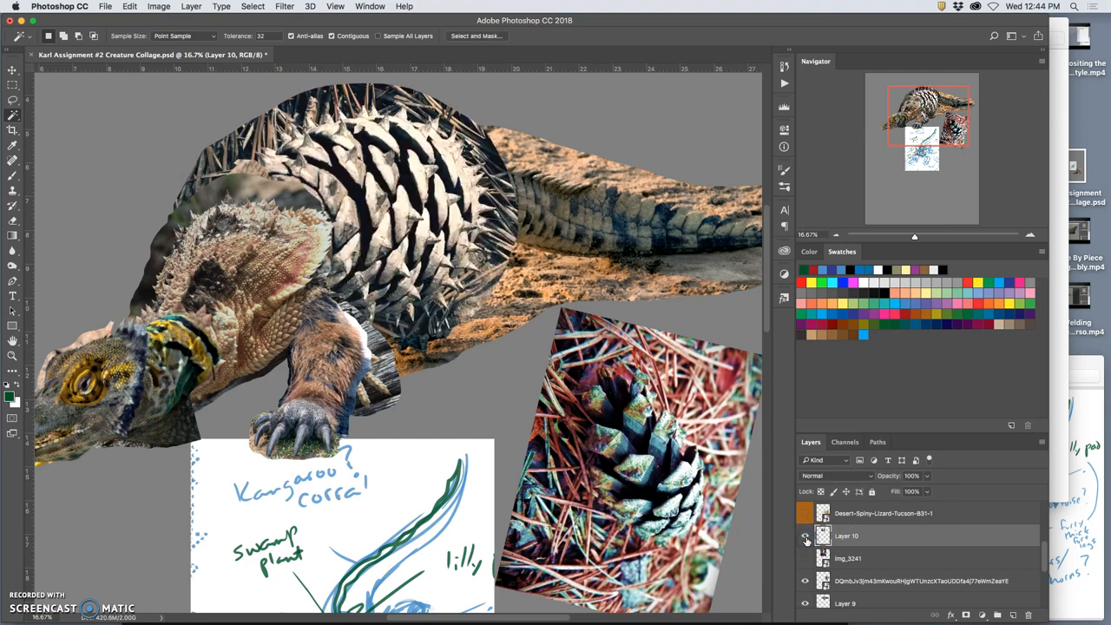